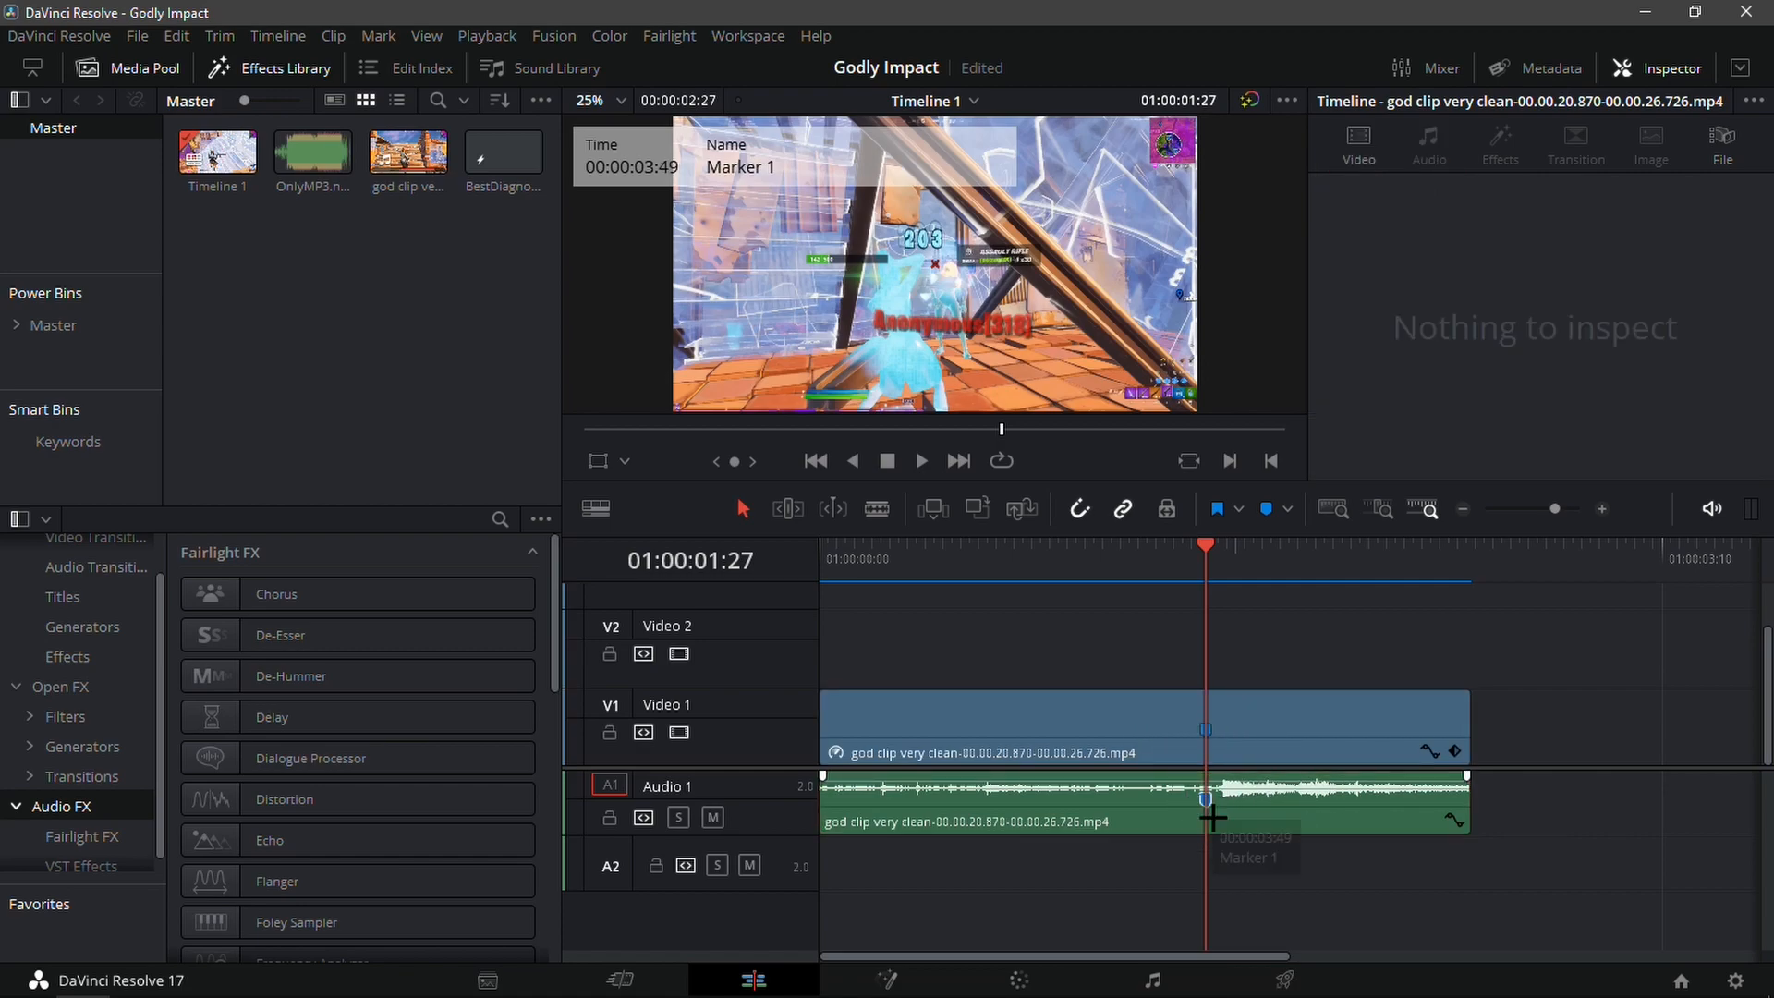
# Place an Adjustment Clip on V2 above the gameplay clip and select the clips.
pyautogui.click(1131, 724)
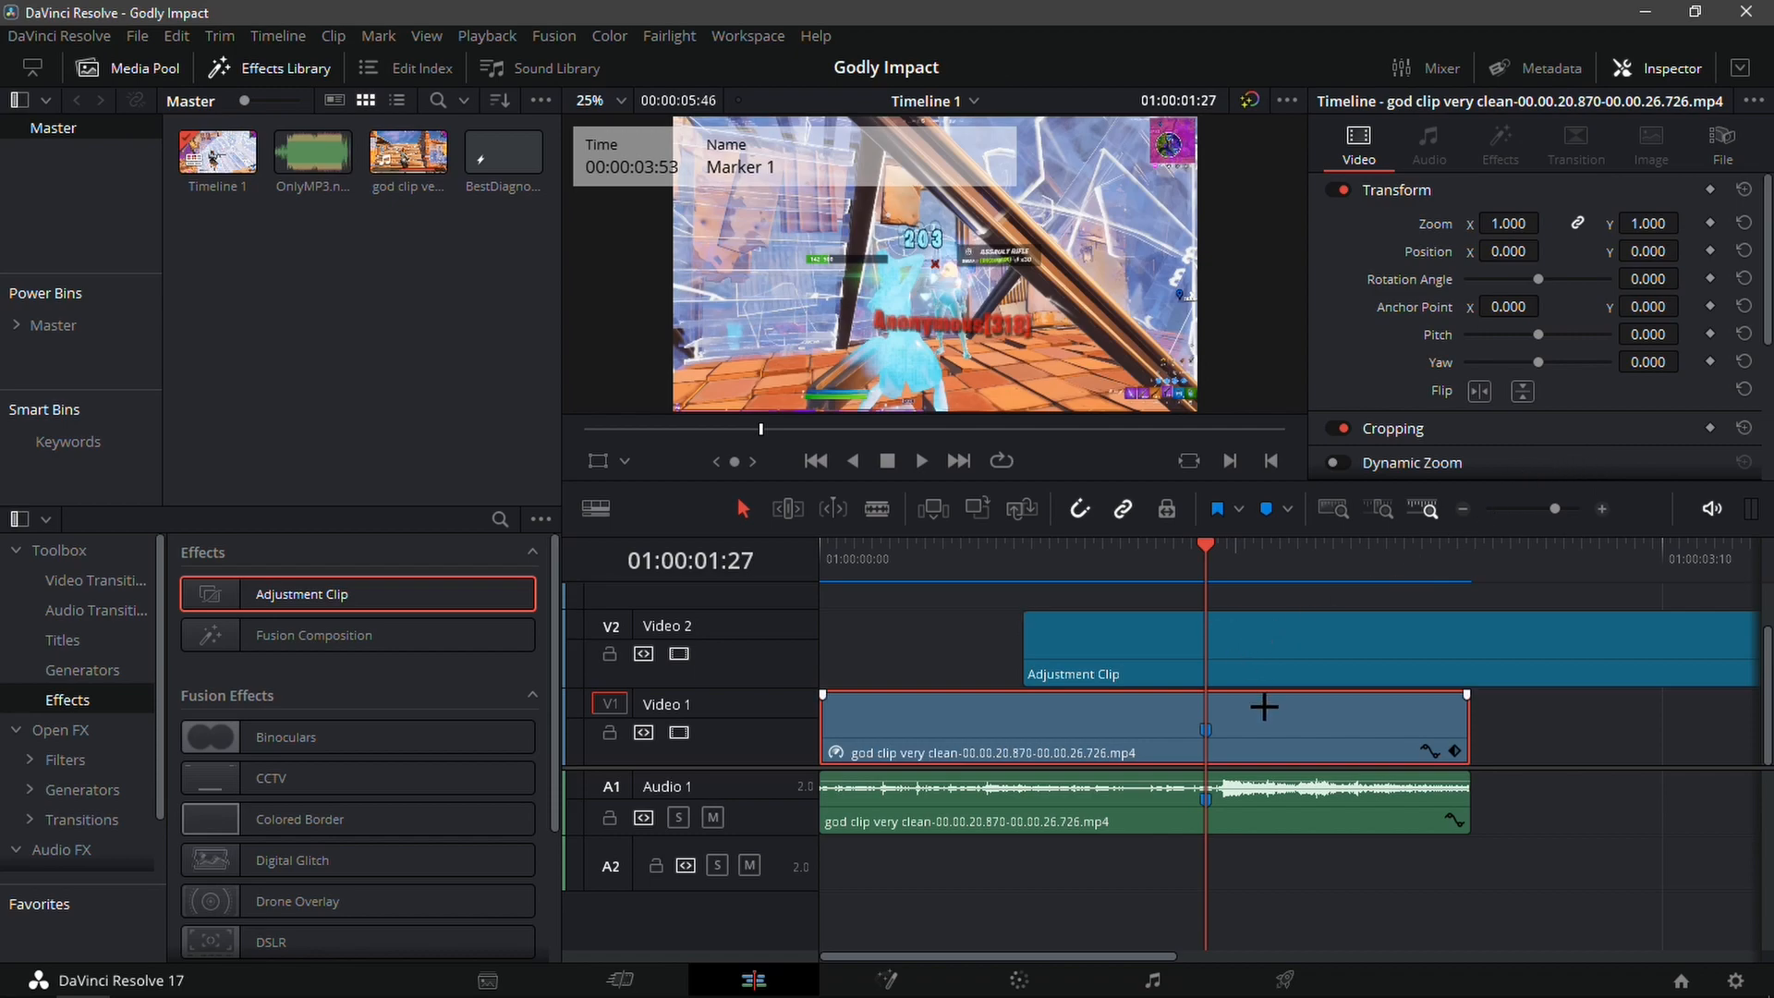
pyautogui.moveTo(1331, 704)
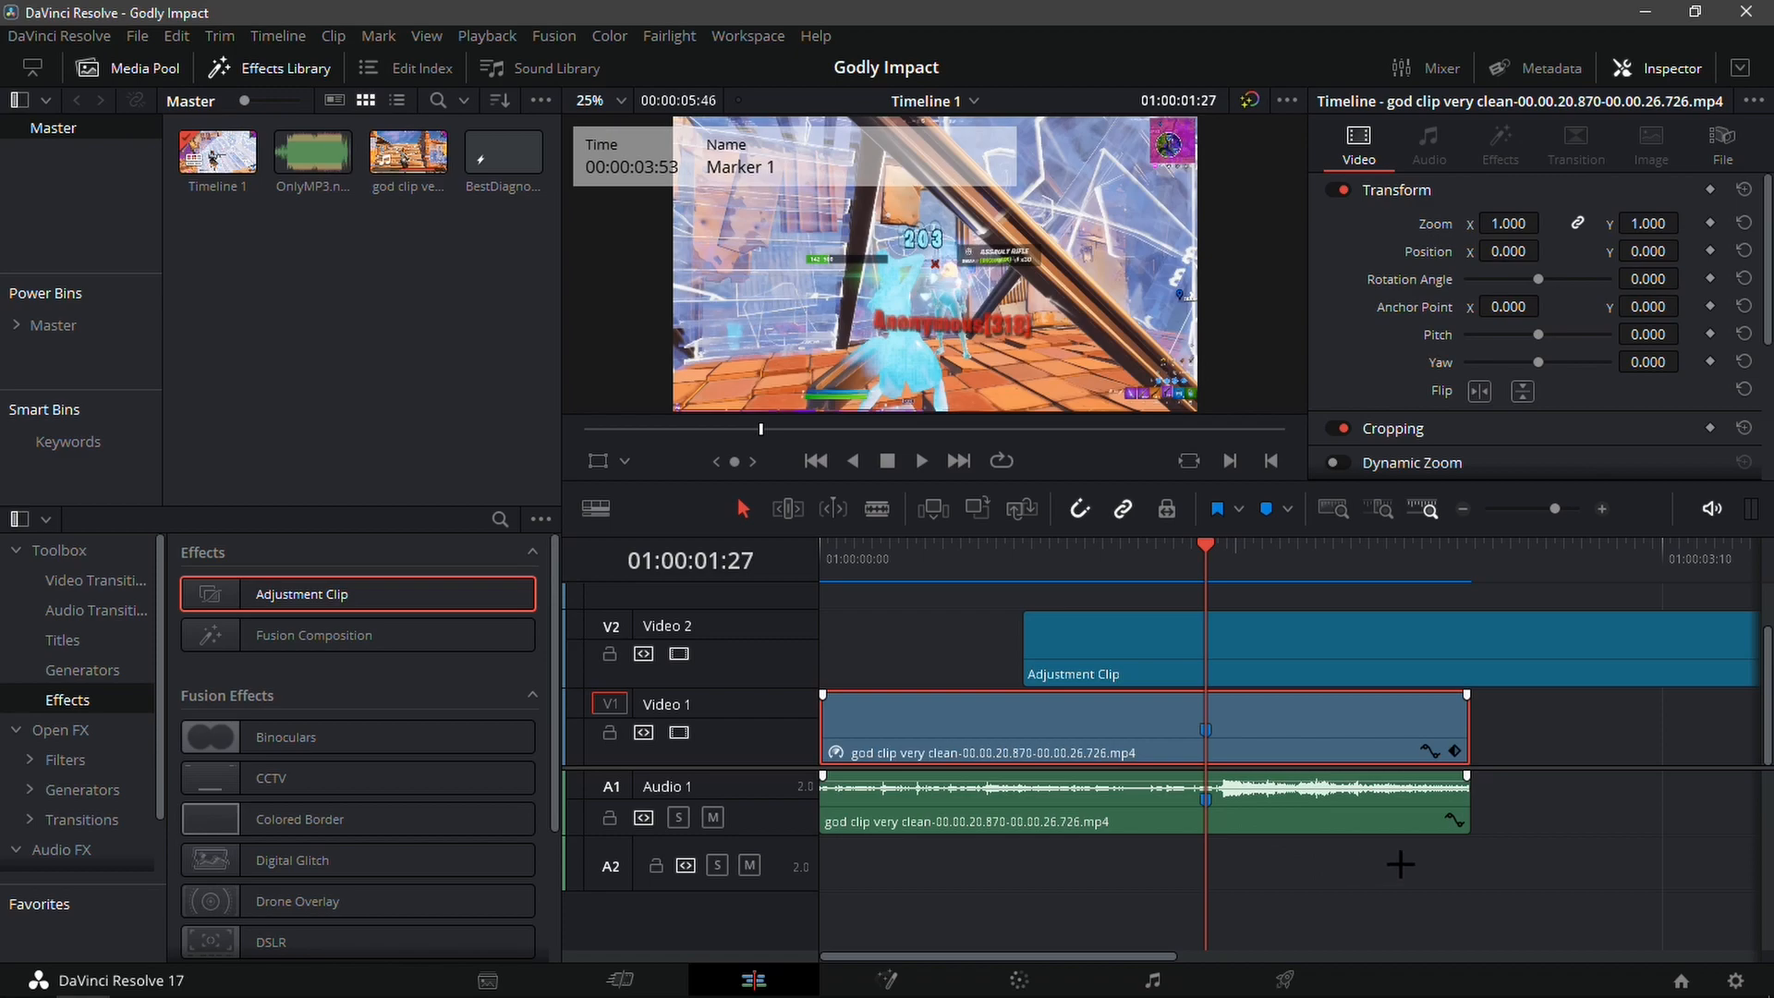
pyautogui.click(1131, 724)
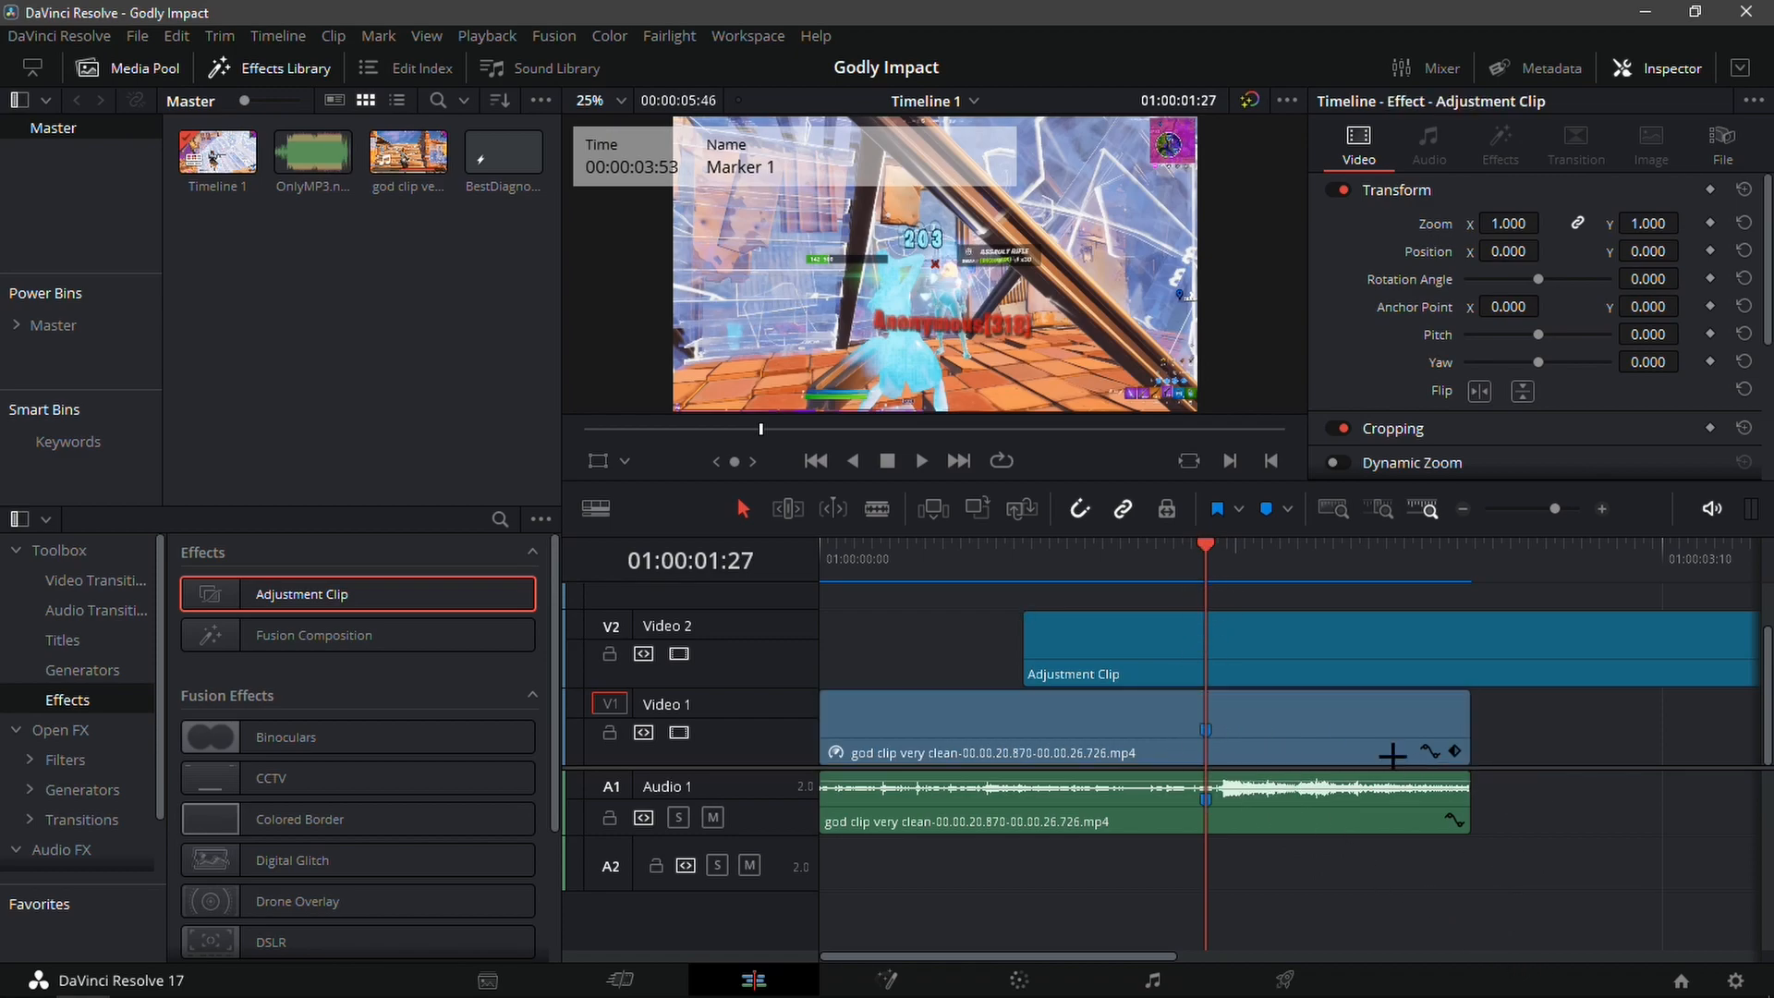
pyautogui.click(1131, 724)
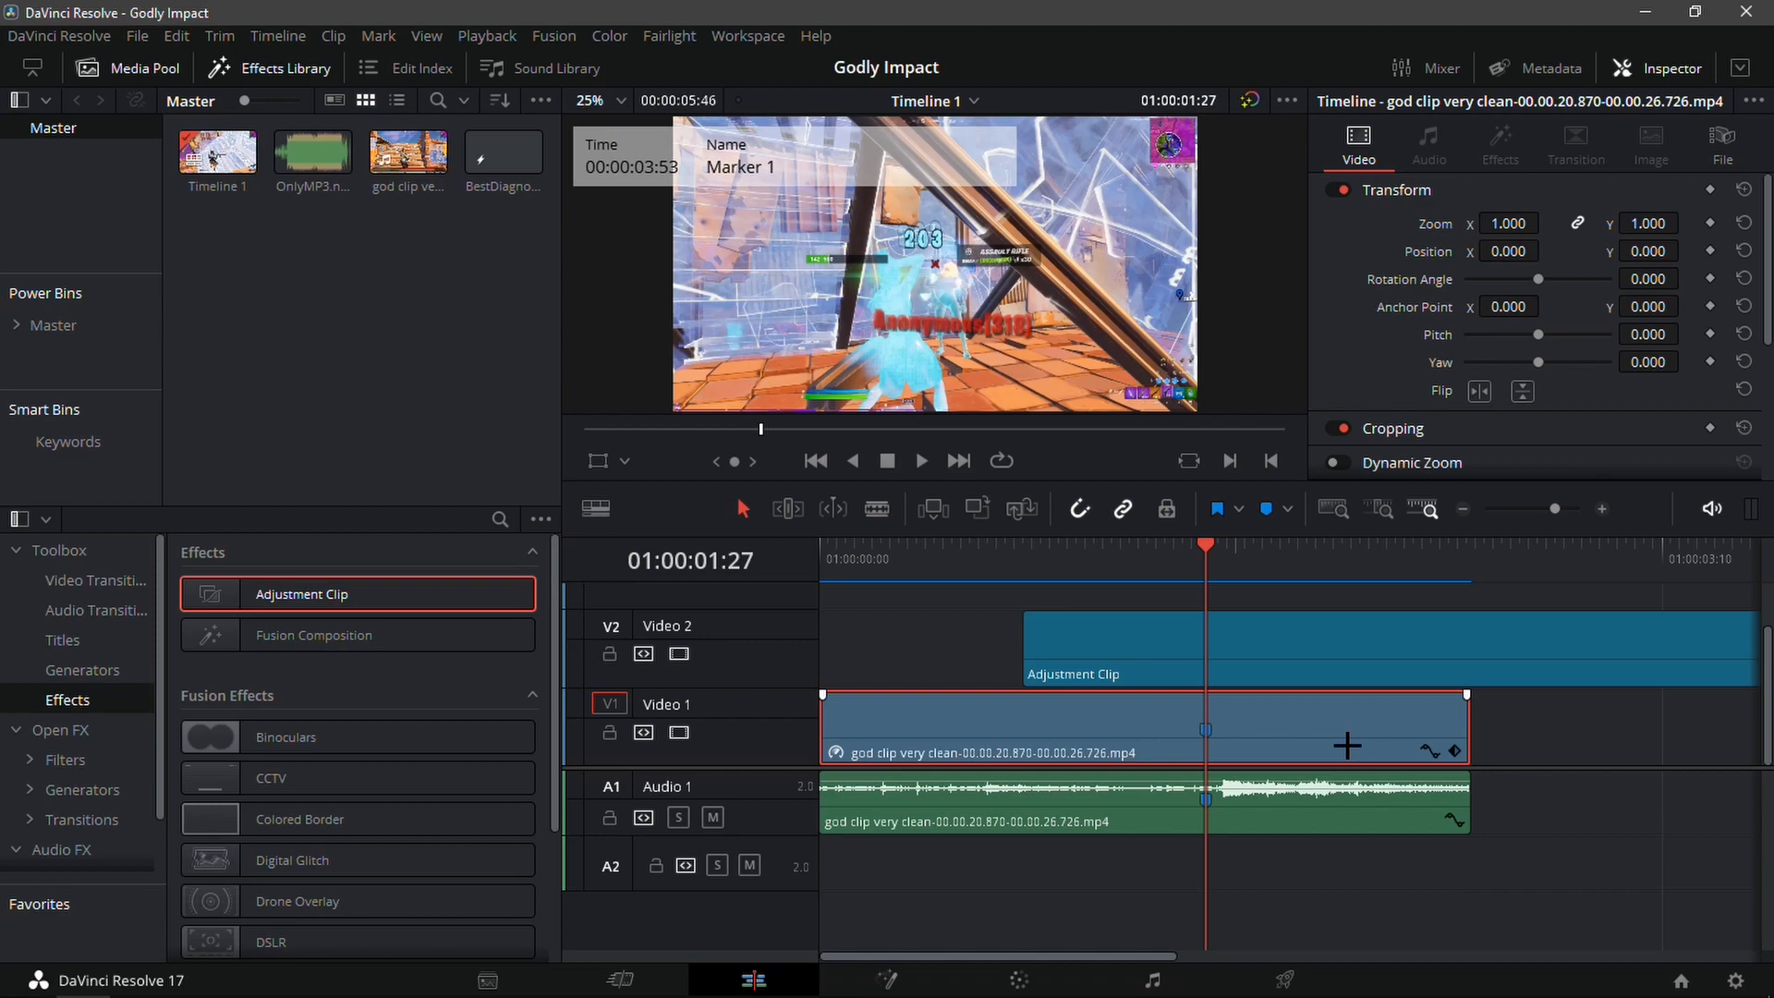
# Move the playhead earlier in the gameplay clip before switching to Fusion.
pyautogui.click(939, 547)
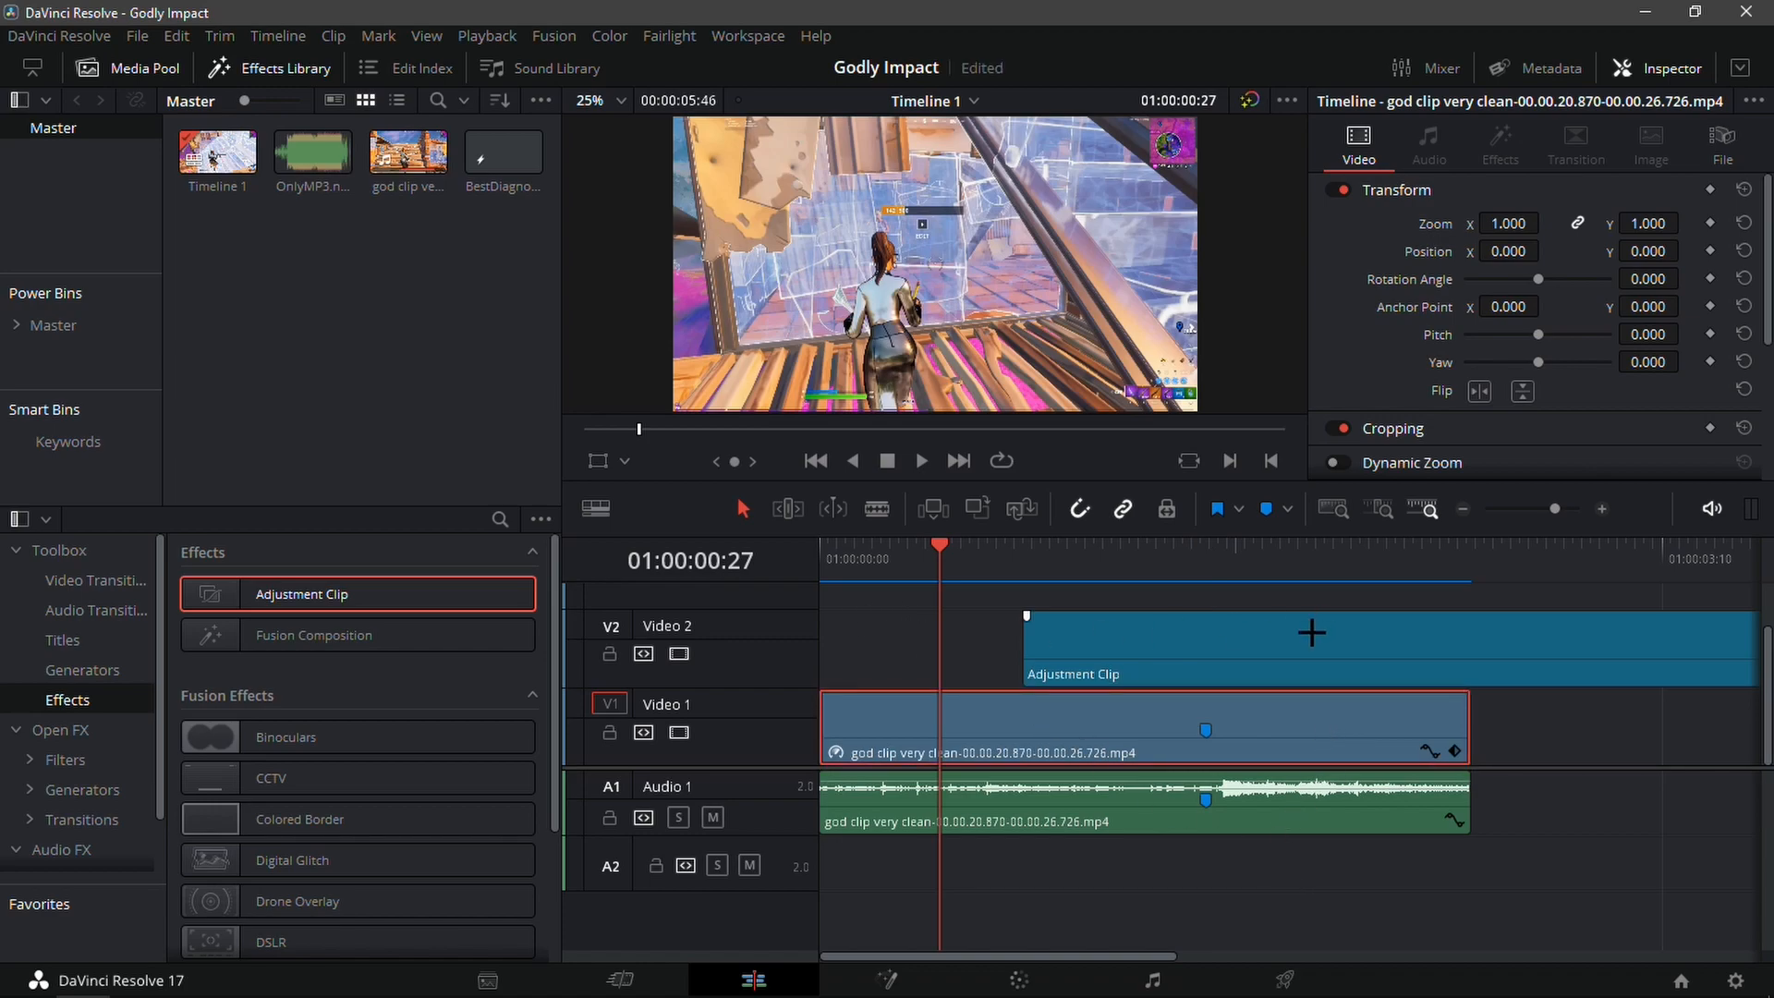
pyautogui.moveTo(1170, 679)
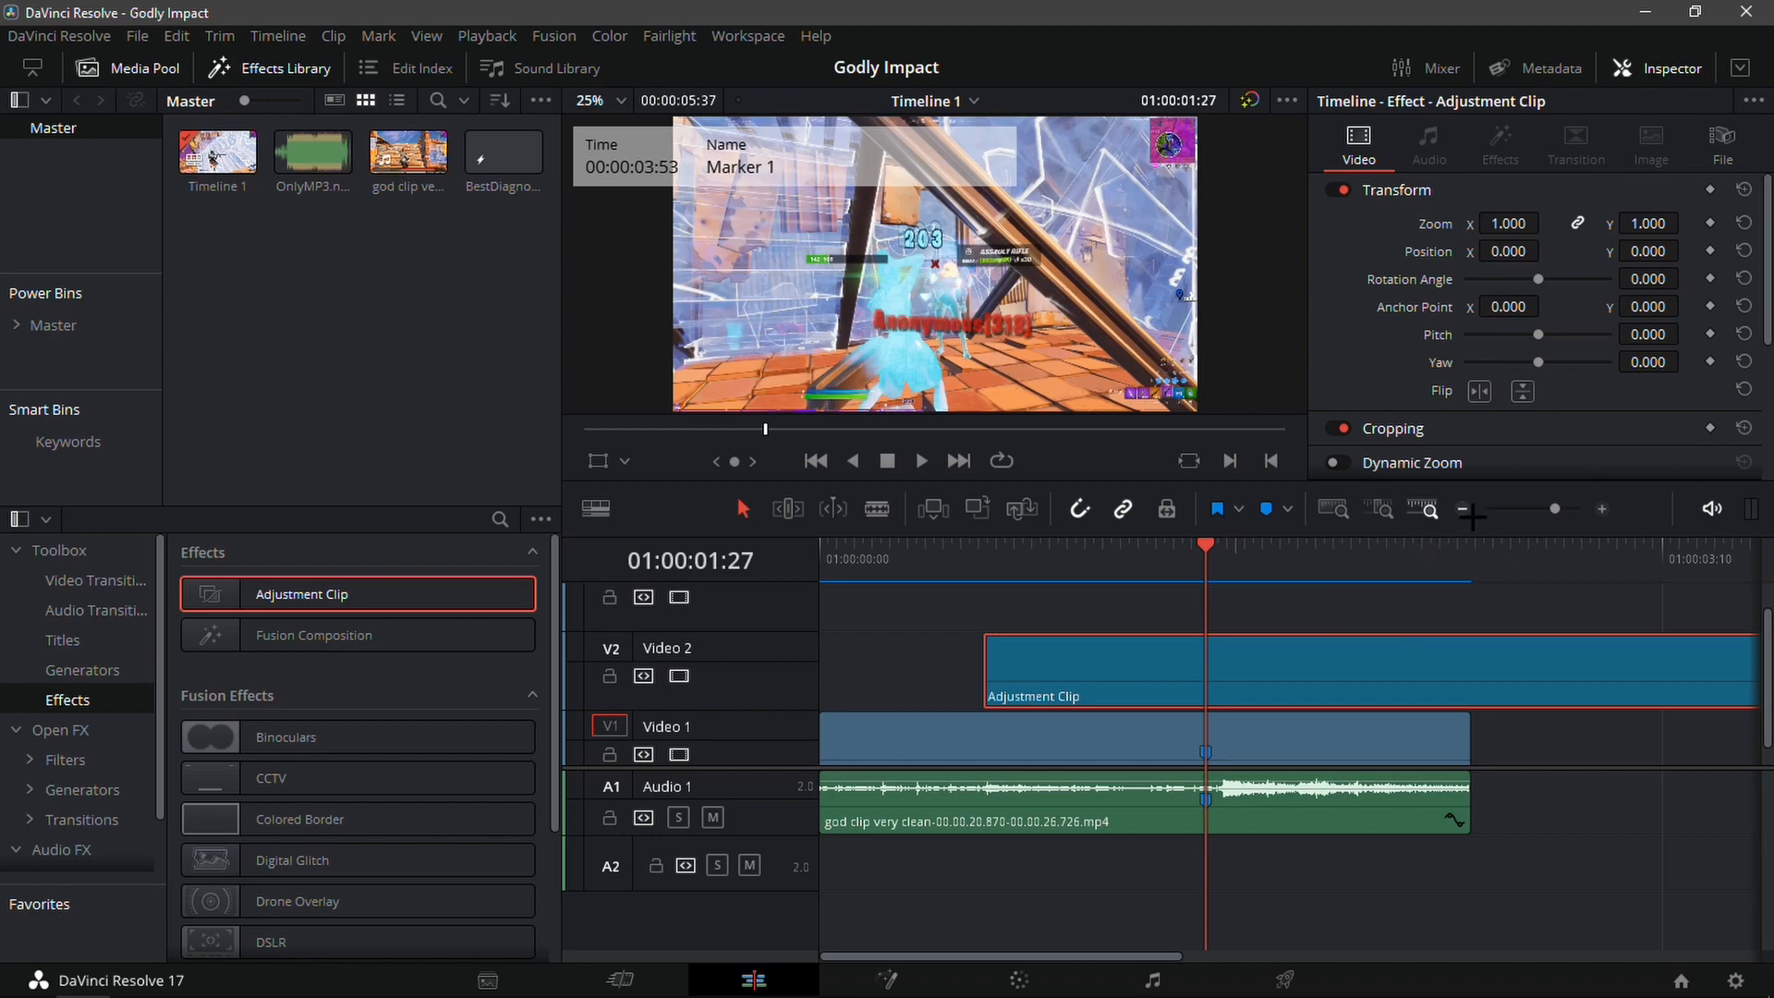
pyautogui.moveTo(1177, 608)
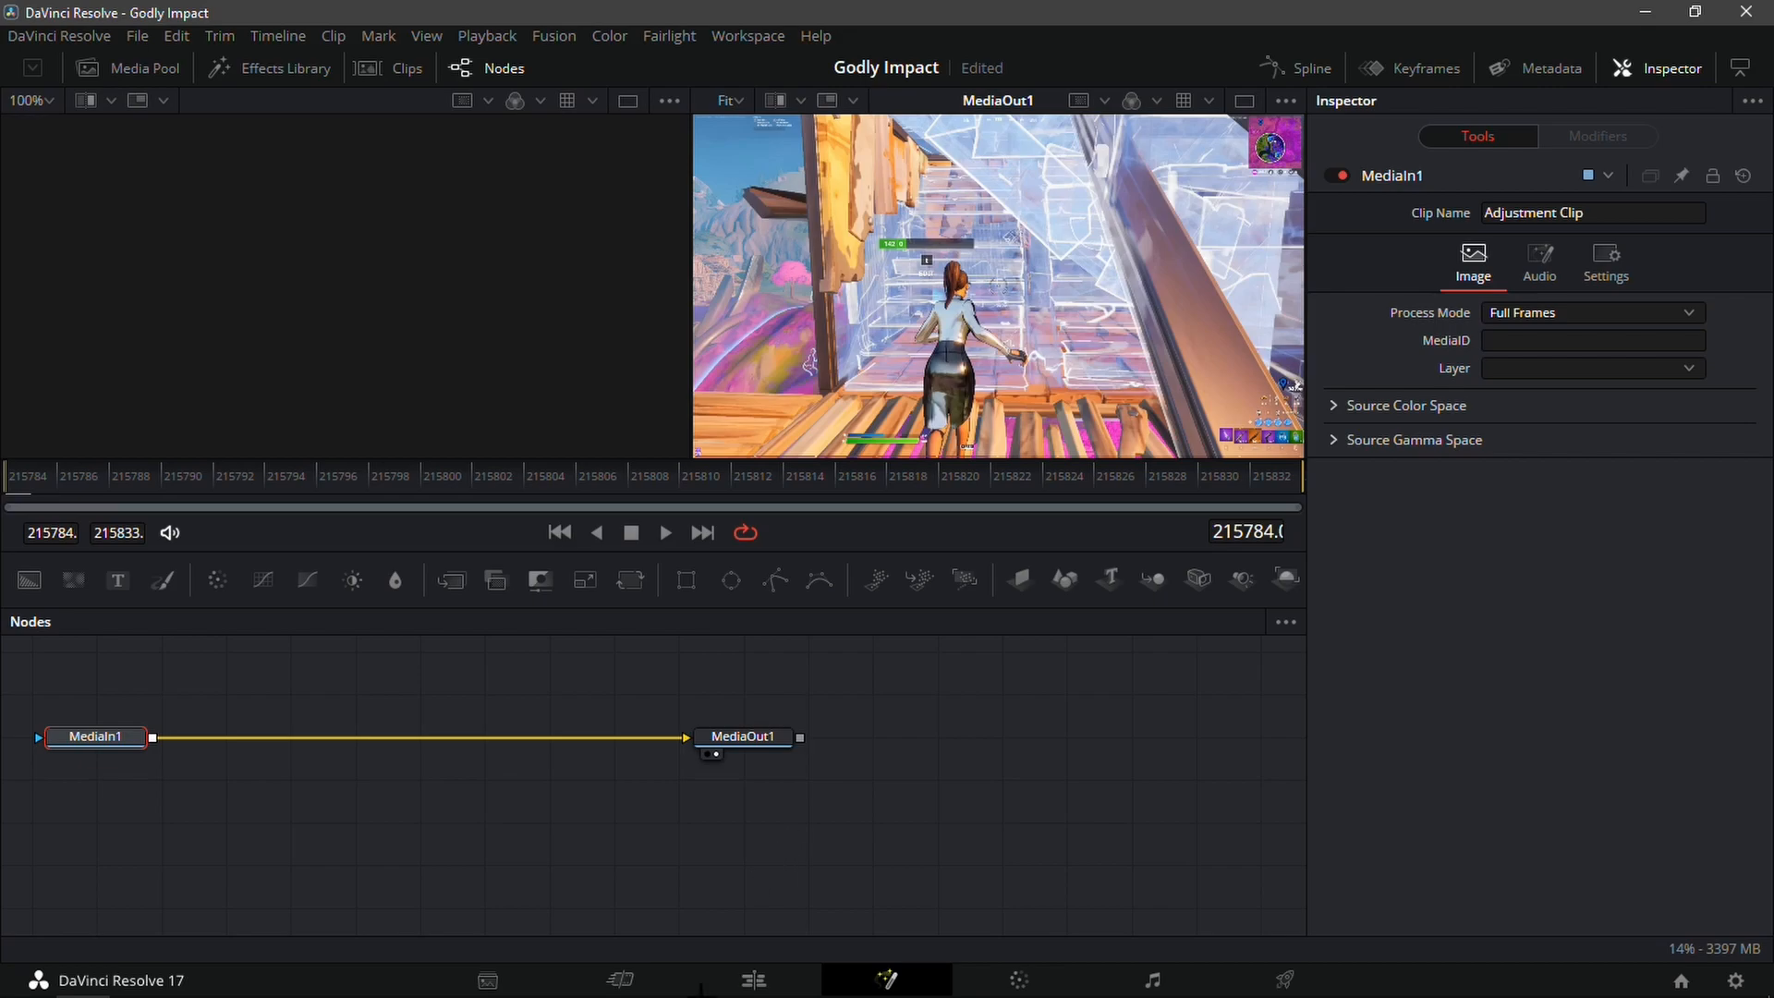
# Browse into SBR7 > Sick Buildup and select the InsaneBuildup.setting preset.
pyautogui.click(24, 973)
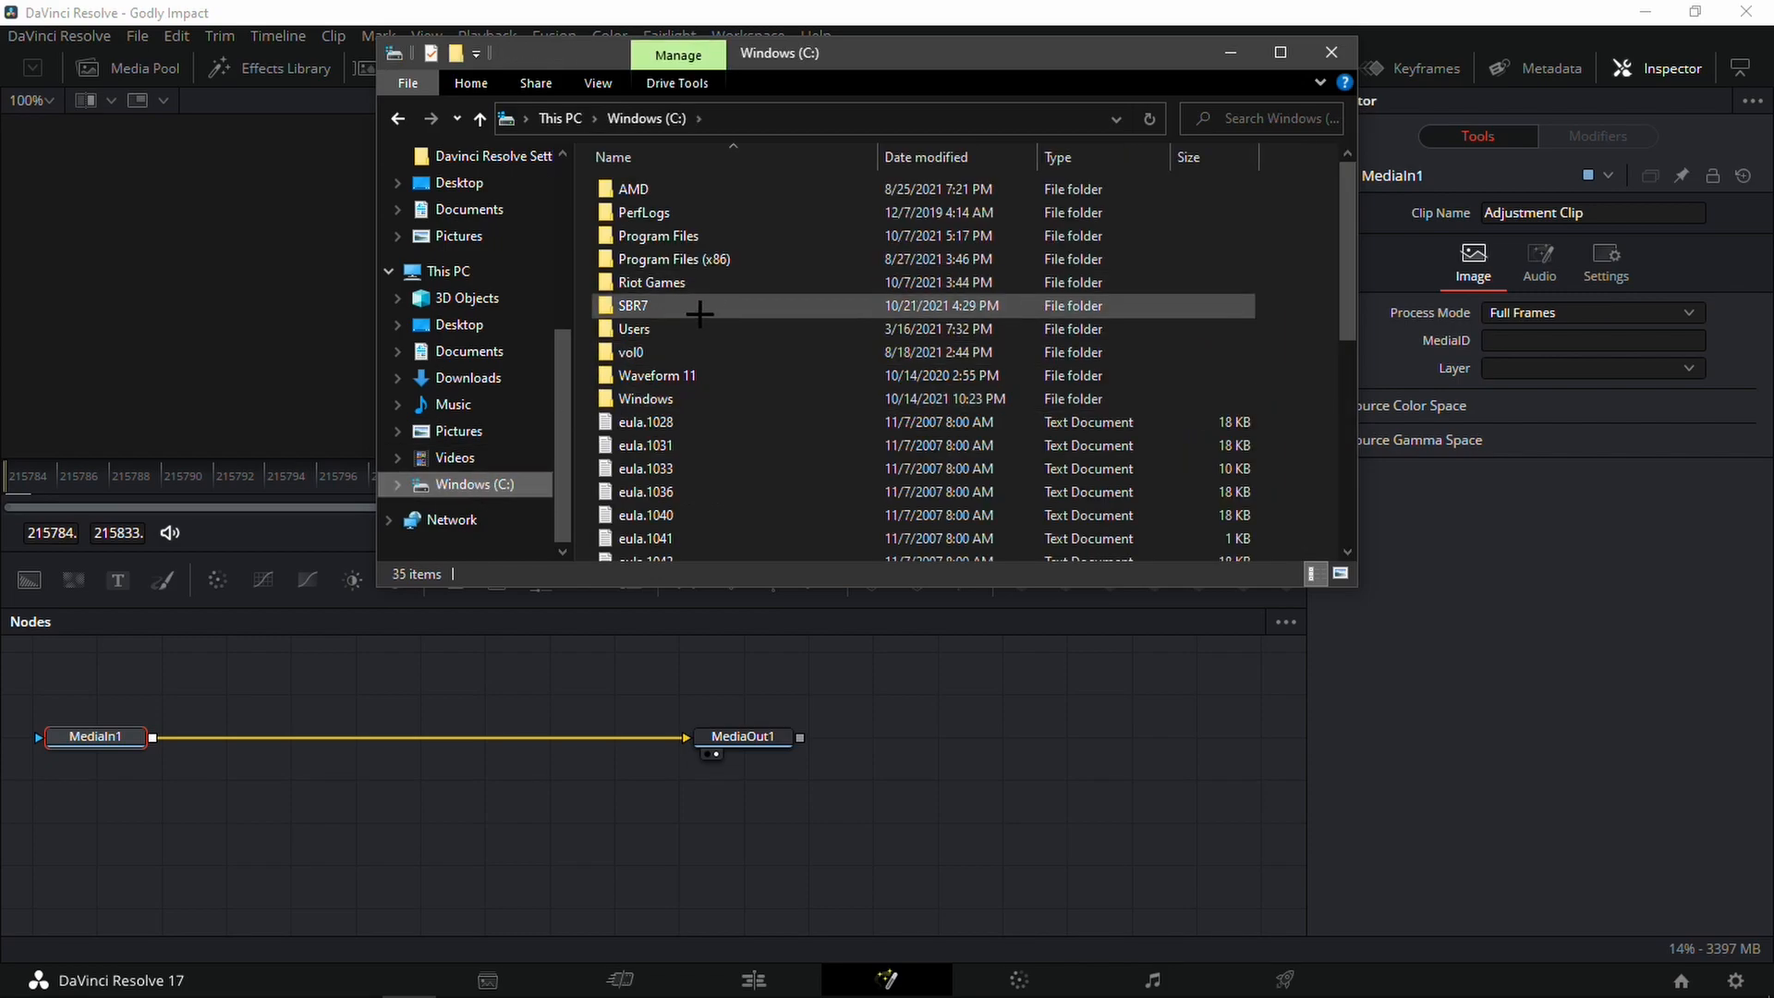
pyautogui.doubleClick(634, 305)
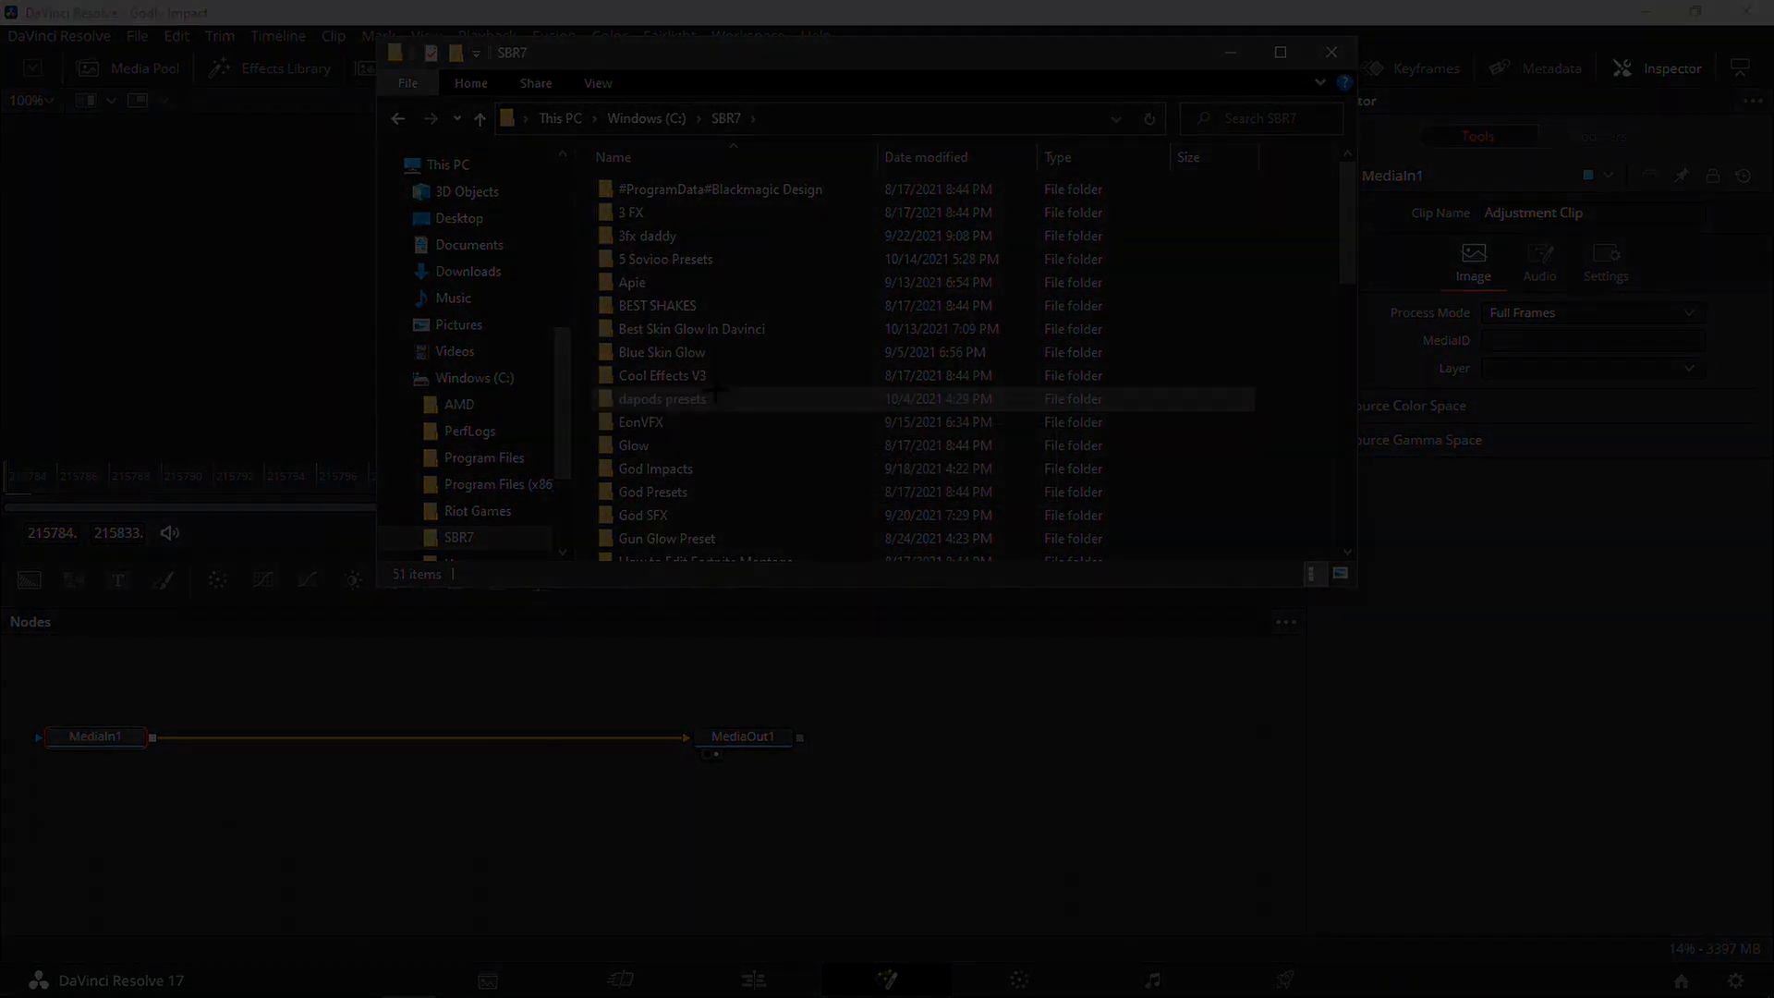
pyautogui.doubleClick(487, 554)
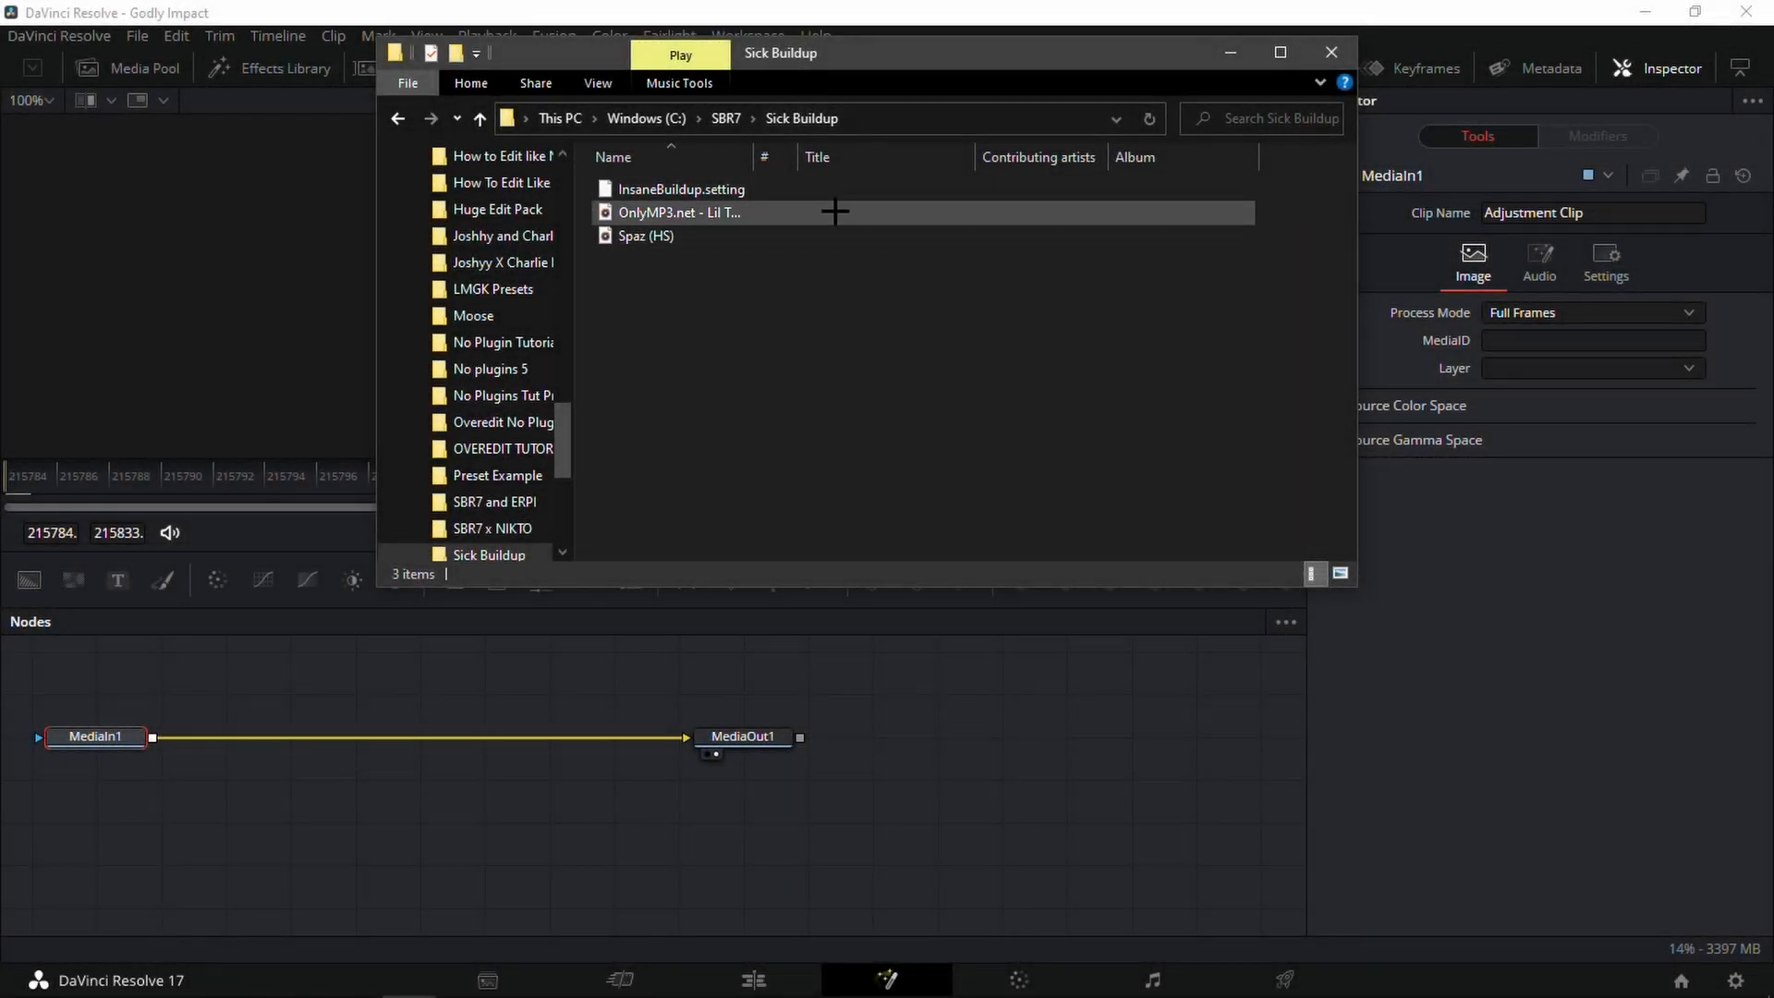
pyautogui.click(680, 189)
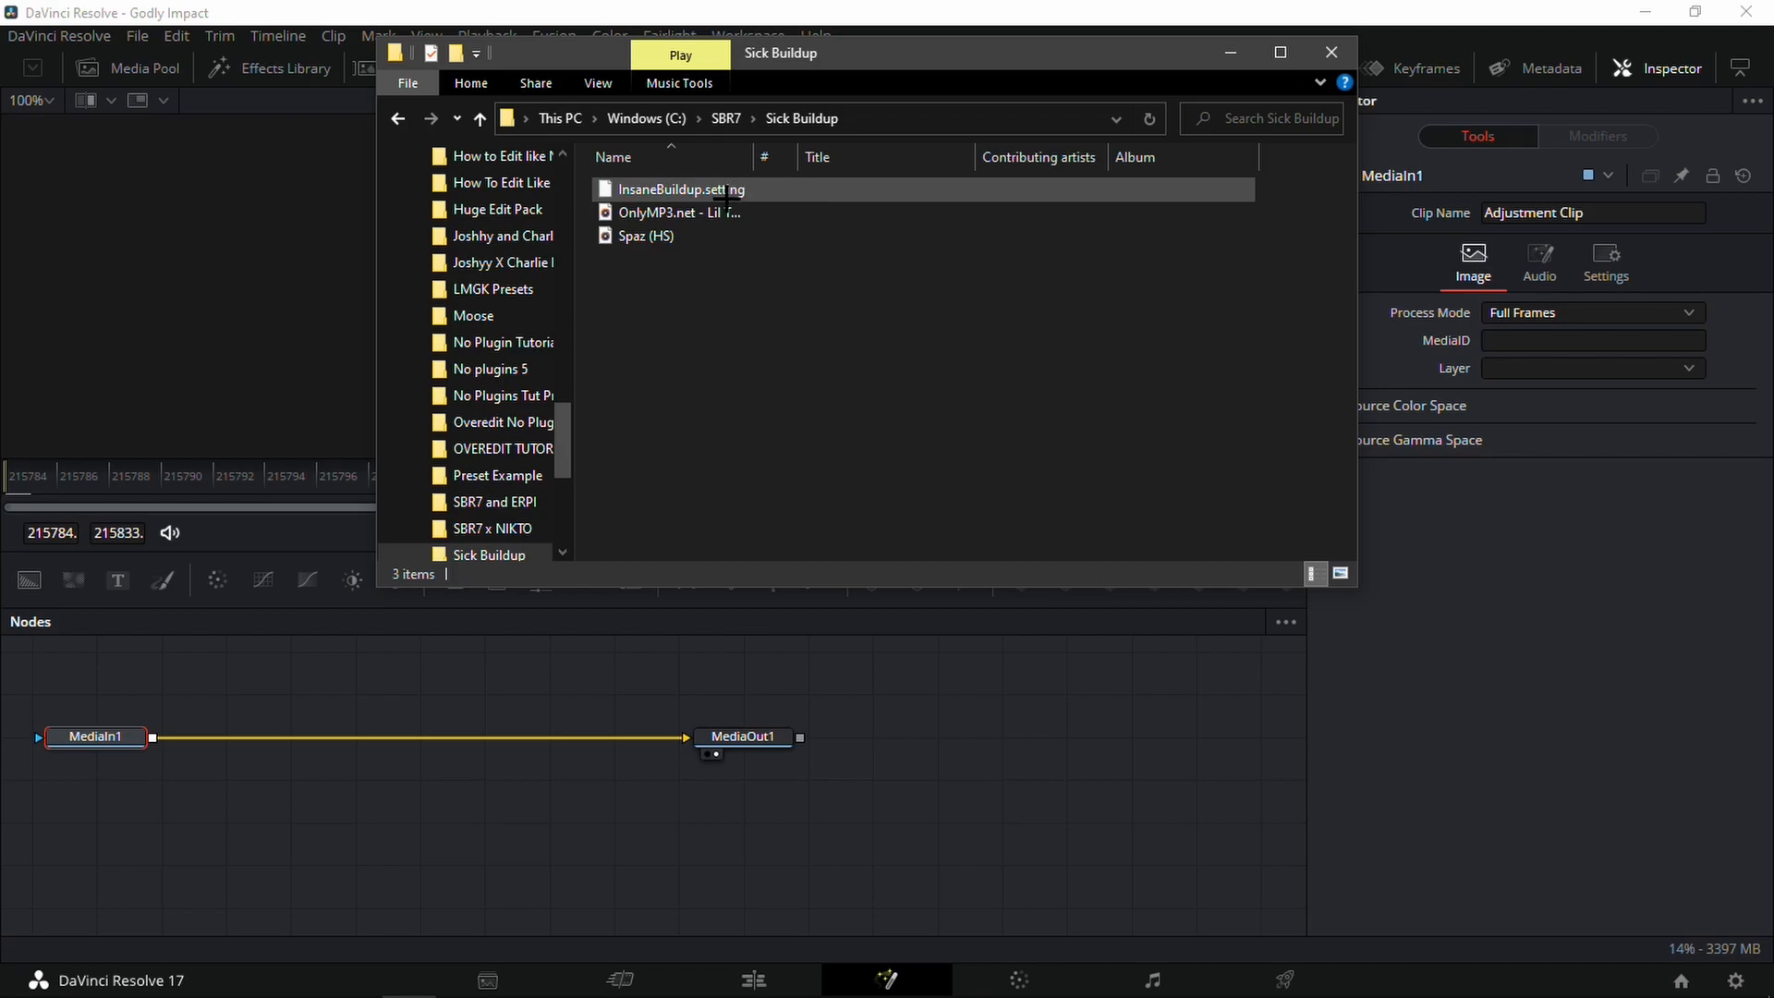
# Drop InsaneBuildup.setting into the node graph and wire its nodes between MediaIn1 and MediaOut1.
pyautogui.click(678, 188)
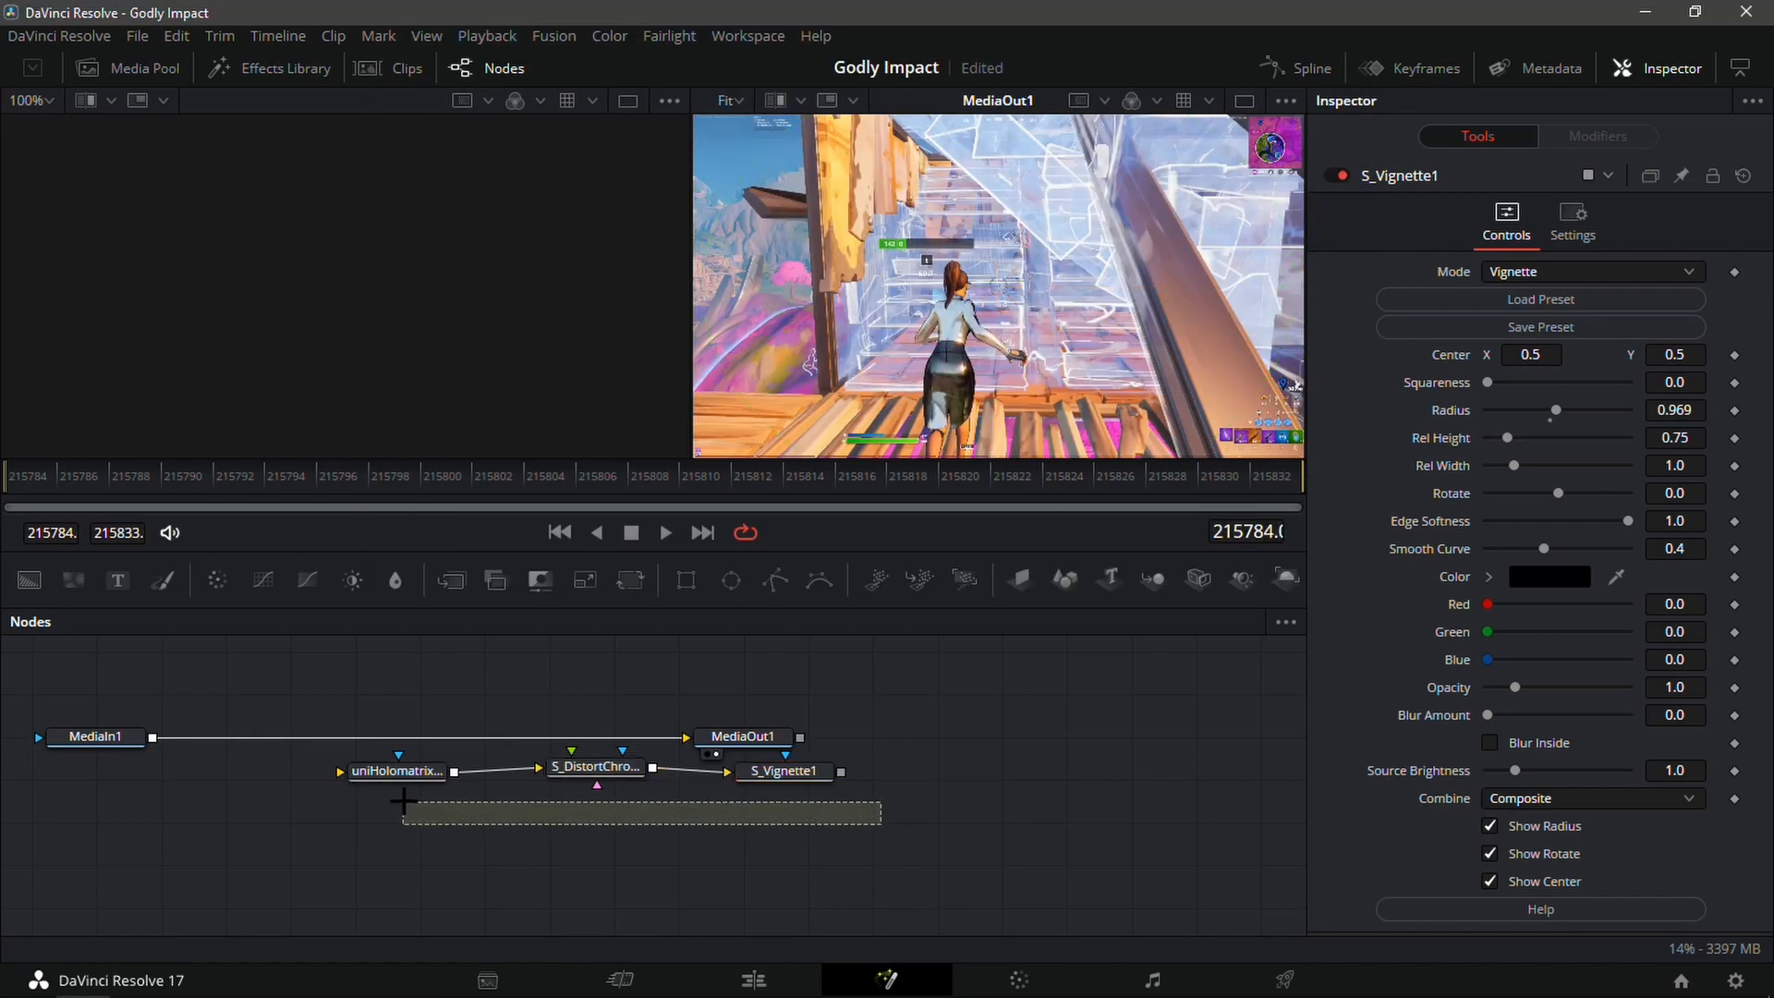
pyautogui.click(397, 771)
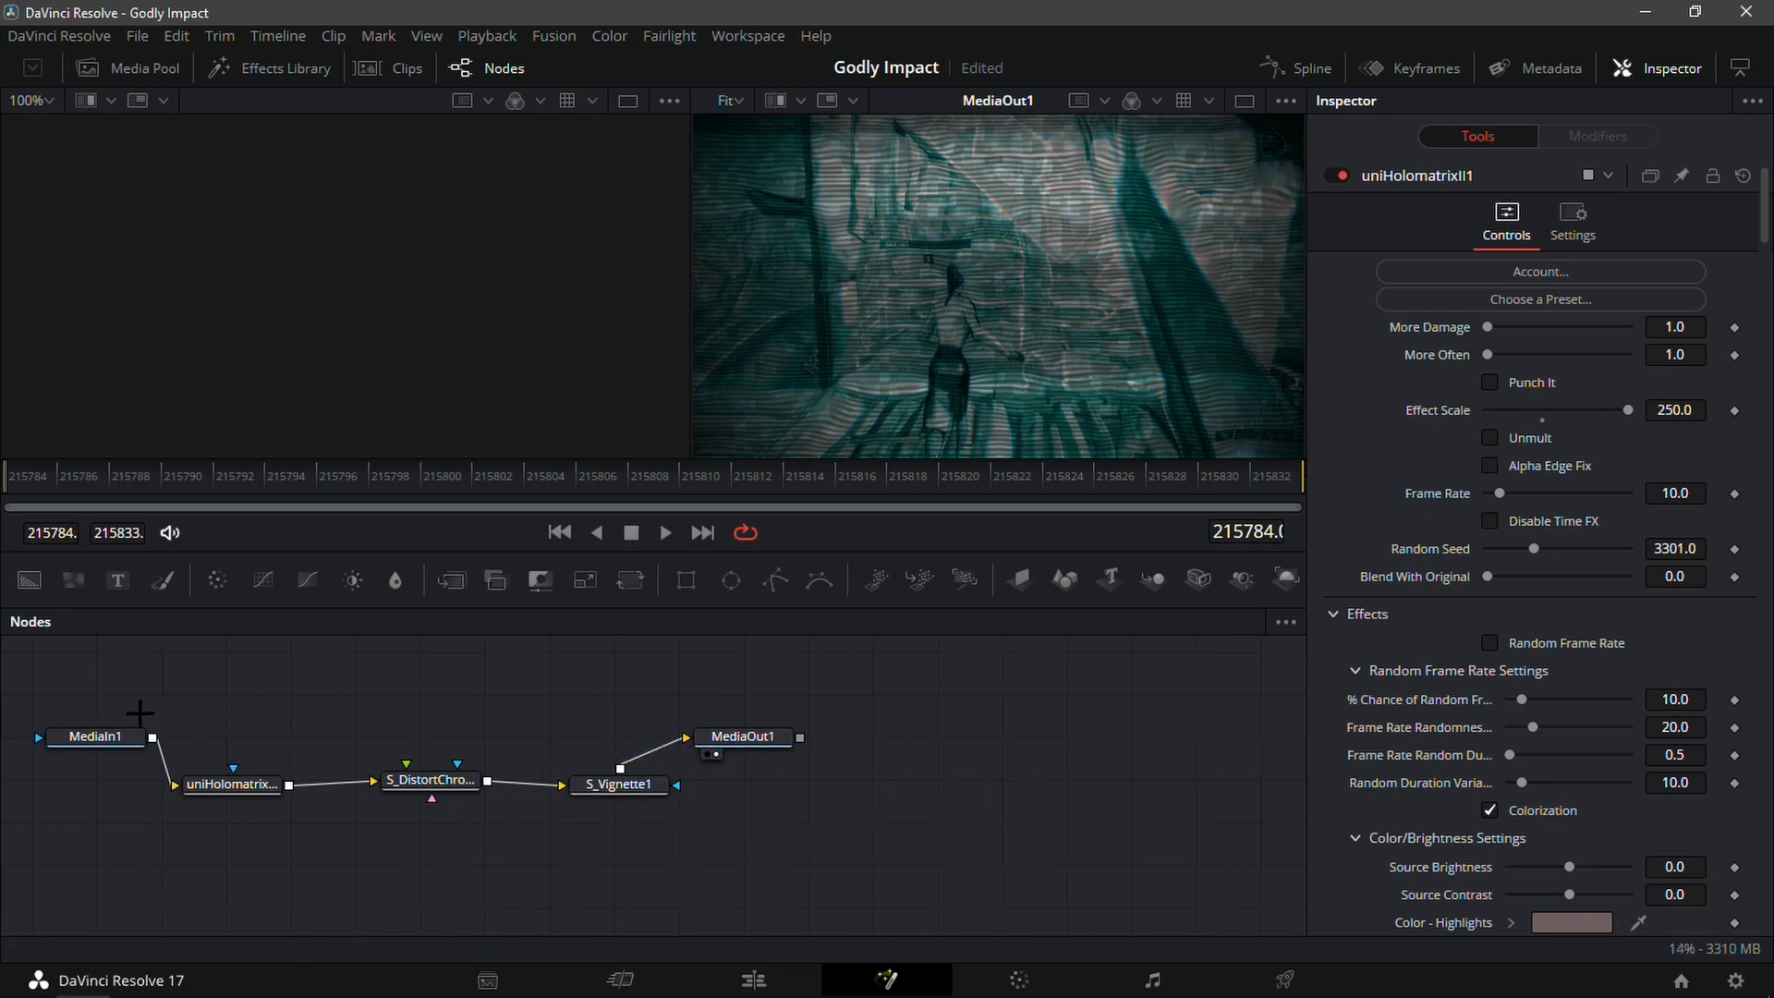
pyautogui.moveTo(208, 735)
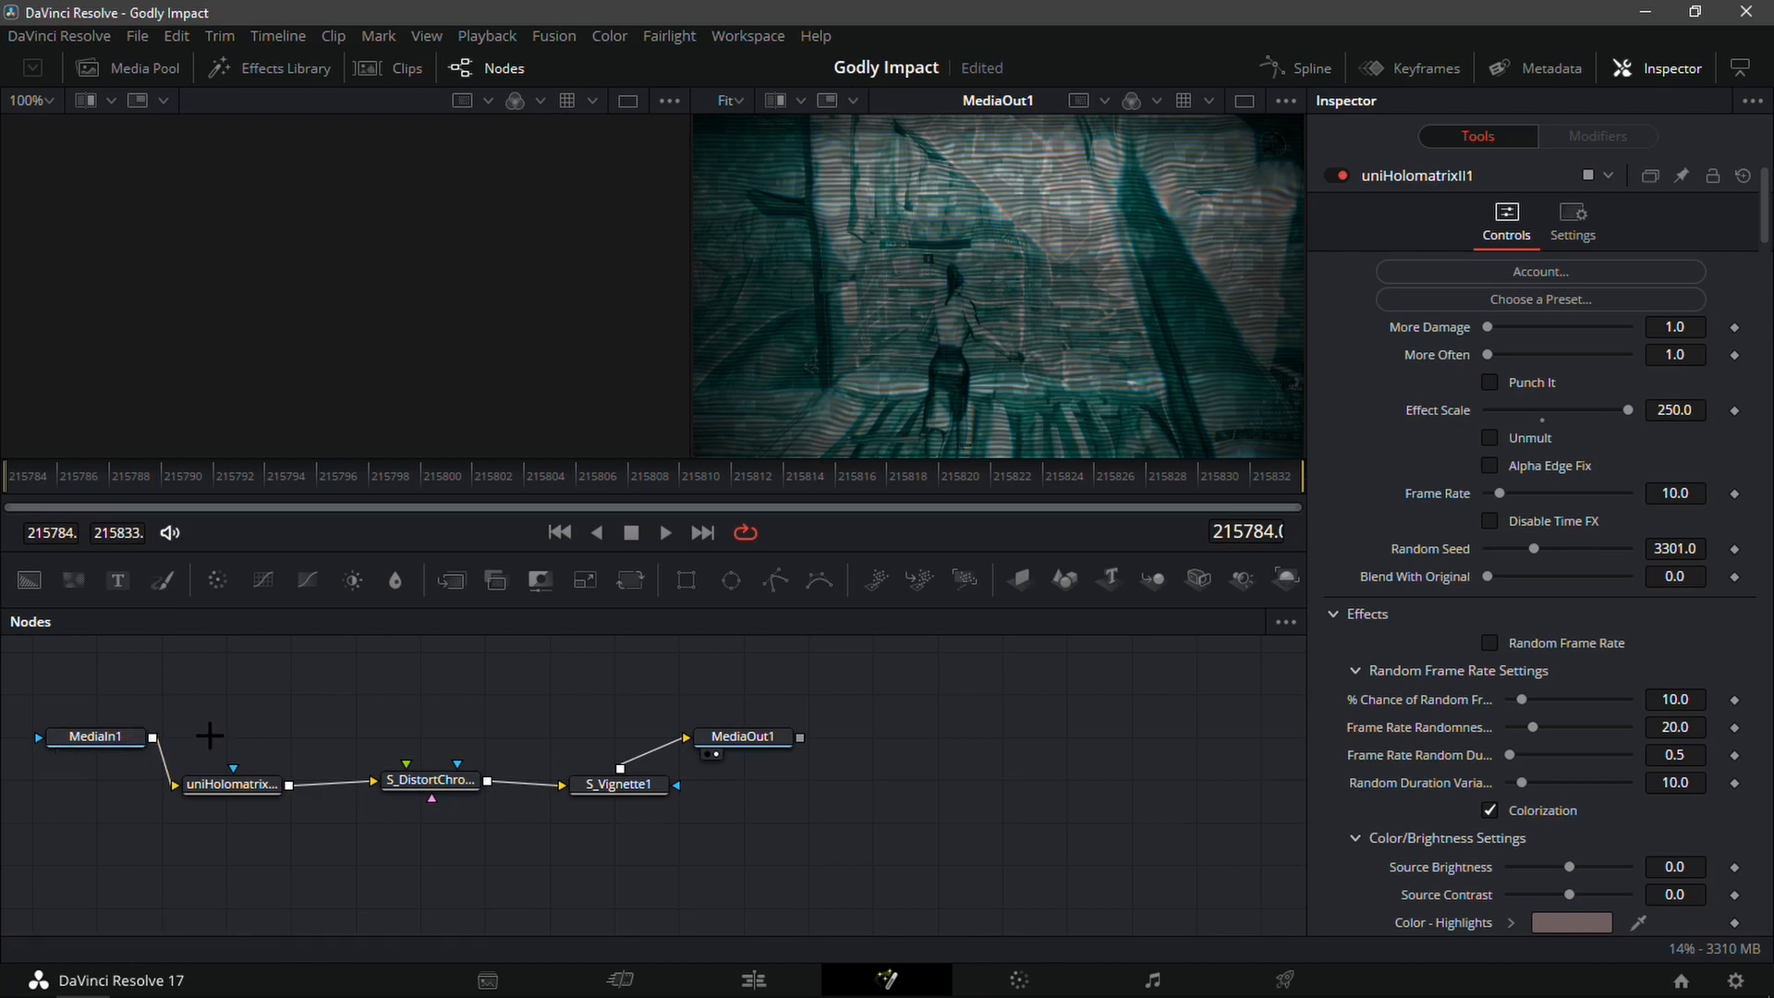
pyautogui.moveTo(665, 769)
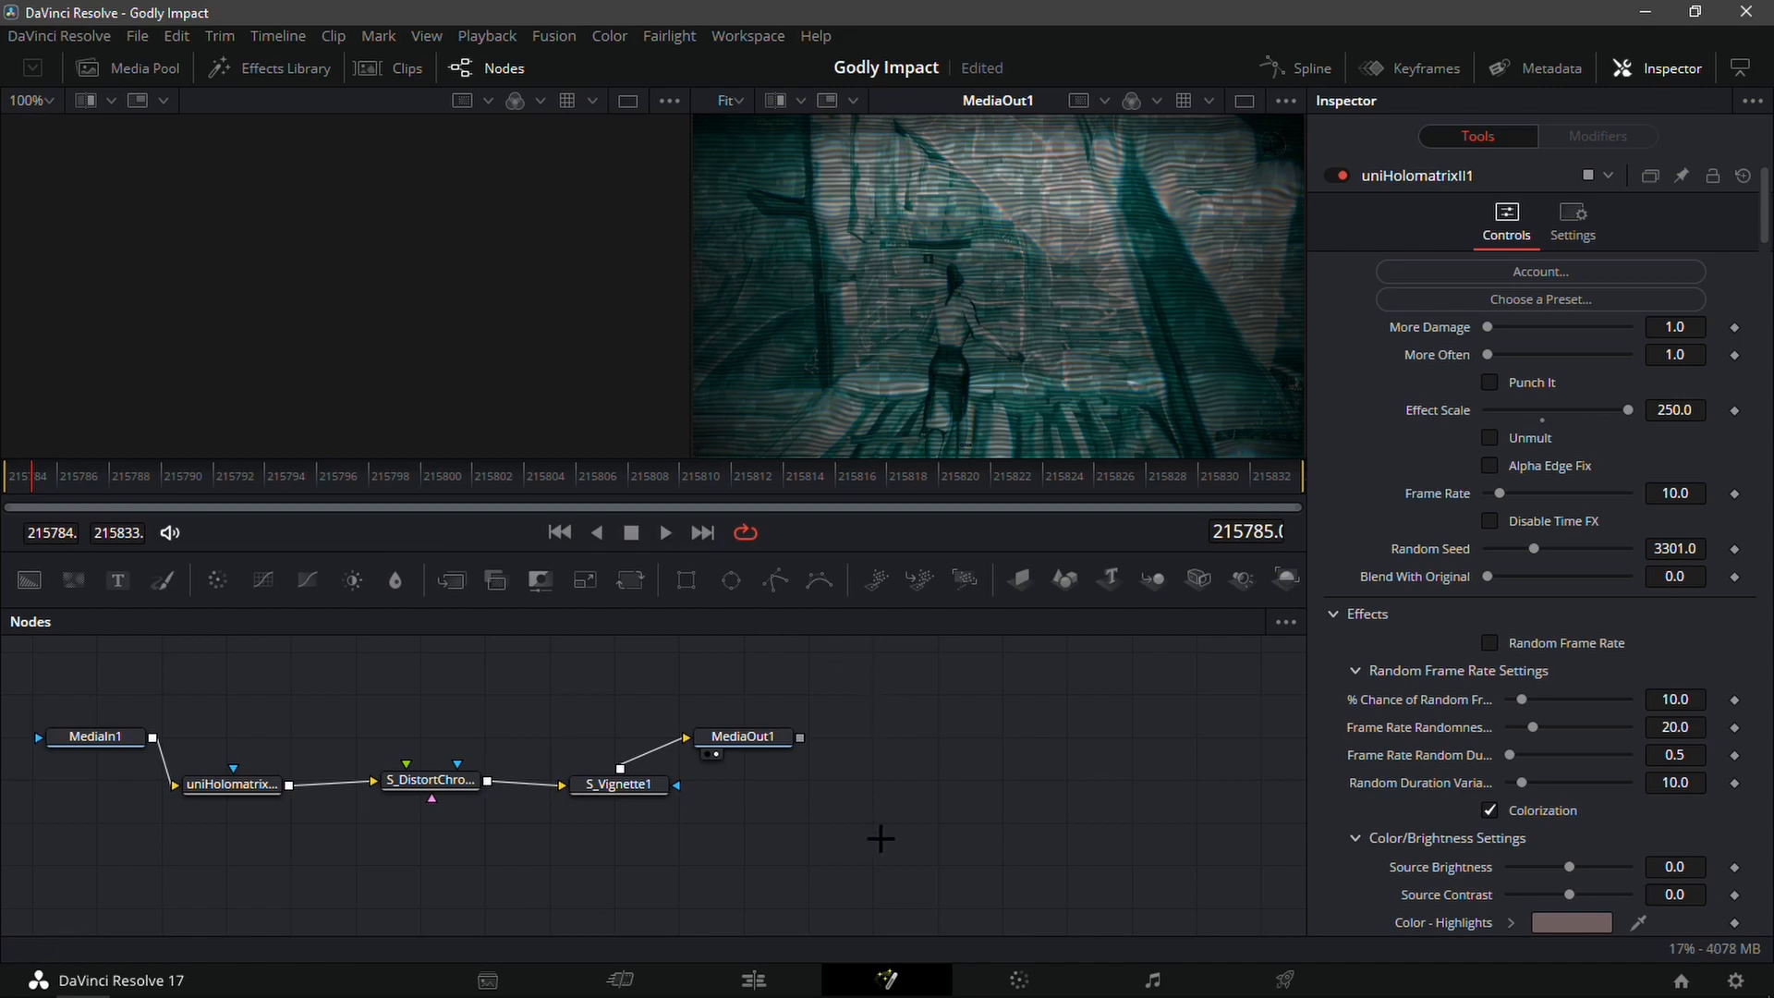
# On the Edit page, fade the buildup Adjustment Clip in across its full length.
pyautogui.click(752, 979)
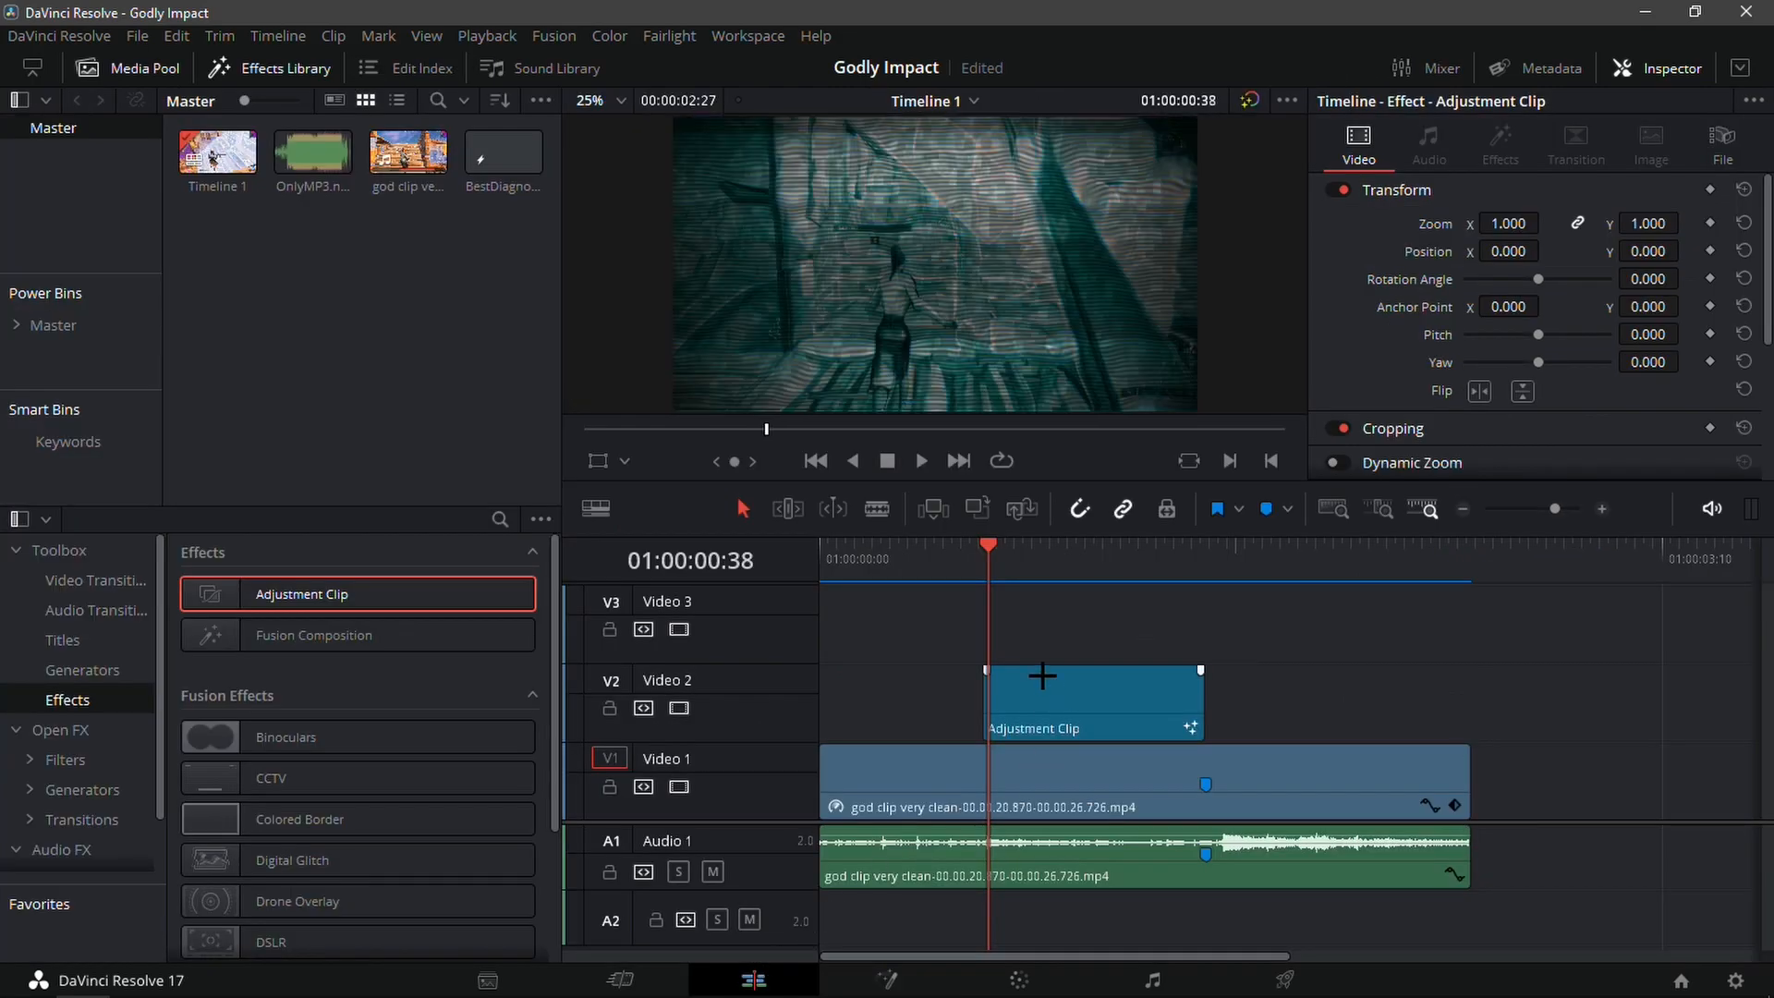
pyautogui.click(1055, 544)
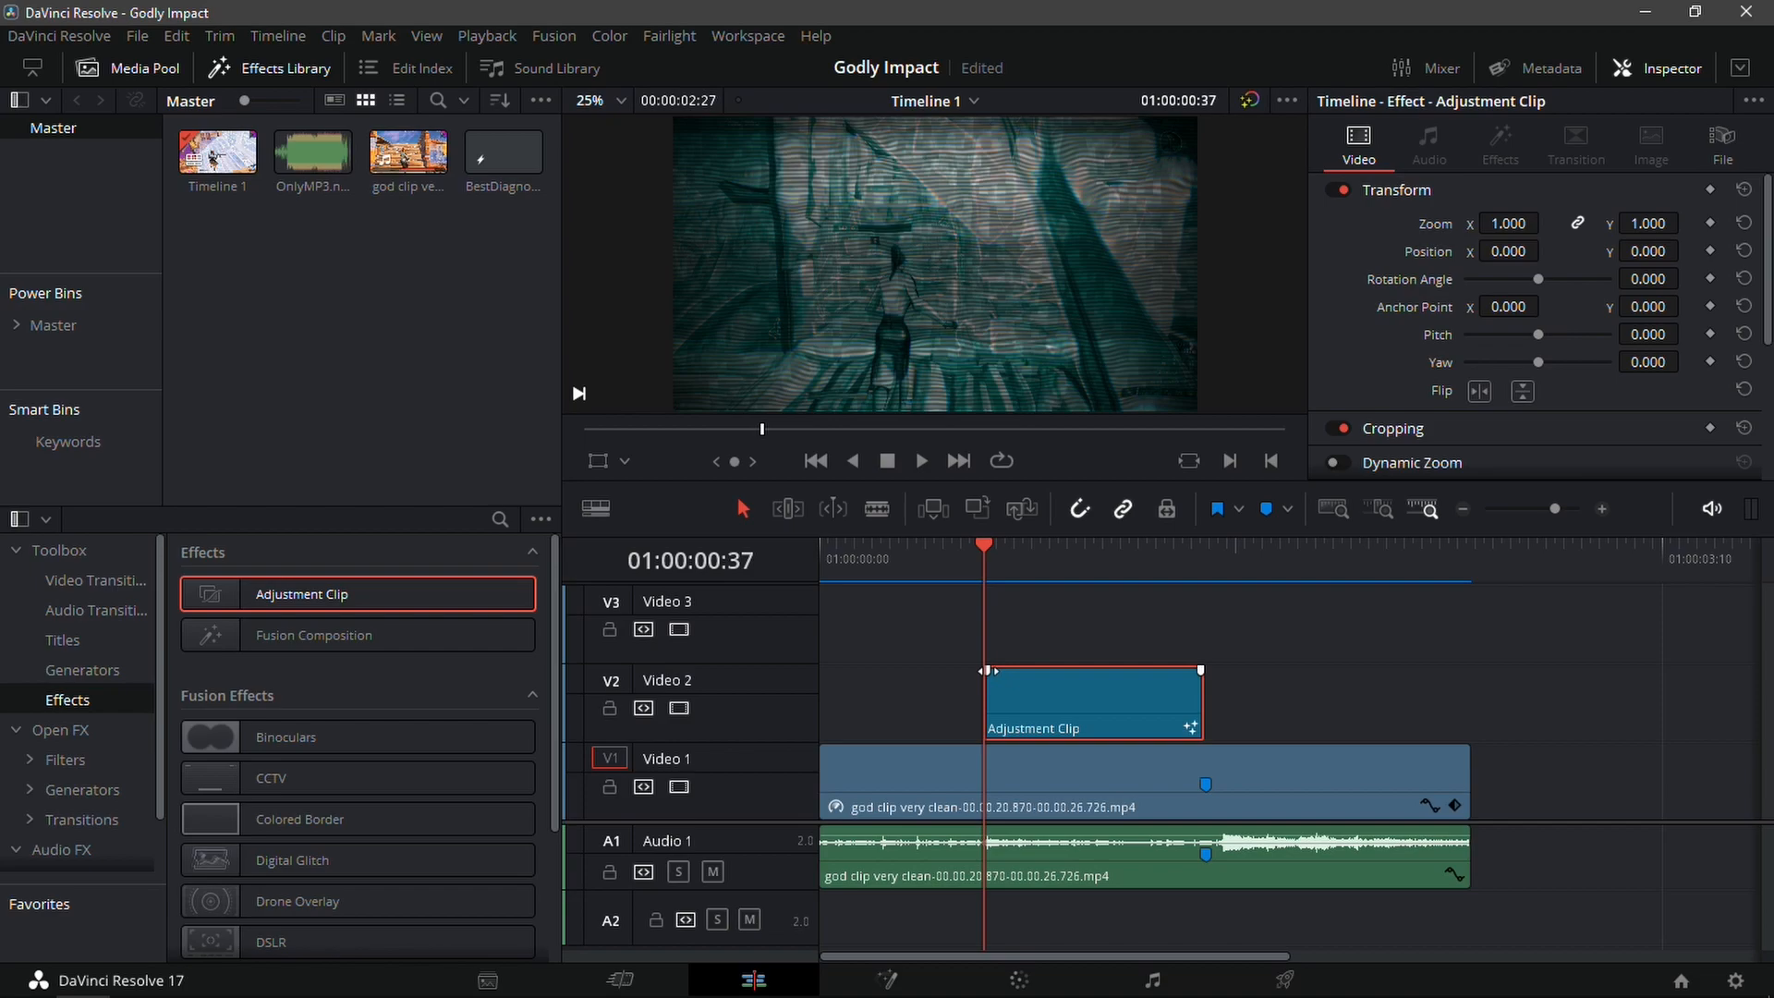
pyautogui.moveTo(1195, 669); pyautogui.dragTo(1185, 669)
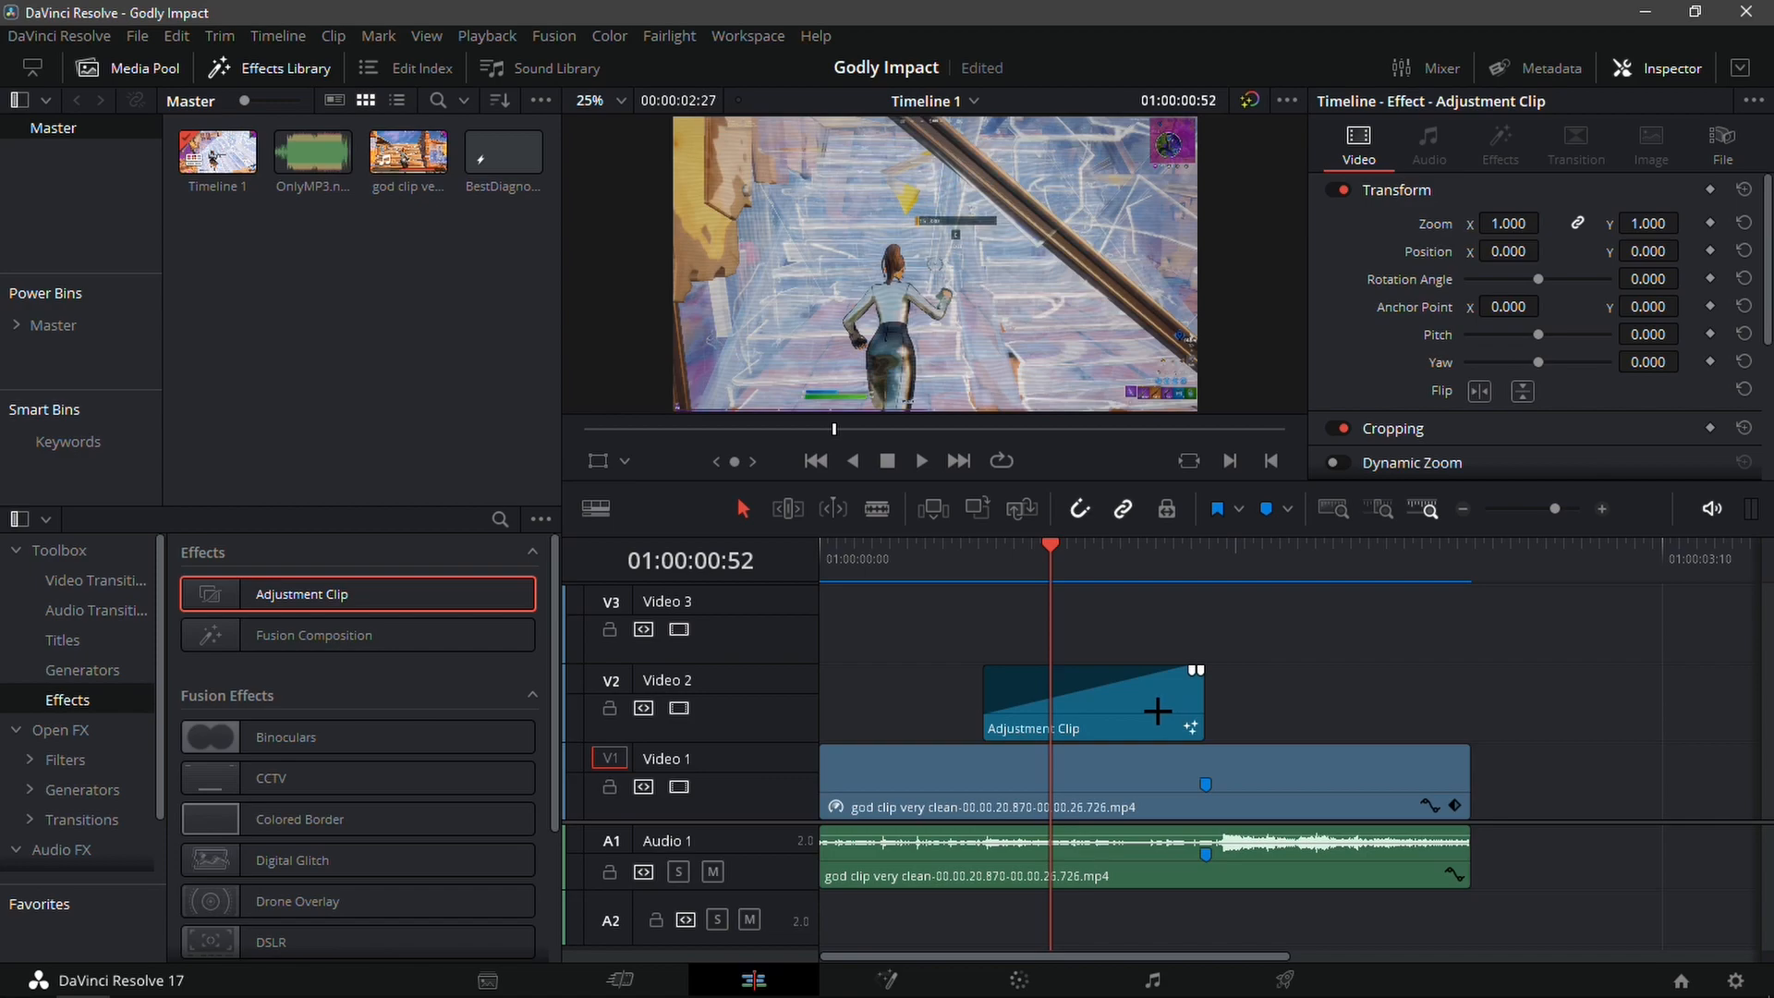
# Bring in the BestDiagnolImp preset and drop it on V2 right after the Adjustment Clip.
pyautogui.rightClick(1086, 702)
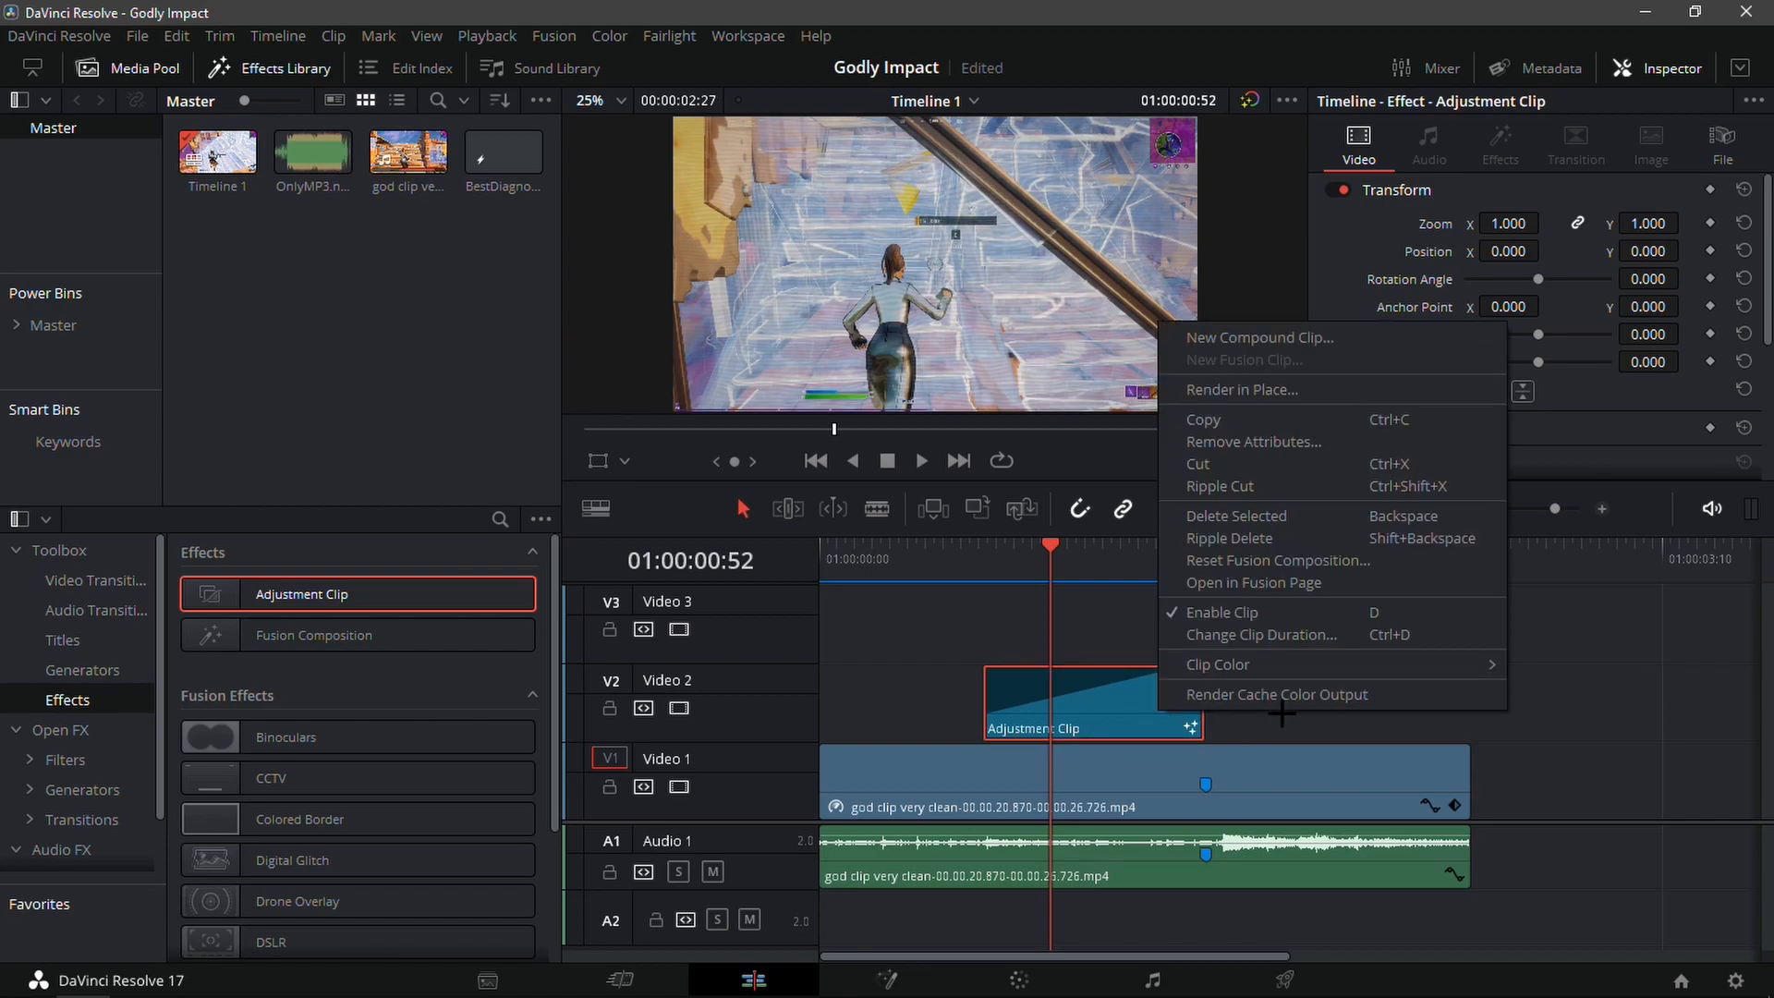
pyautogui.moveTo(1277, 695)
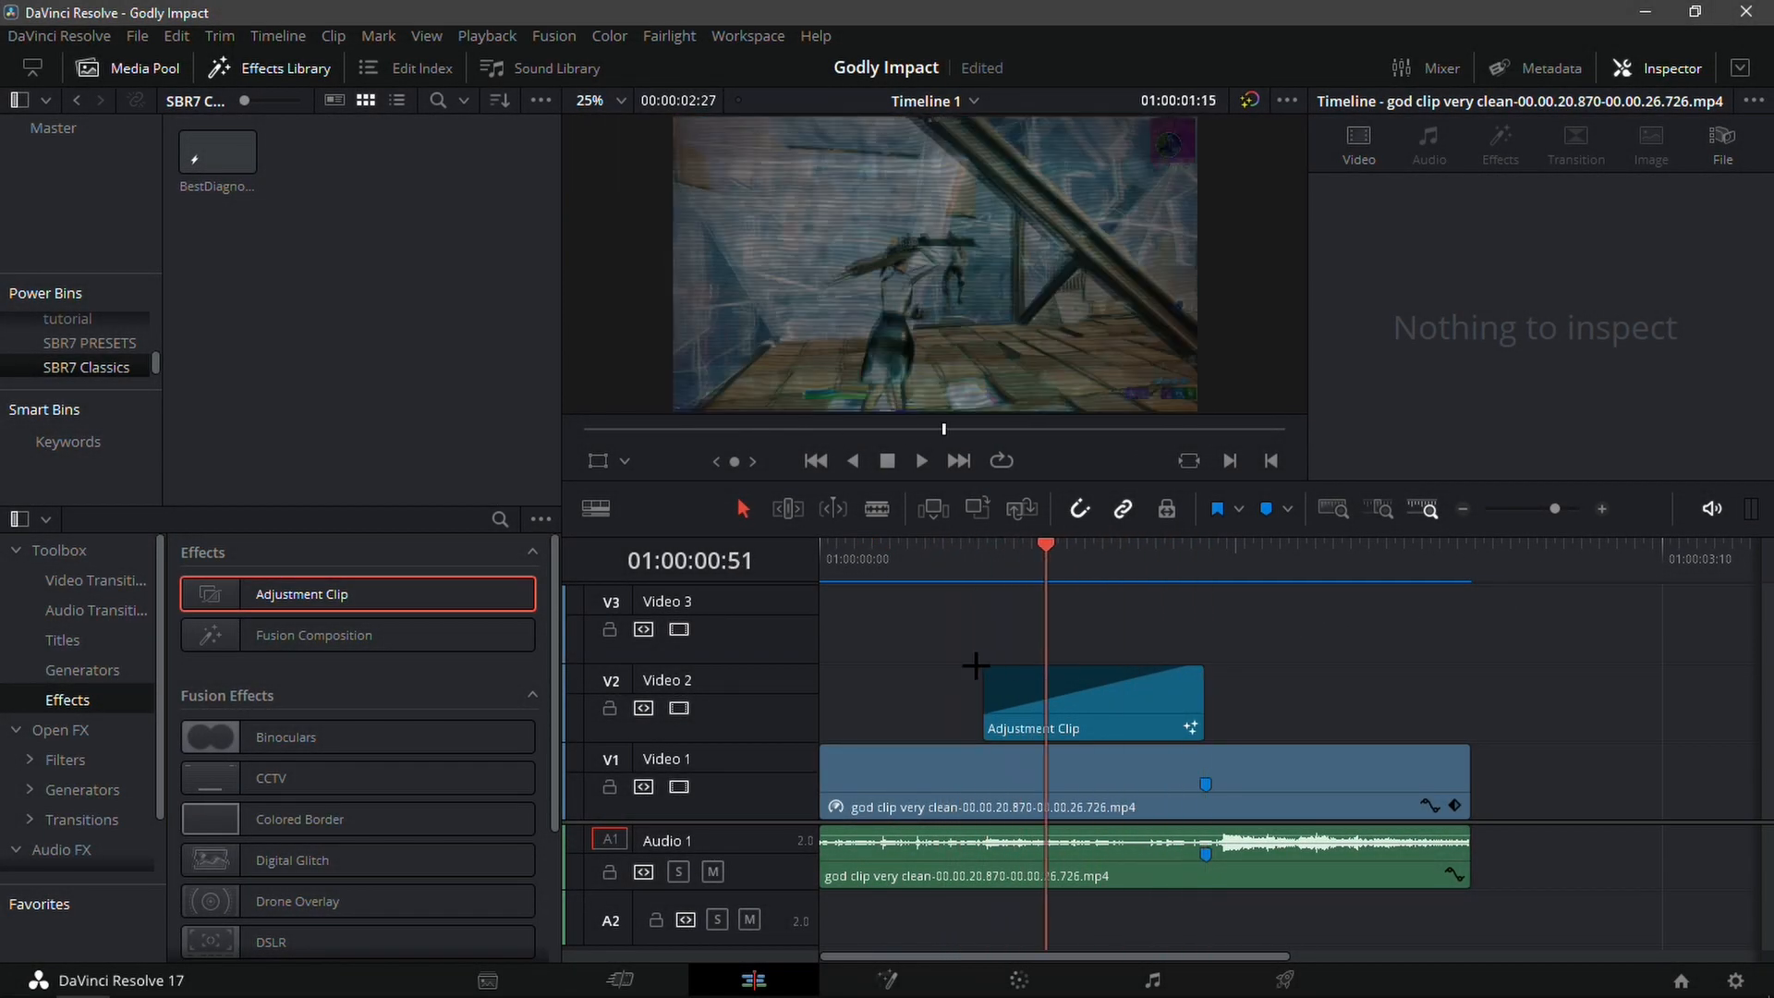
pyautogui.click(956, 547)
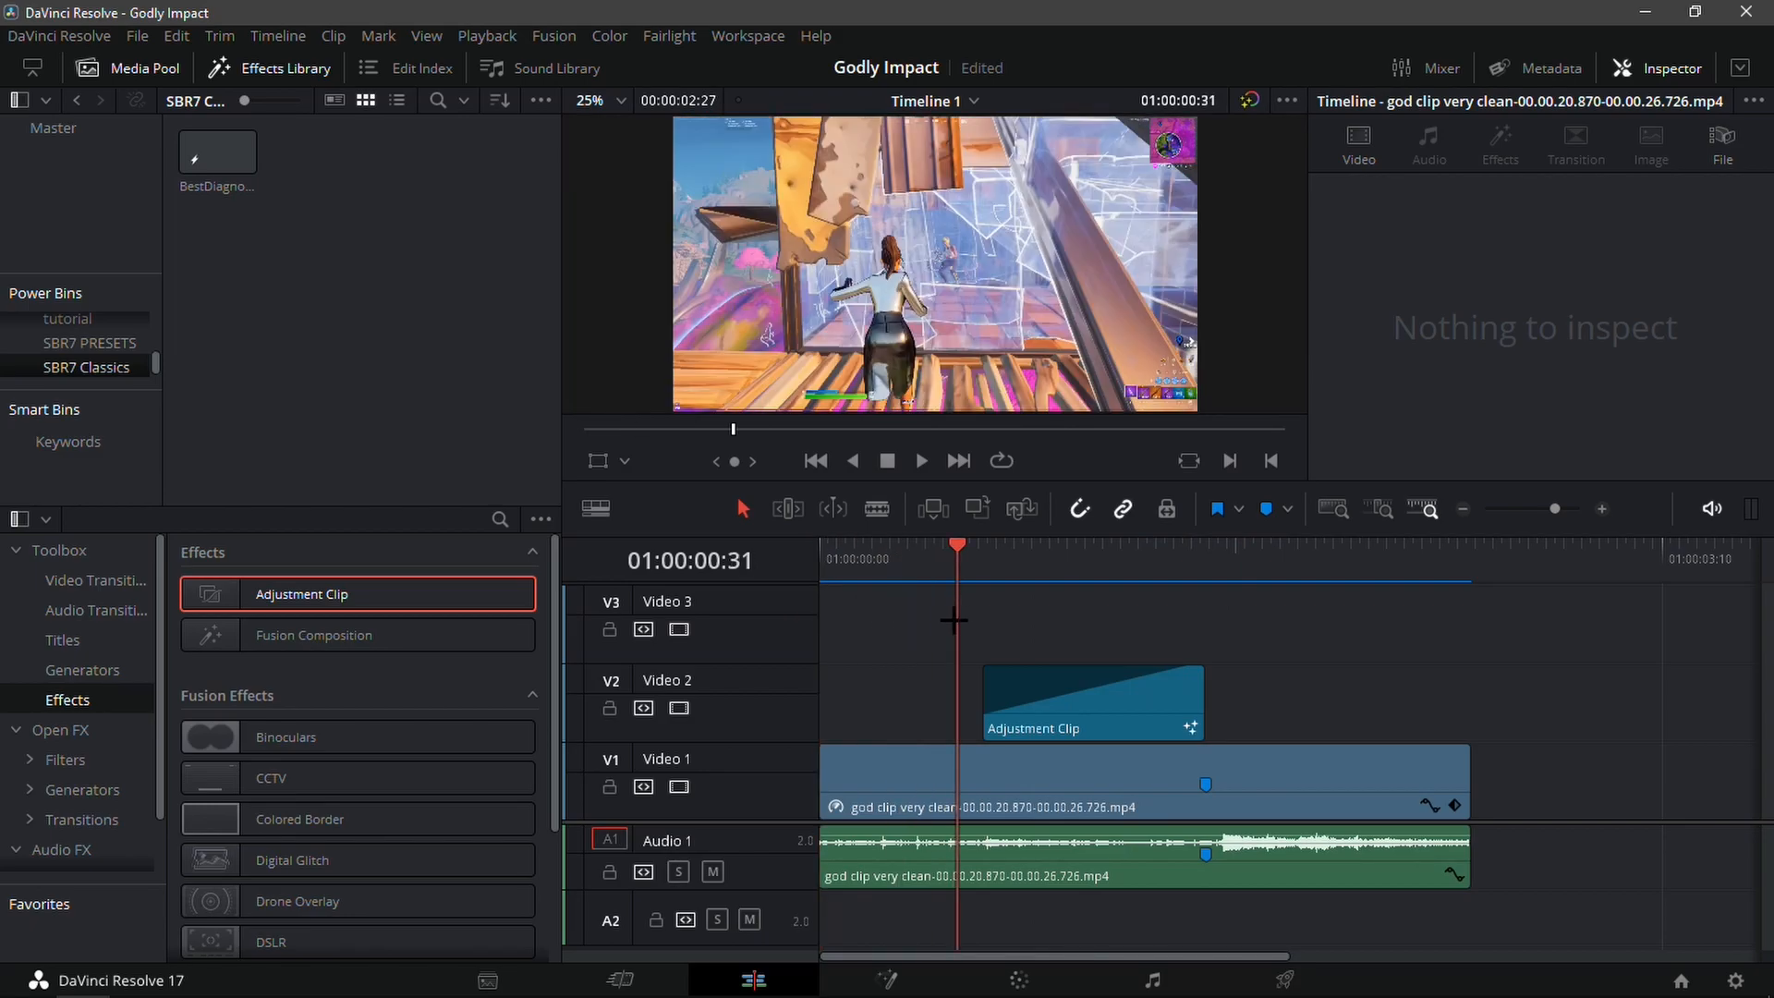
pyautogui.click(921, 461)
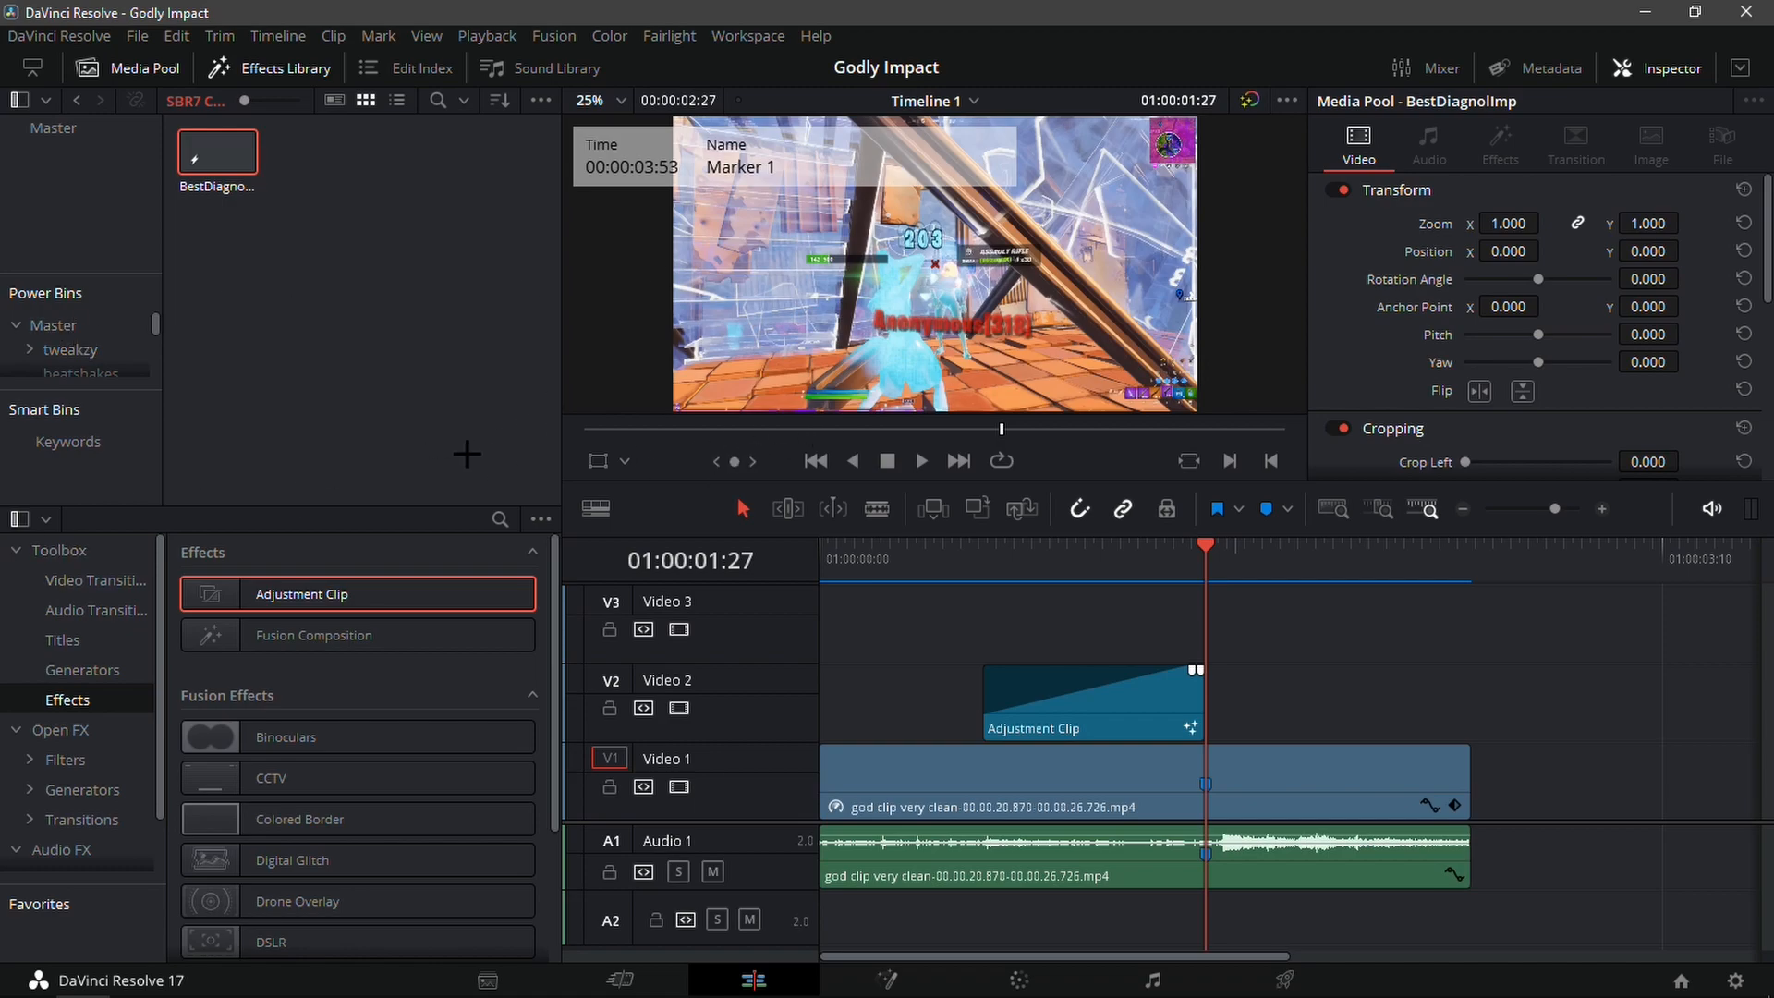
pyautogui.moveTo(806, 294)
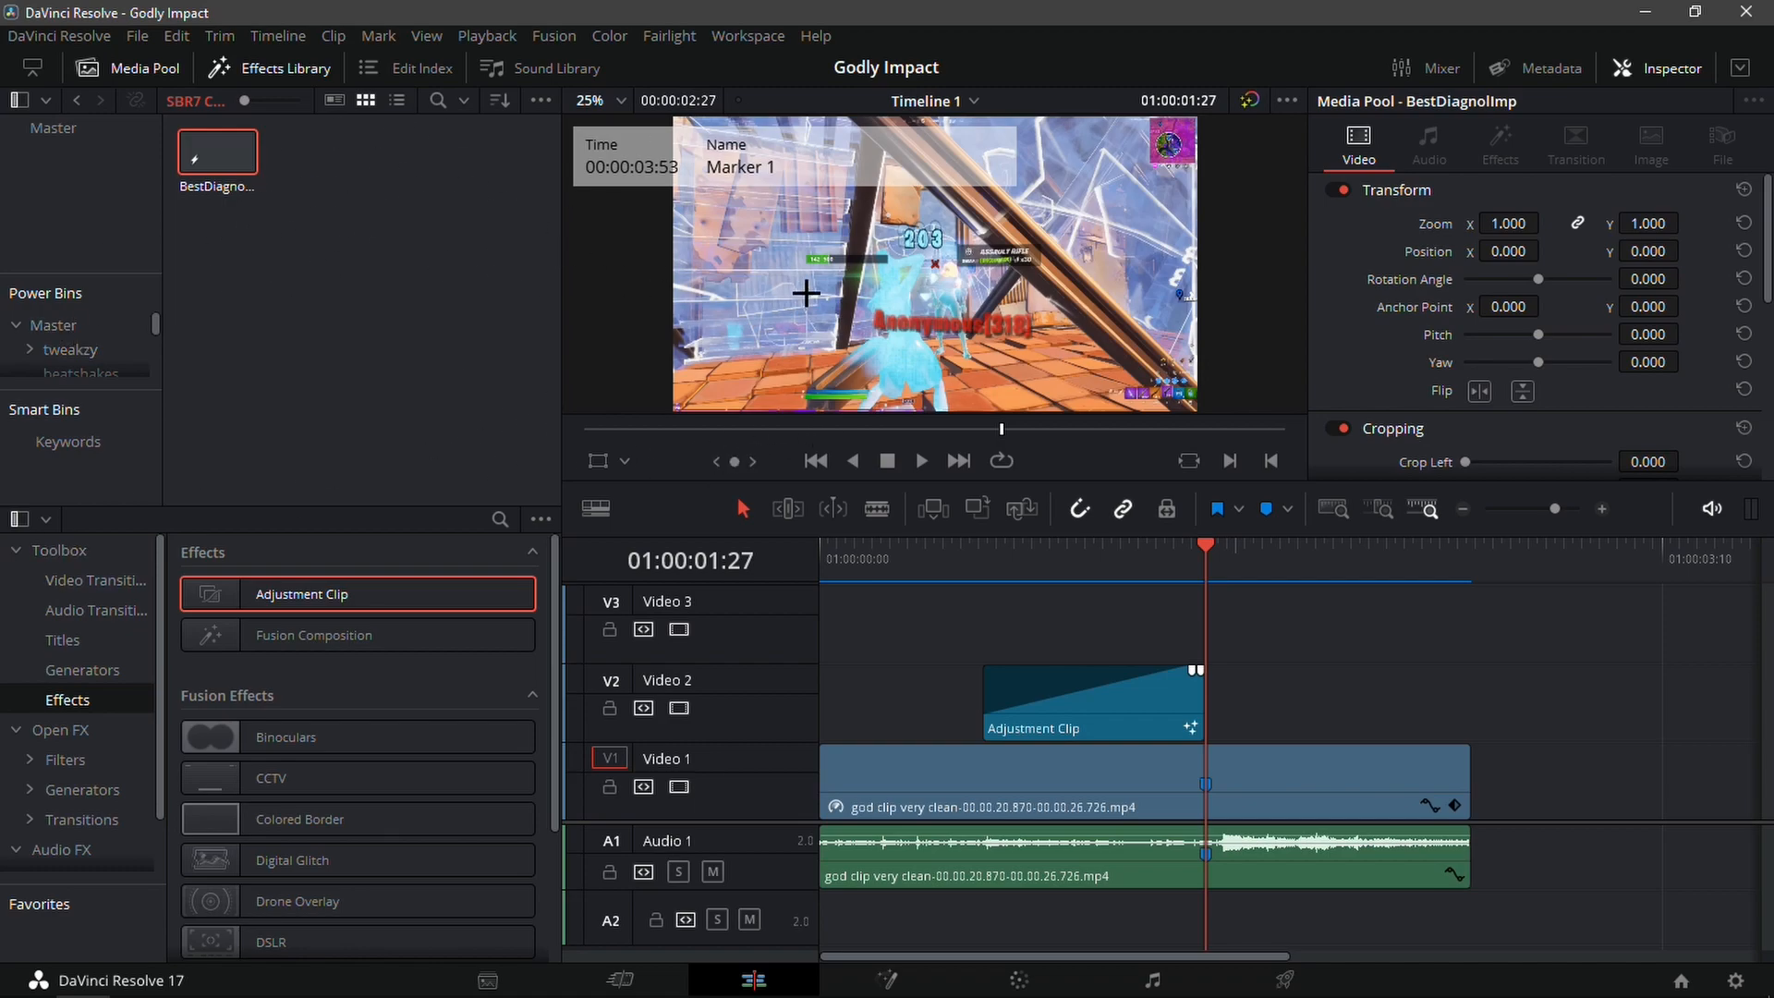
pyautogui.moveTo(597, 460)
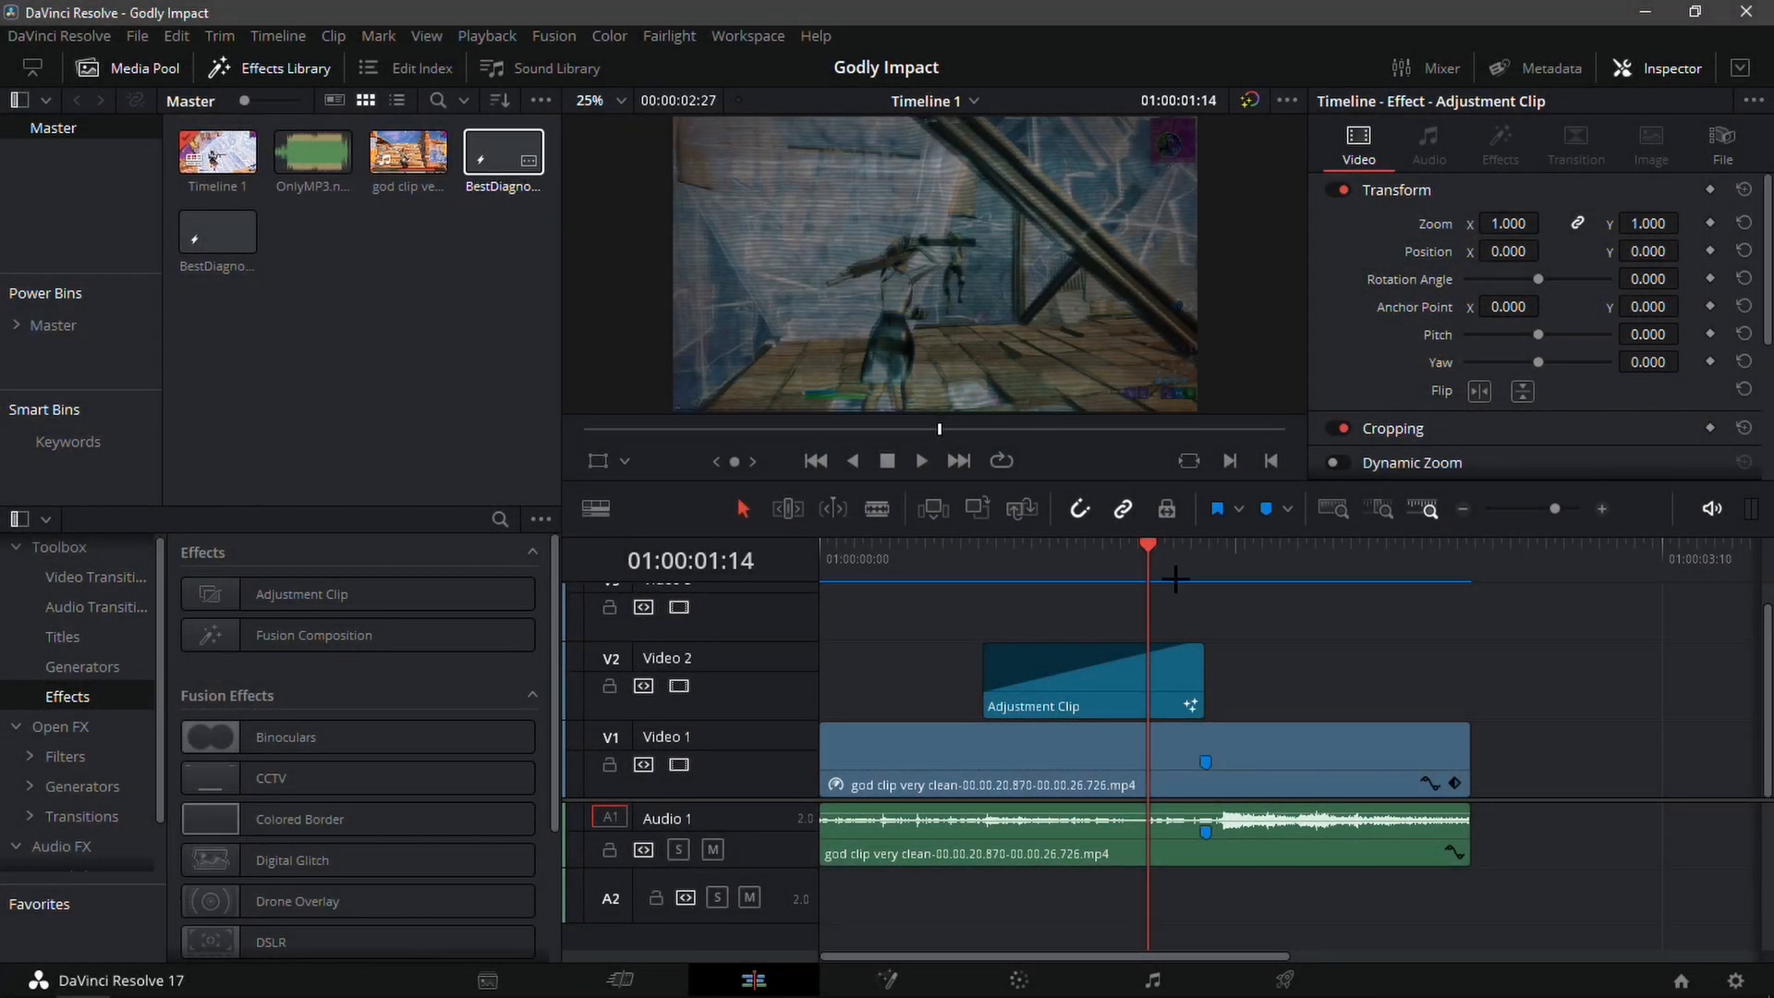
pyautogui.moveTo(503, 150); pyautogui.dragTo(1216, 678)
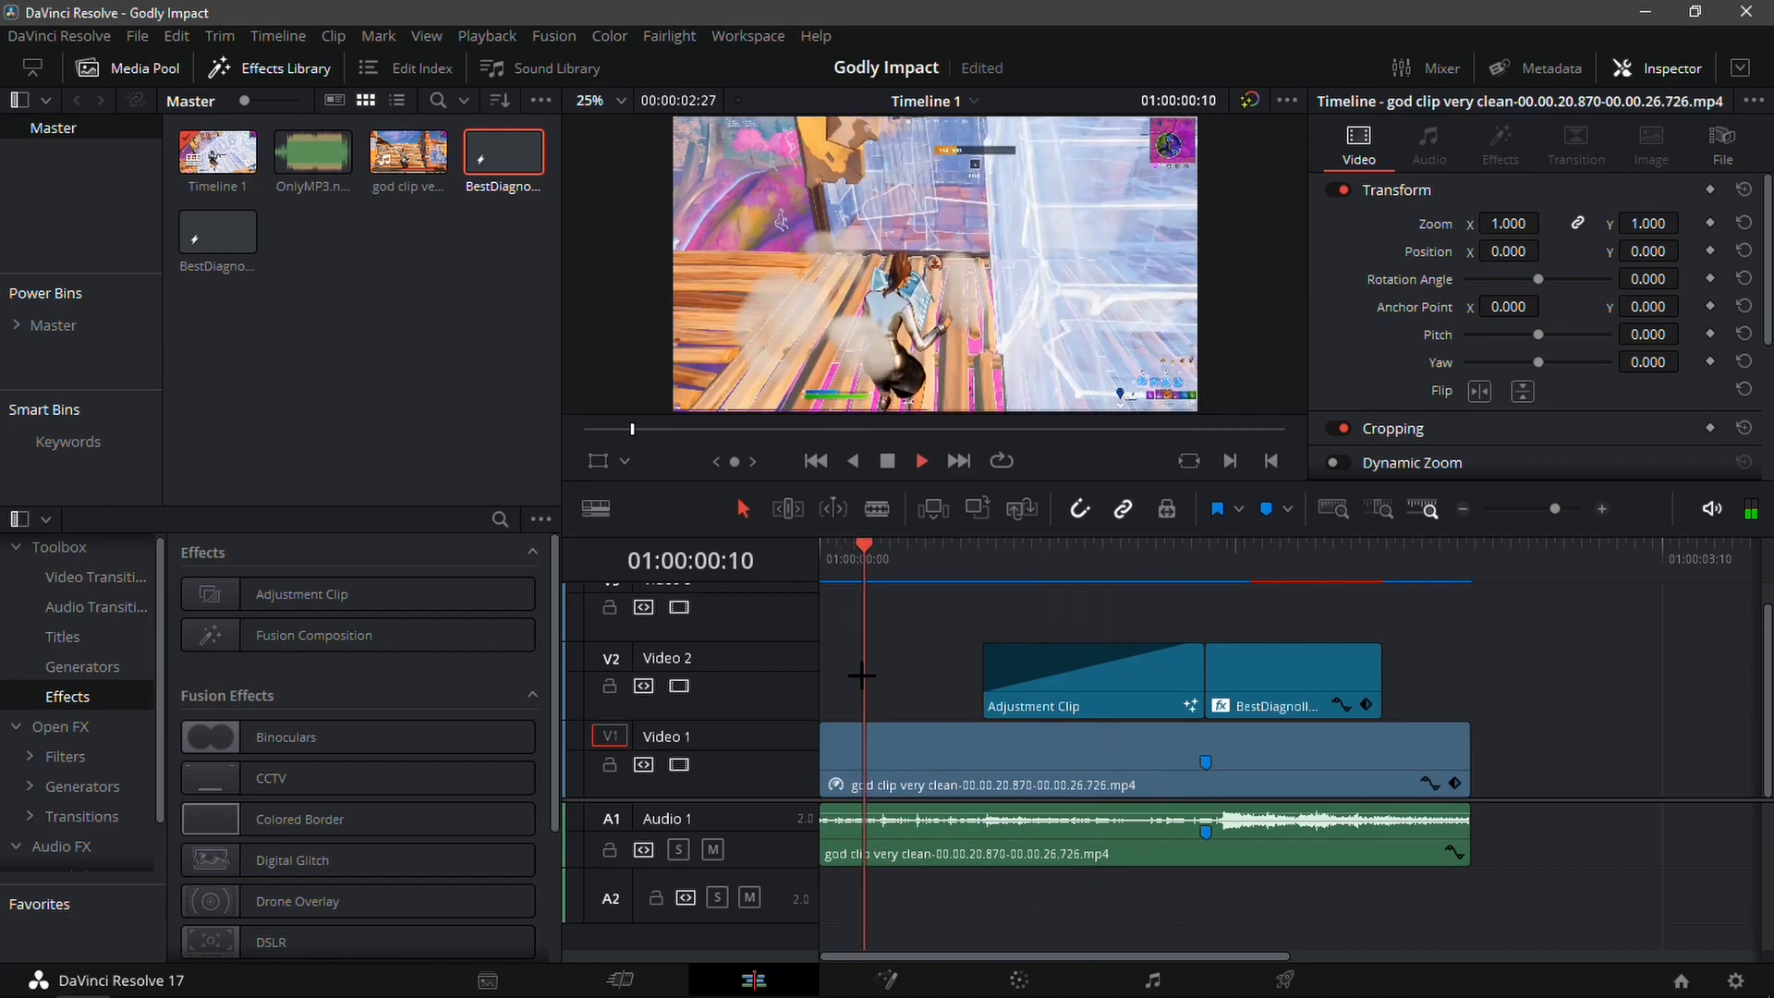
# Put the Out of Love song on A2 and trim its opening up to Marker 1.
pyautogui.click(1338, 558)
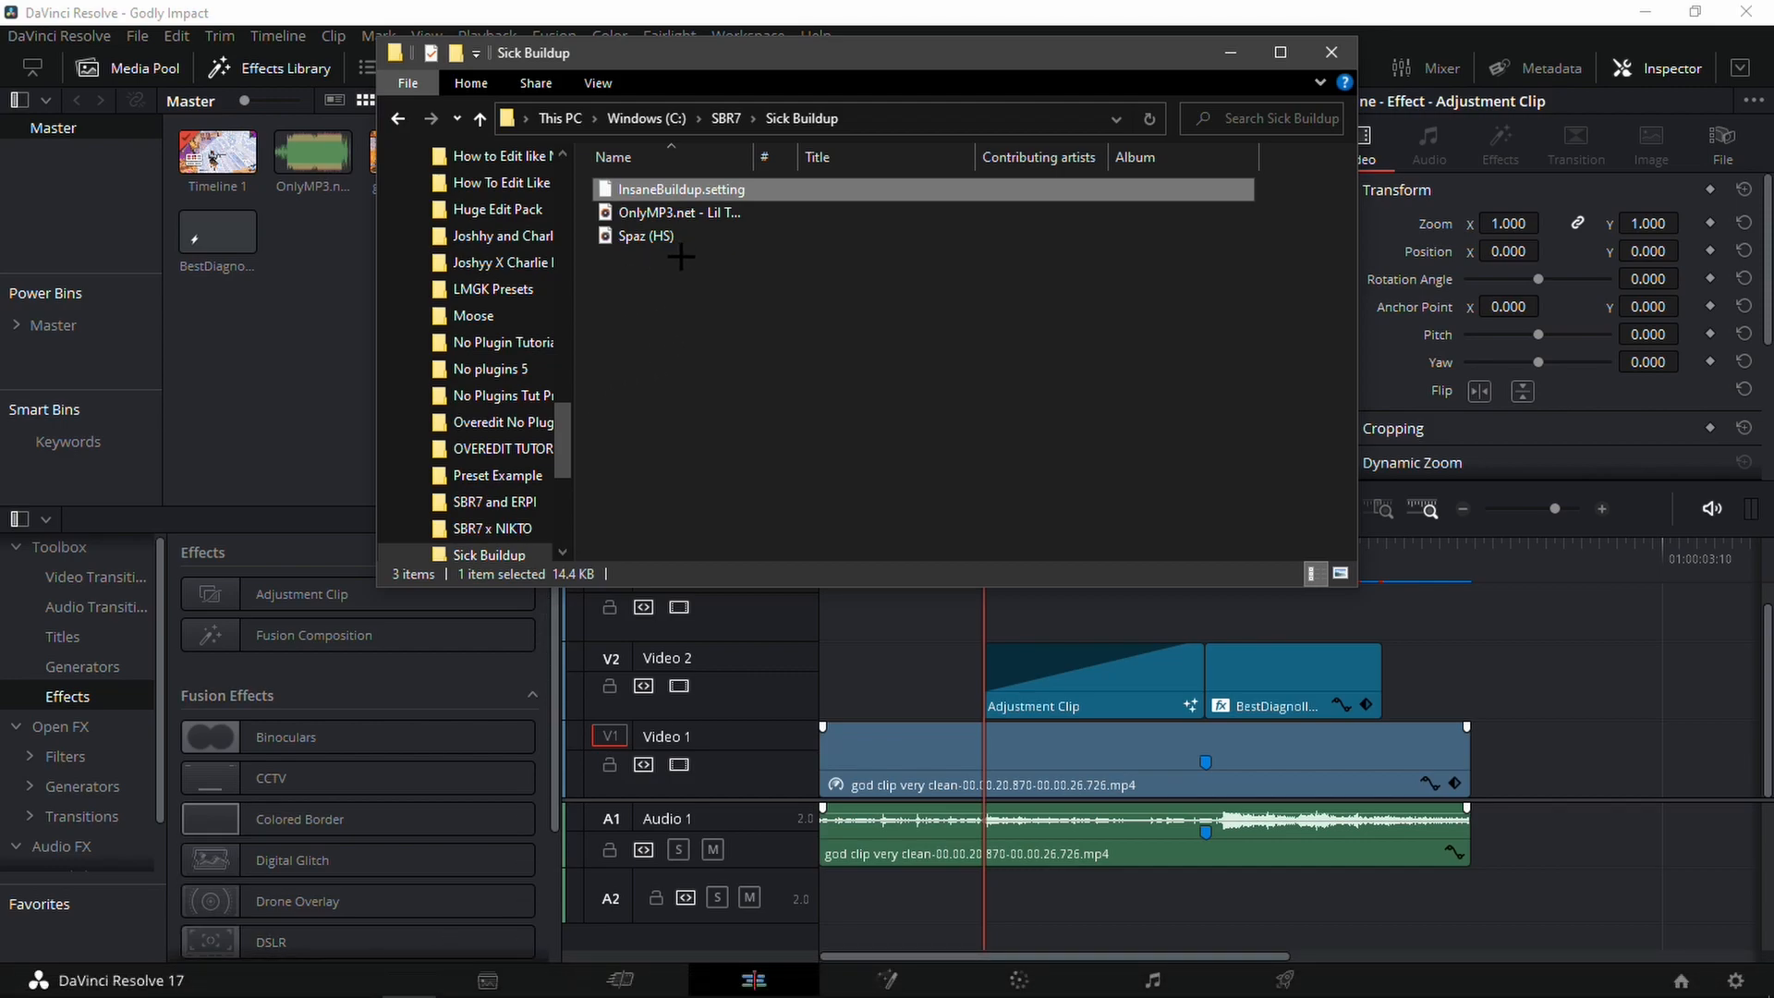
pyautogui.click(678, 213)
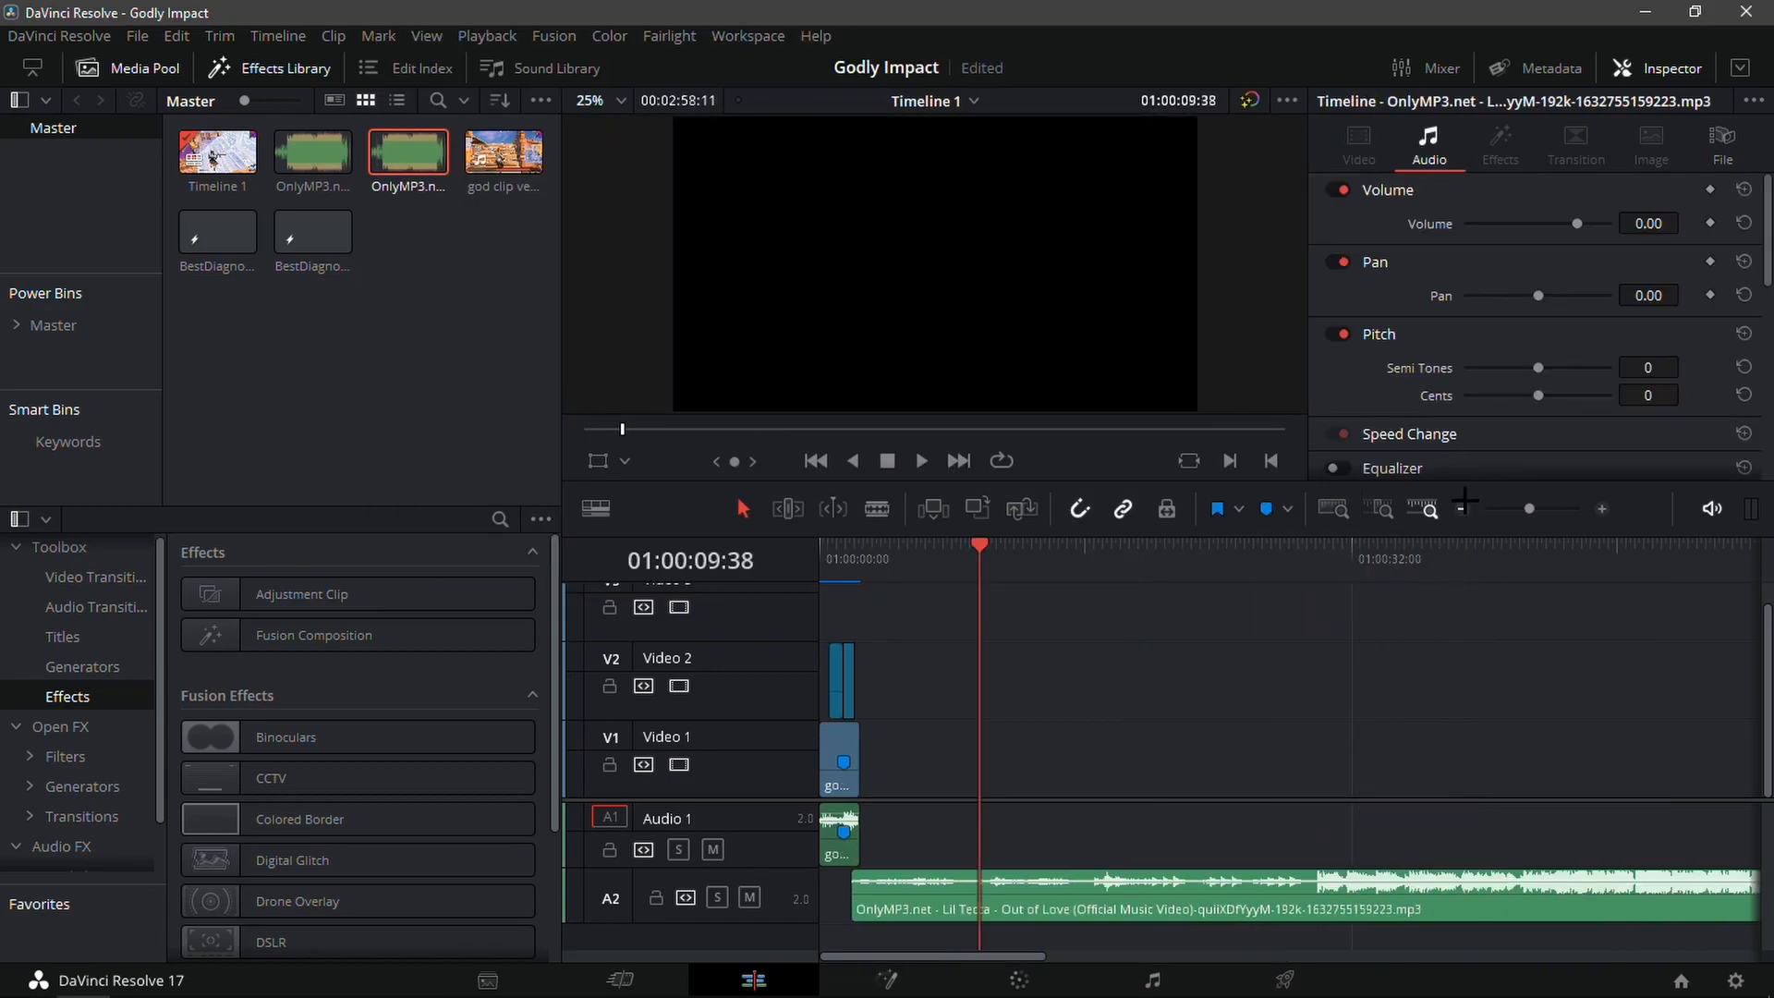
pyautogui.click(1521, 558)
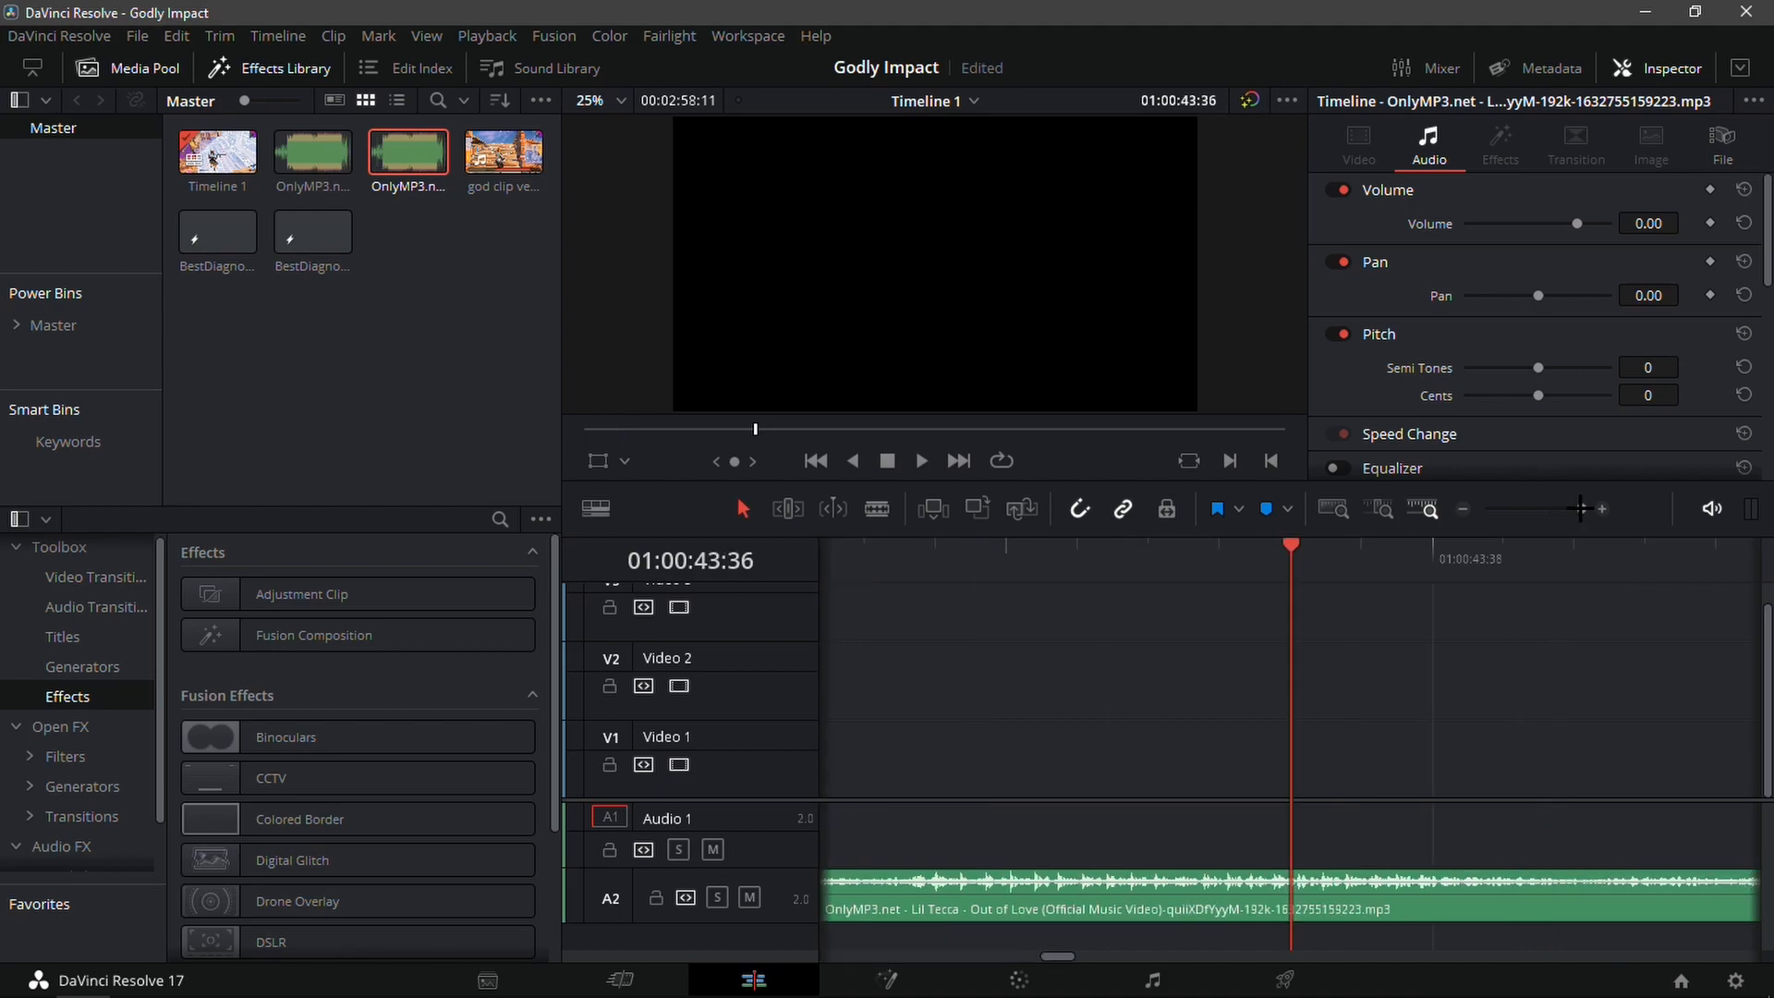
pyautogui.click(920, 460)
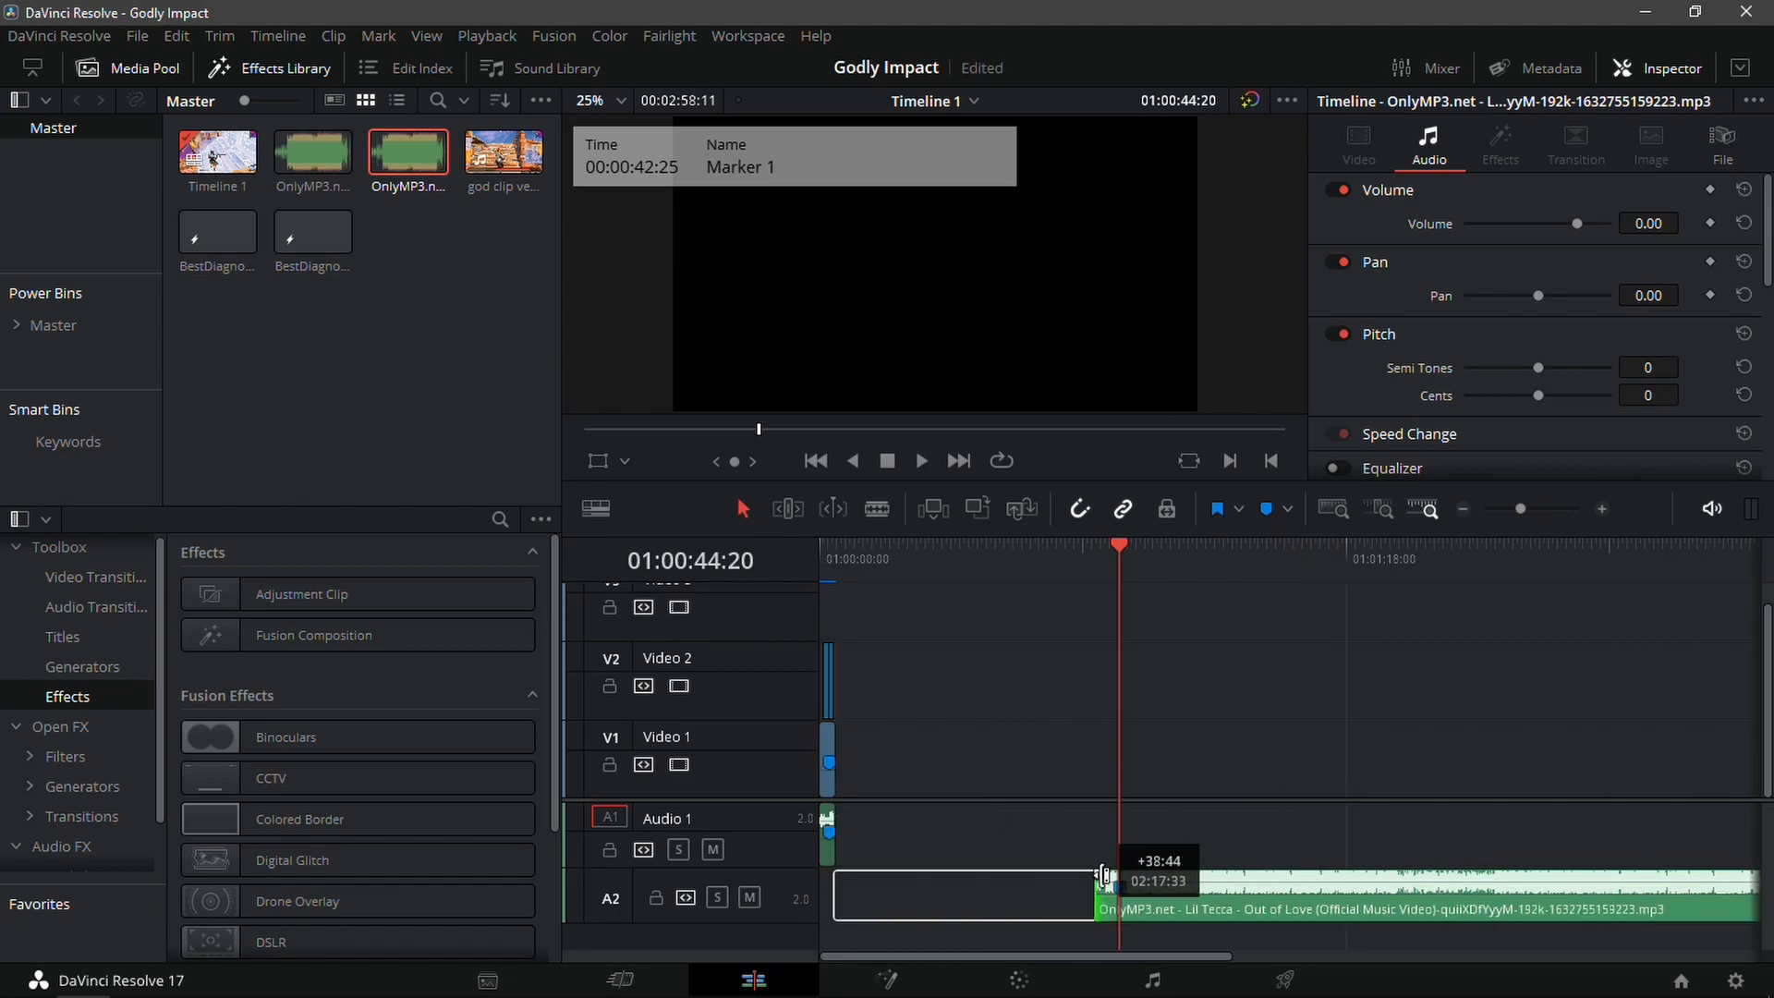
pyautogui.moveTo(1103, 874); pyautogui.dragTo(1114, 874)
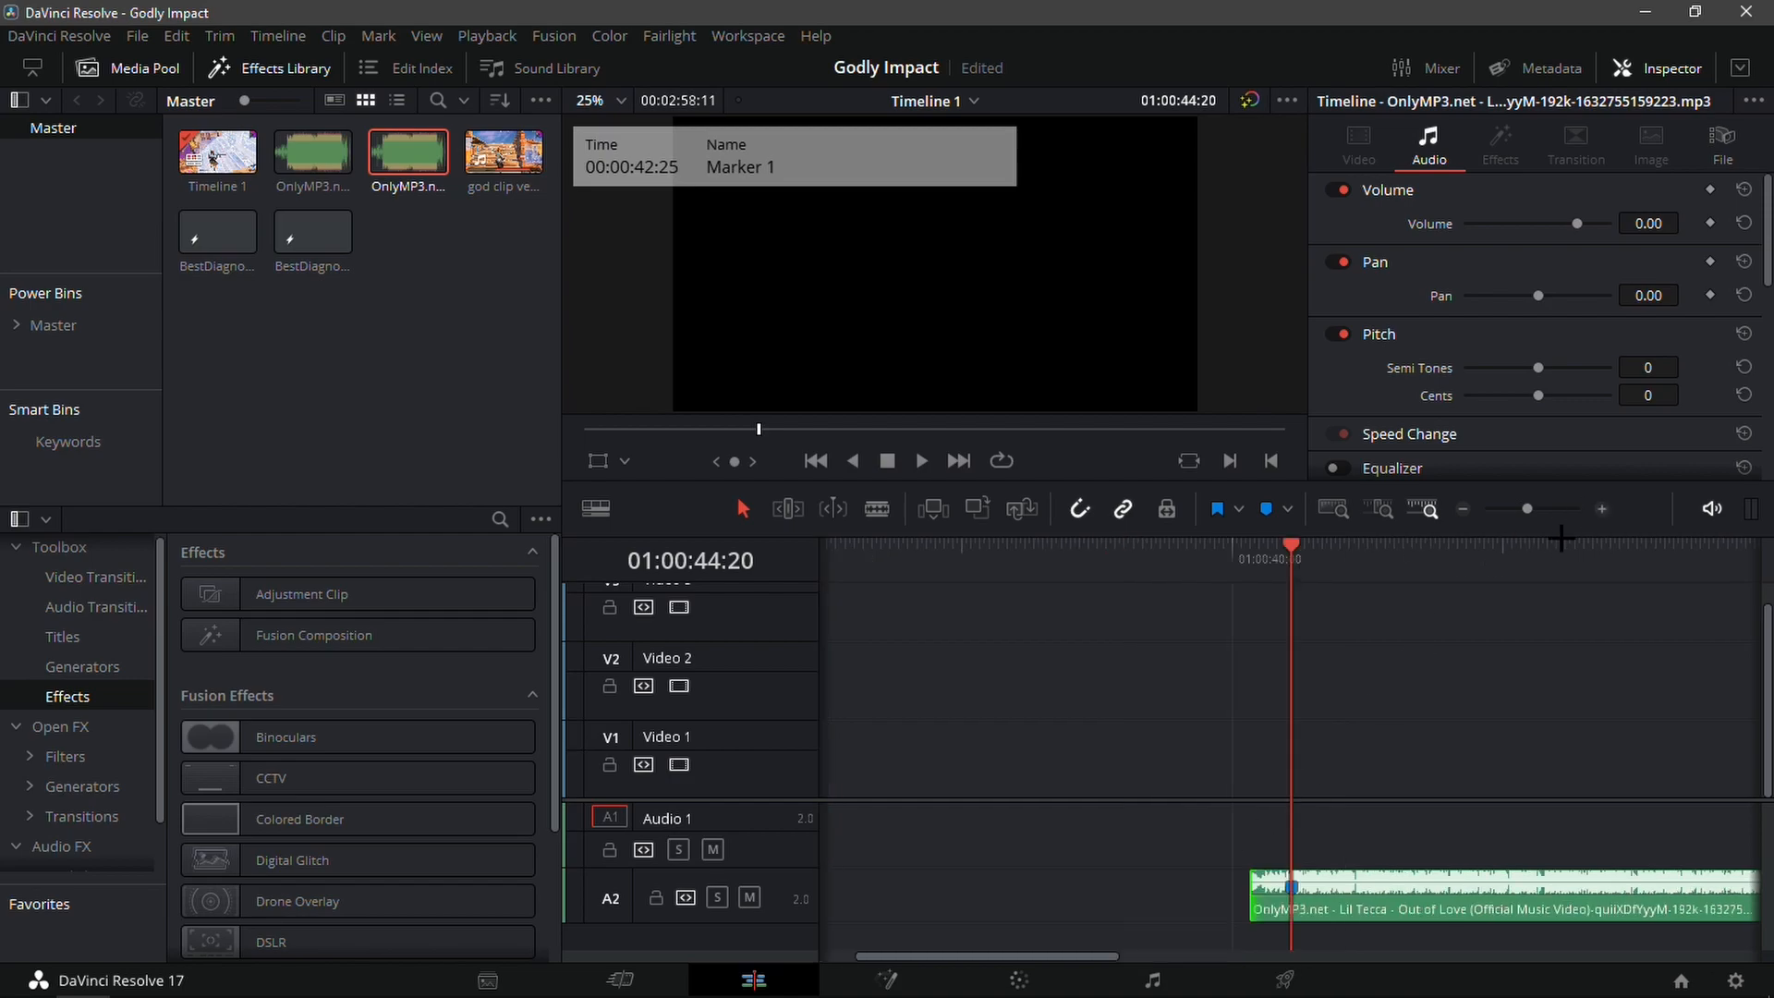
pyautogui.moveTo(1381, 891)
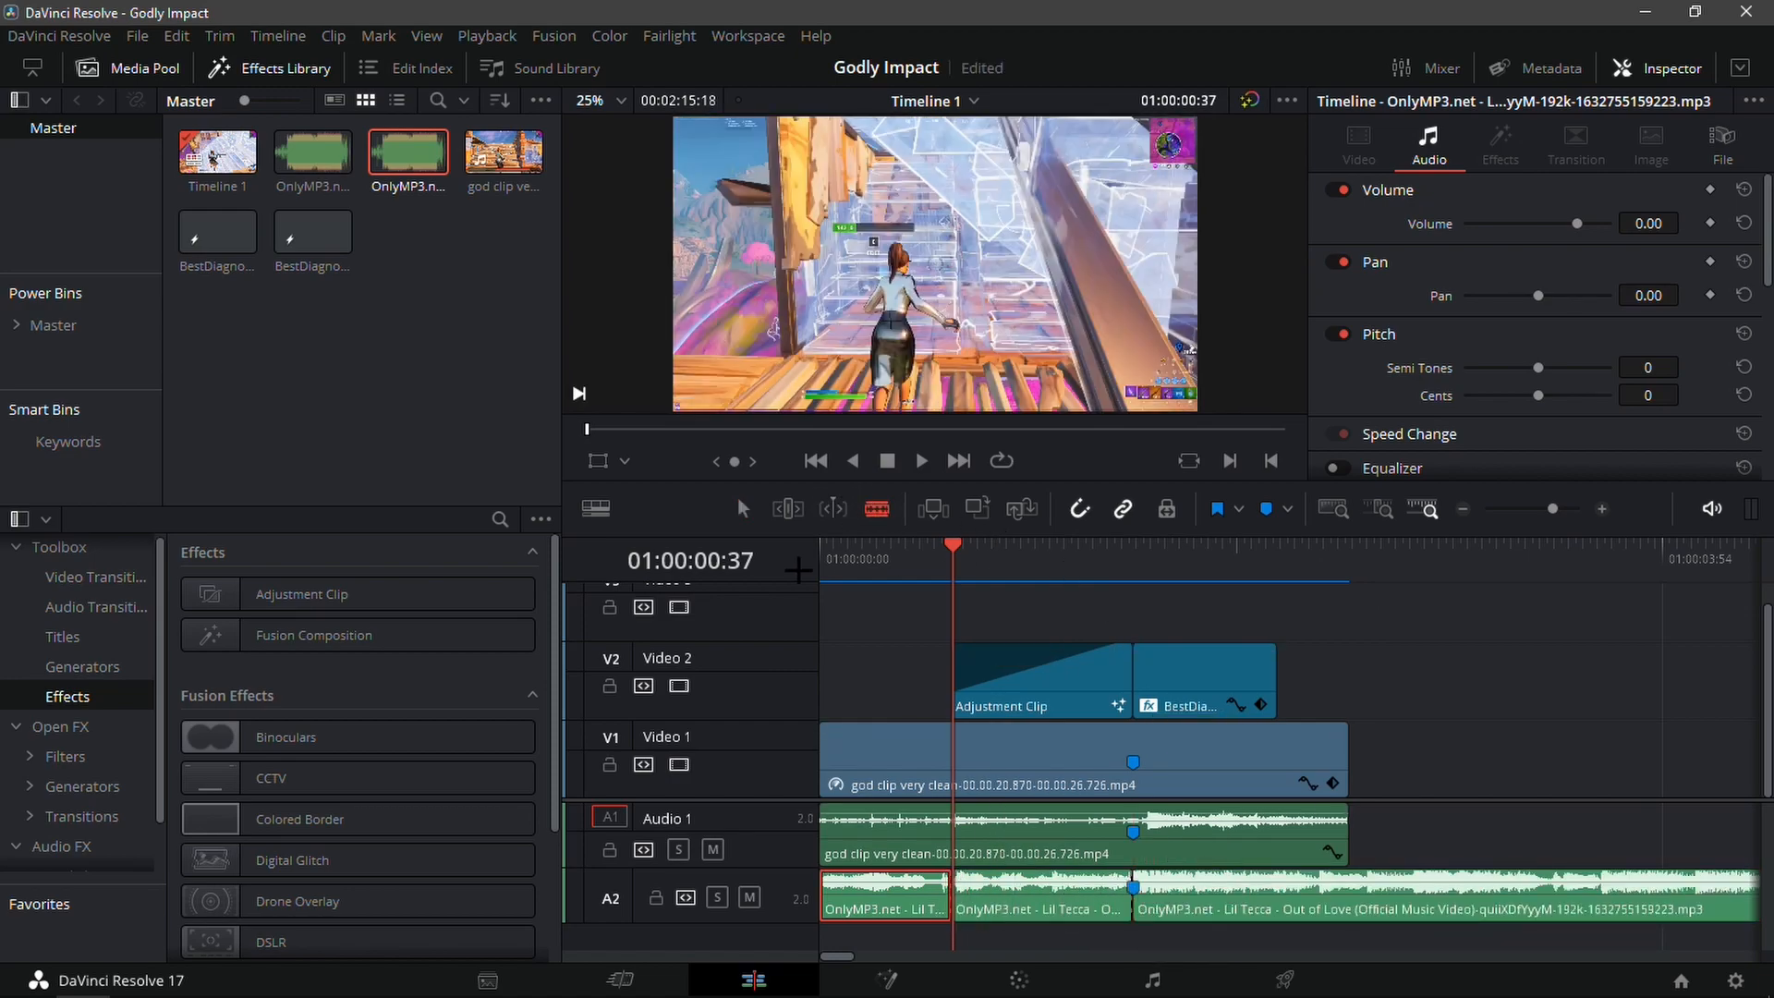
# Select the song piece under the buildup for copying down to A3.
pyautogui.click(1035, 897)
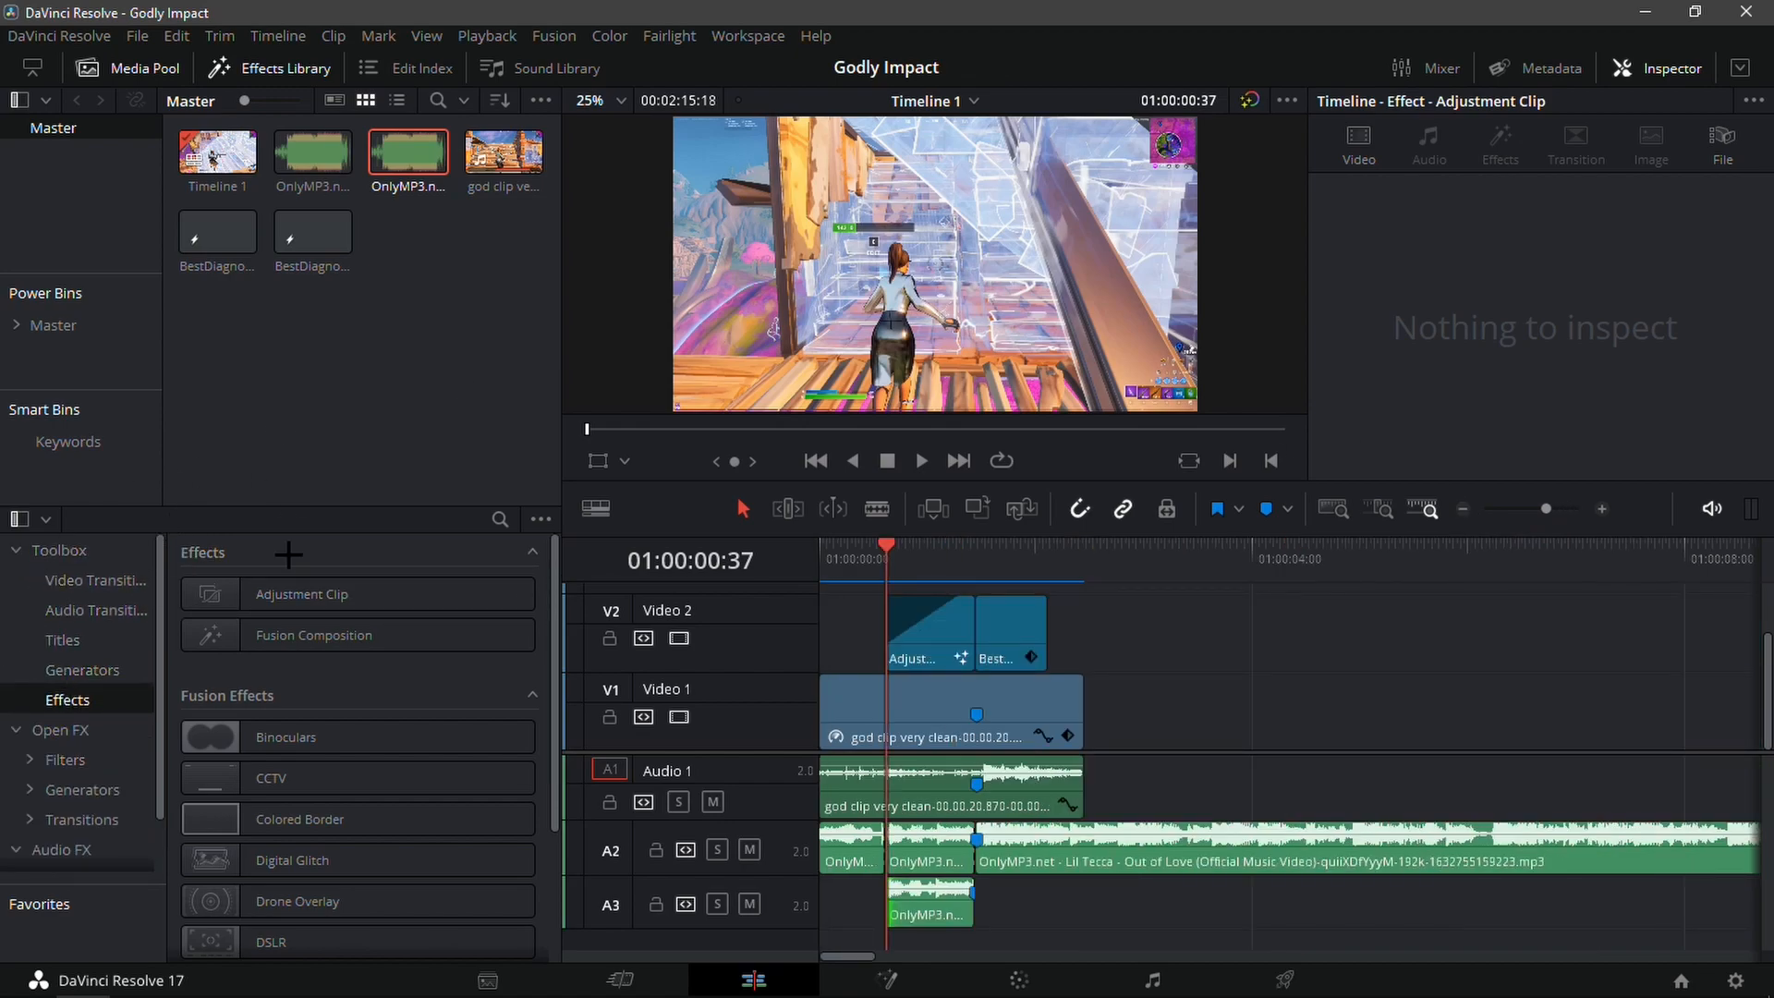
# Search Audio FX for 'rev' and apply Reverb to the copied song piece on A3.
pyautogui.click(61, 793)
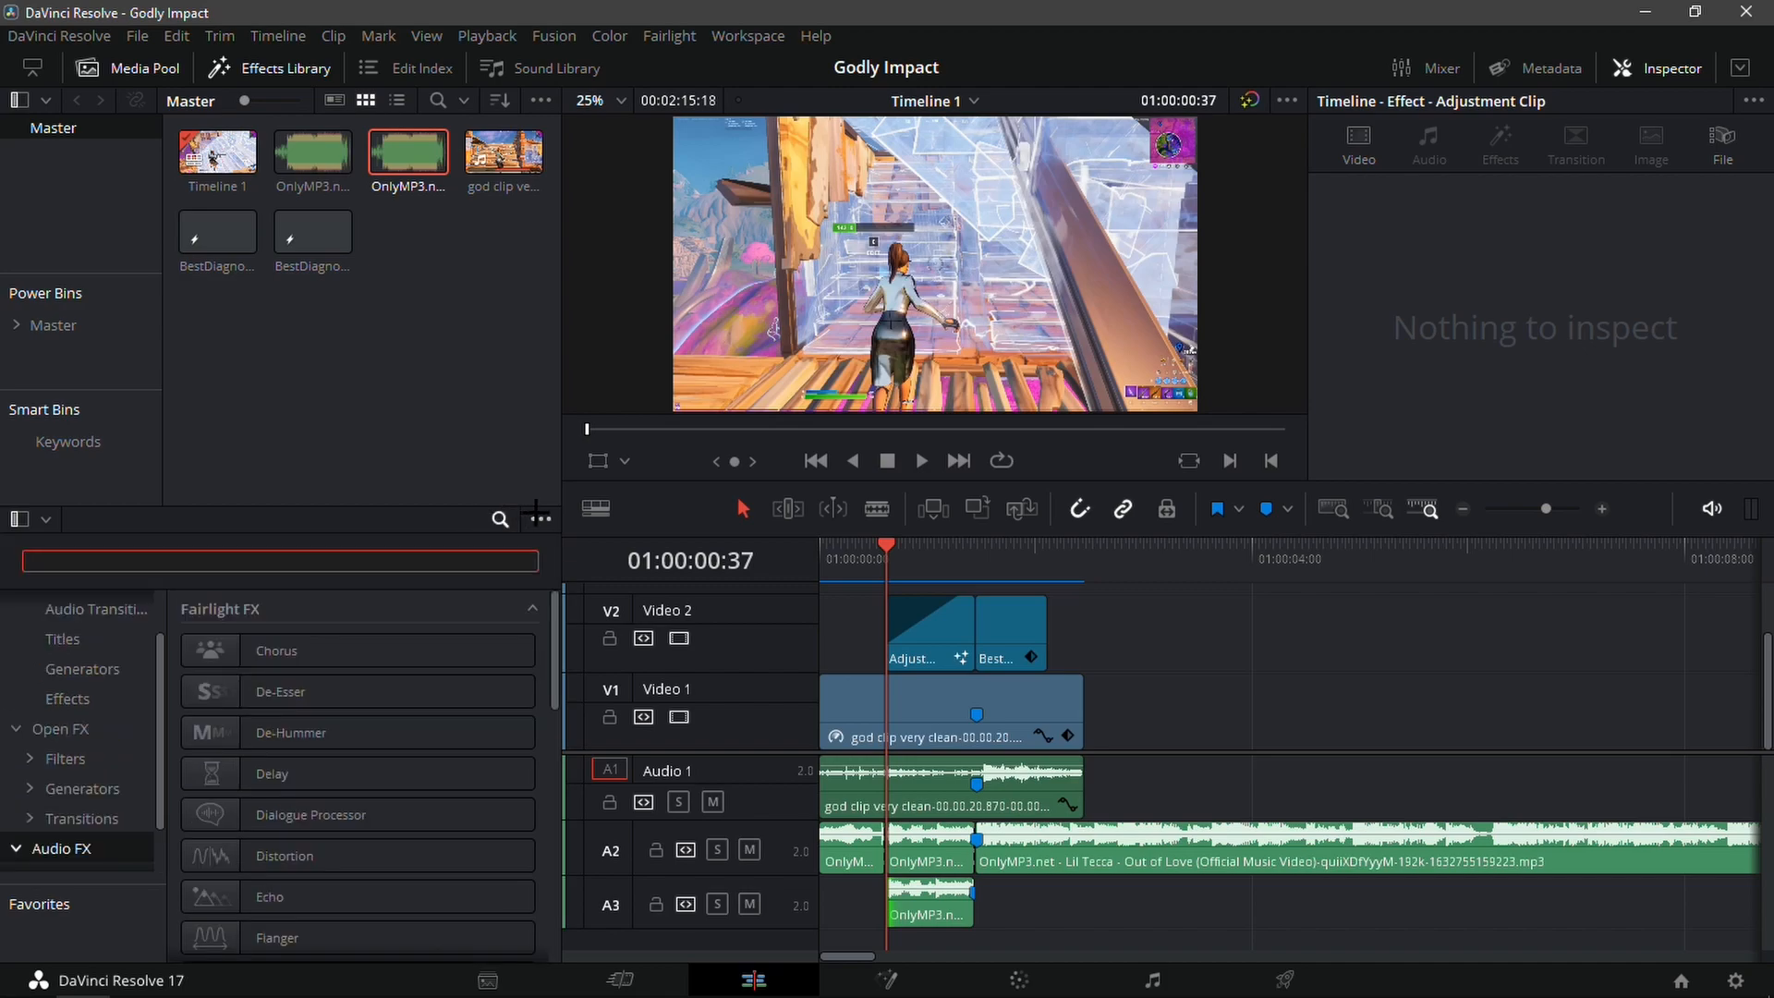
pyautogui.write('rever')
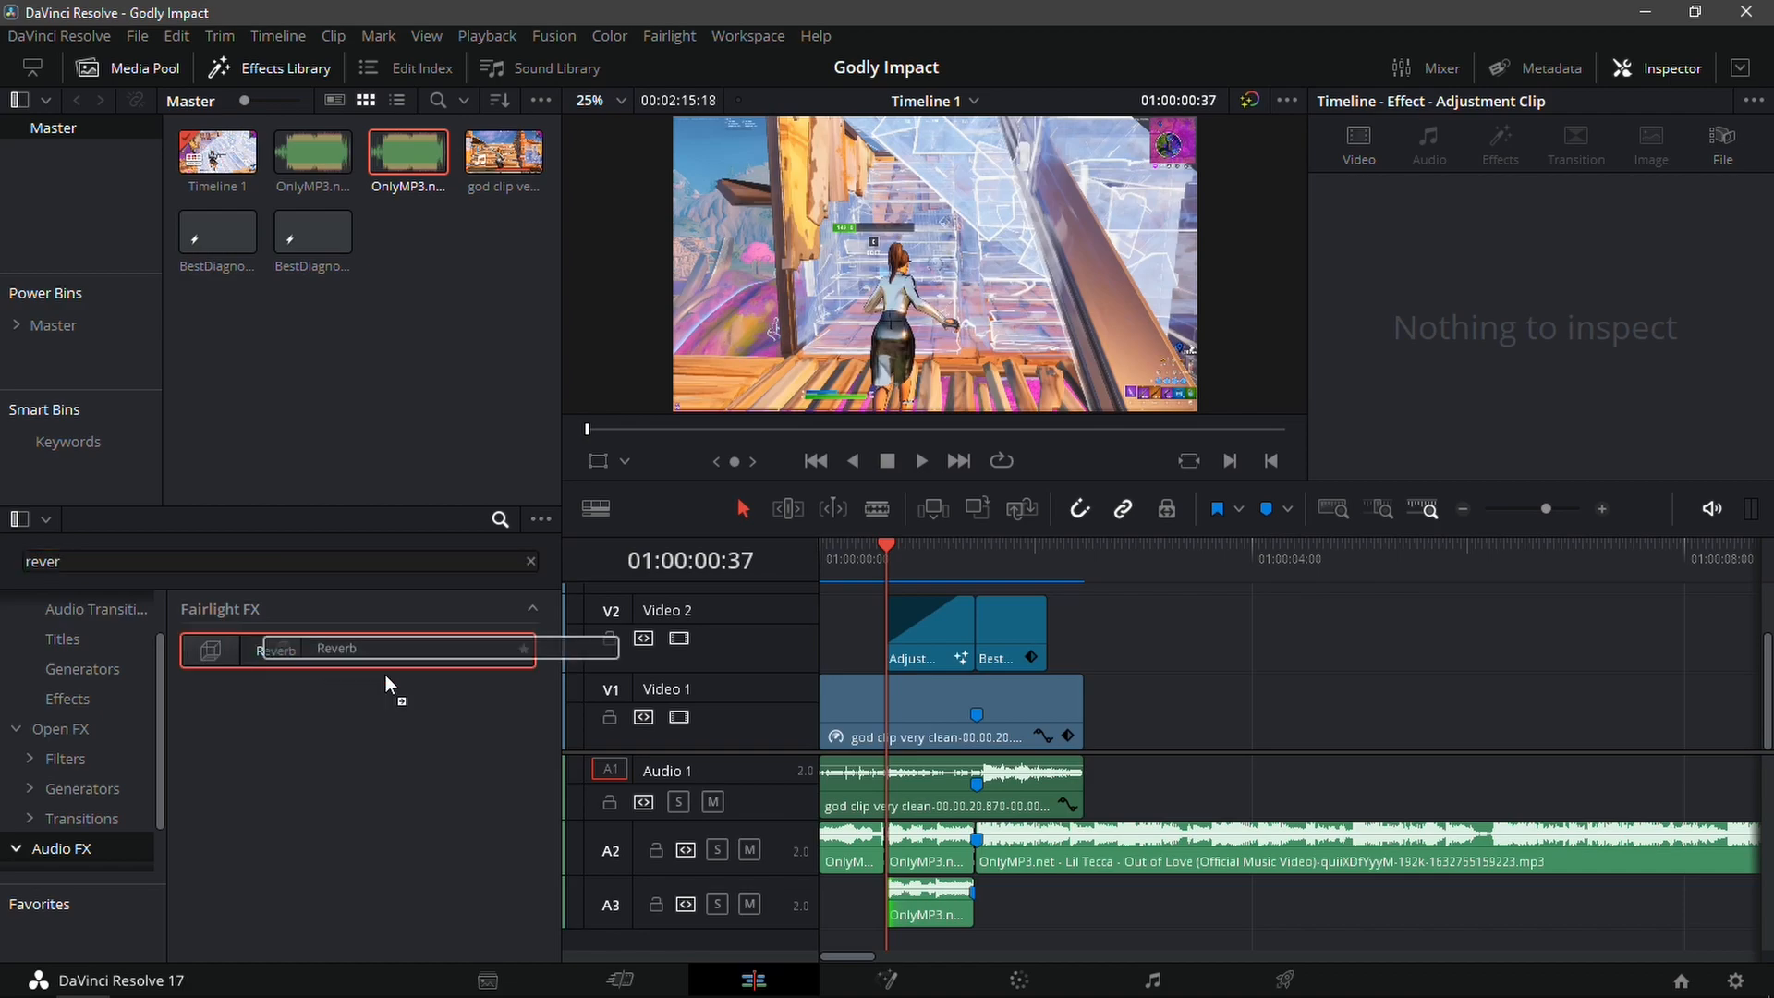
pyautogui.doubleClick(337, 649)
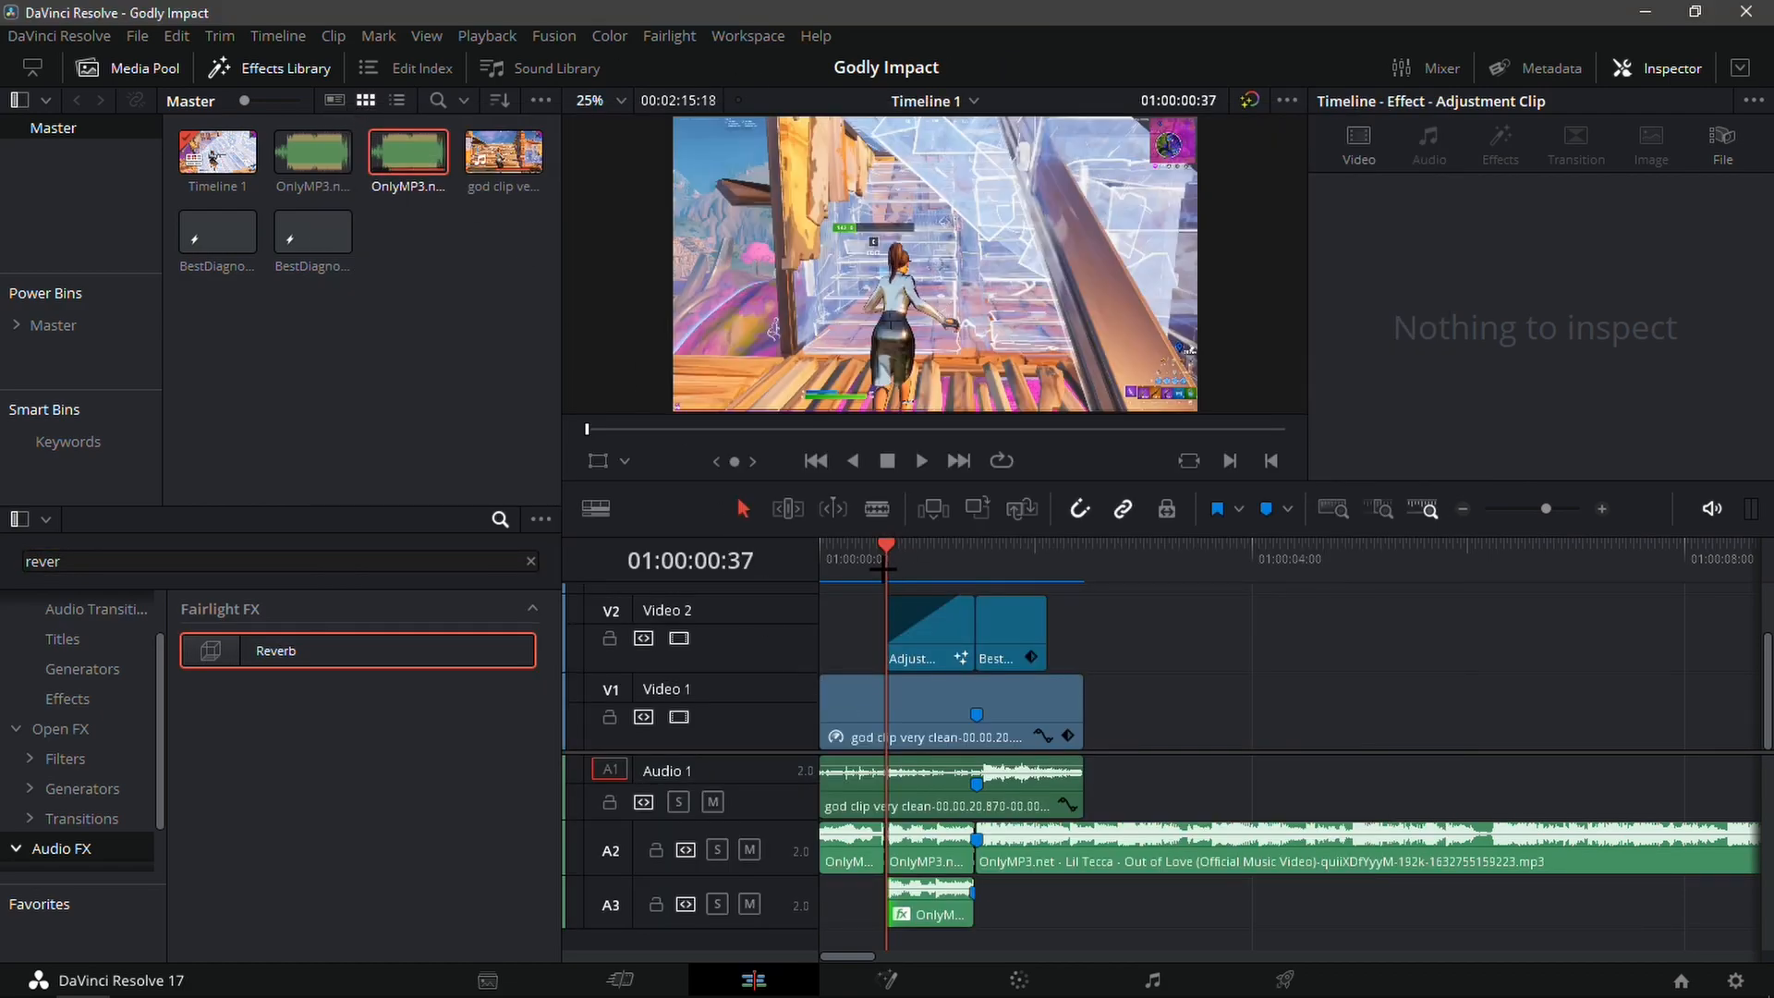
pyautogui.click(920, 460)
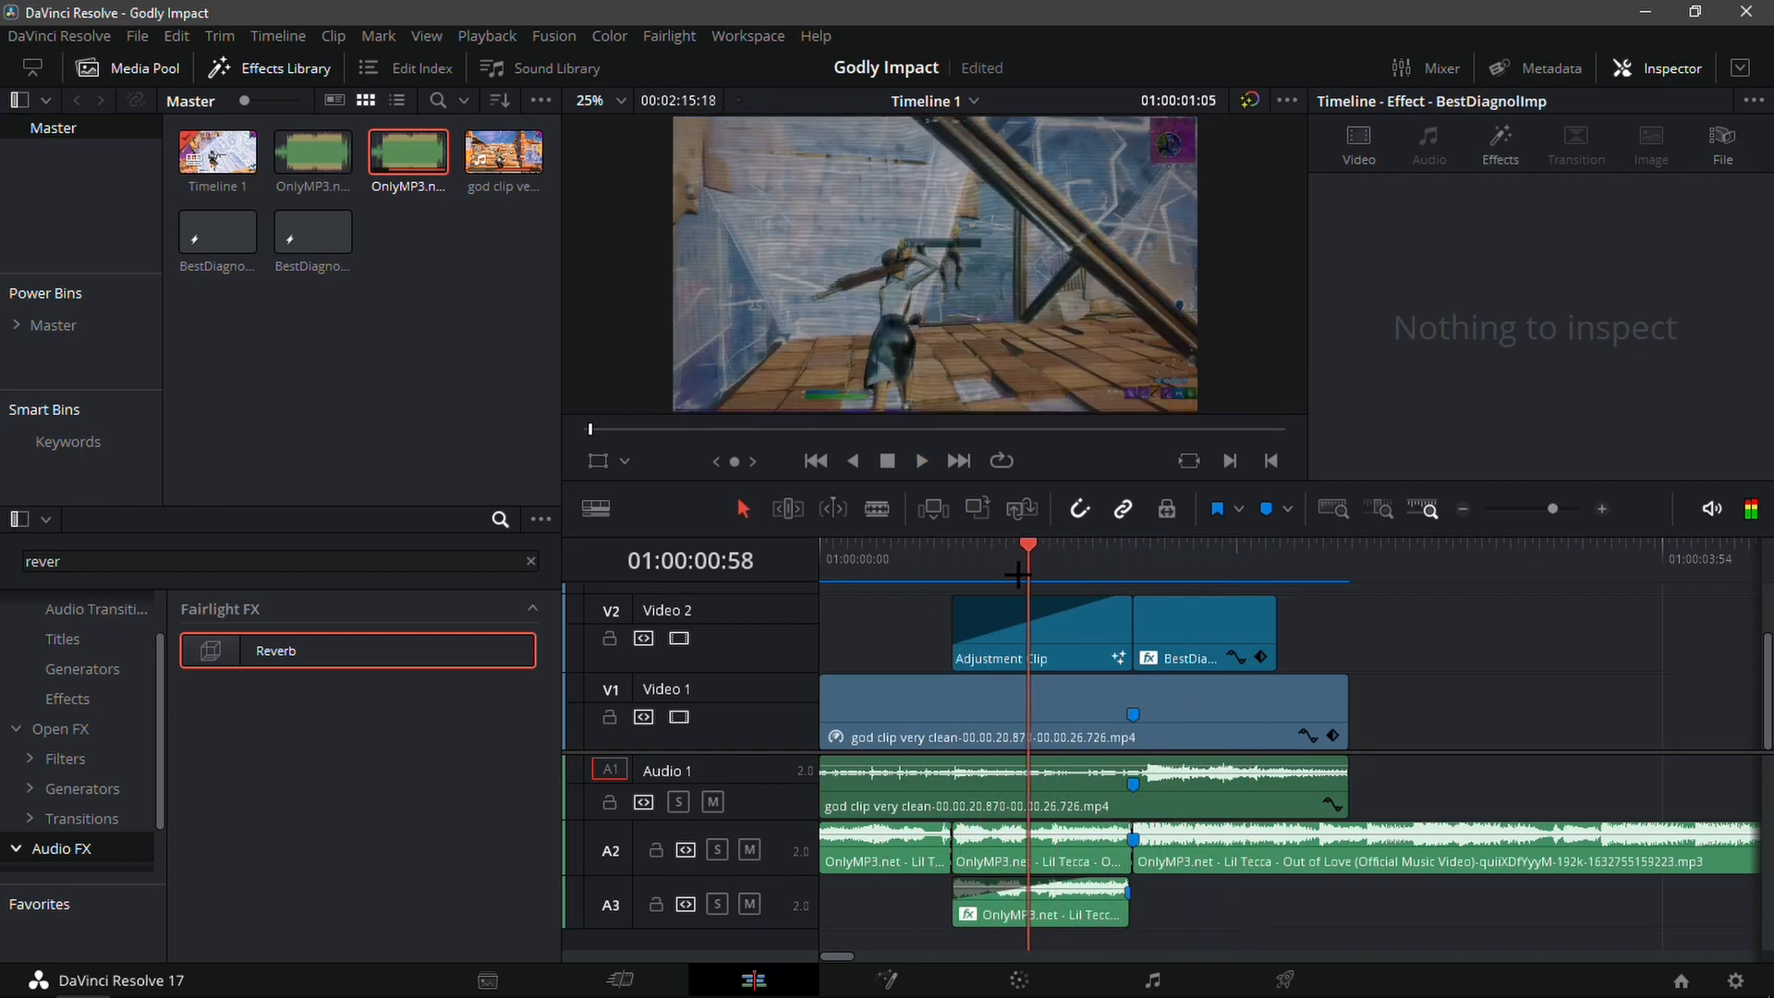
# Raise the Reverb room length to about 25 on the selected song copy.
pyautogui.click(1039, 913)
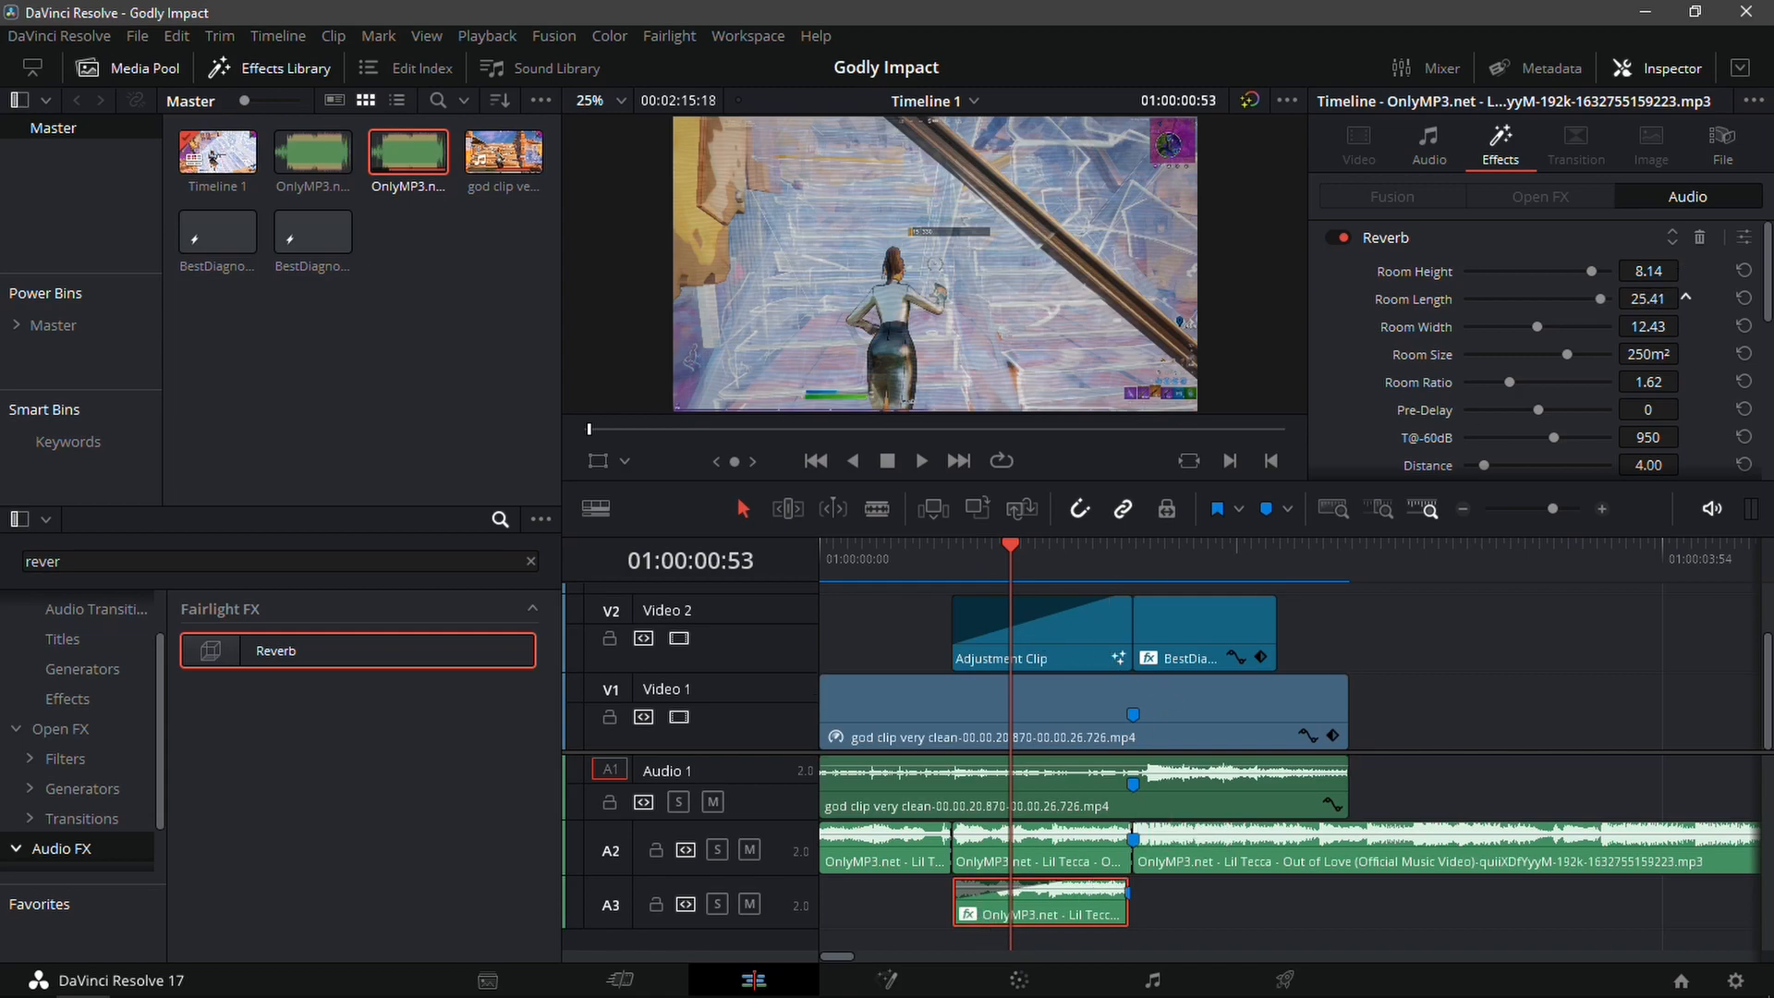
pyautogui.moveTo(1599, 299); pyautogui.dragTo(1589, 299)
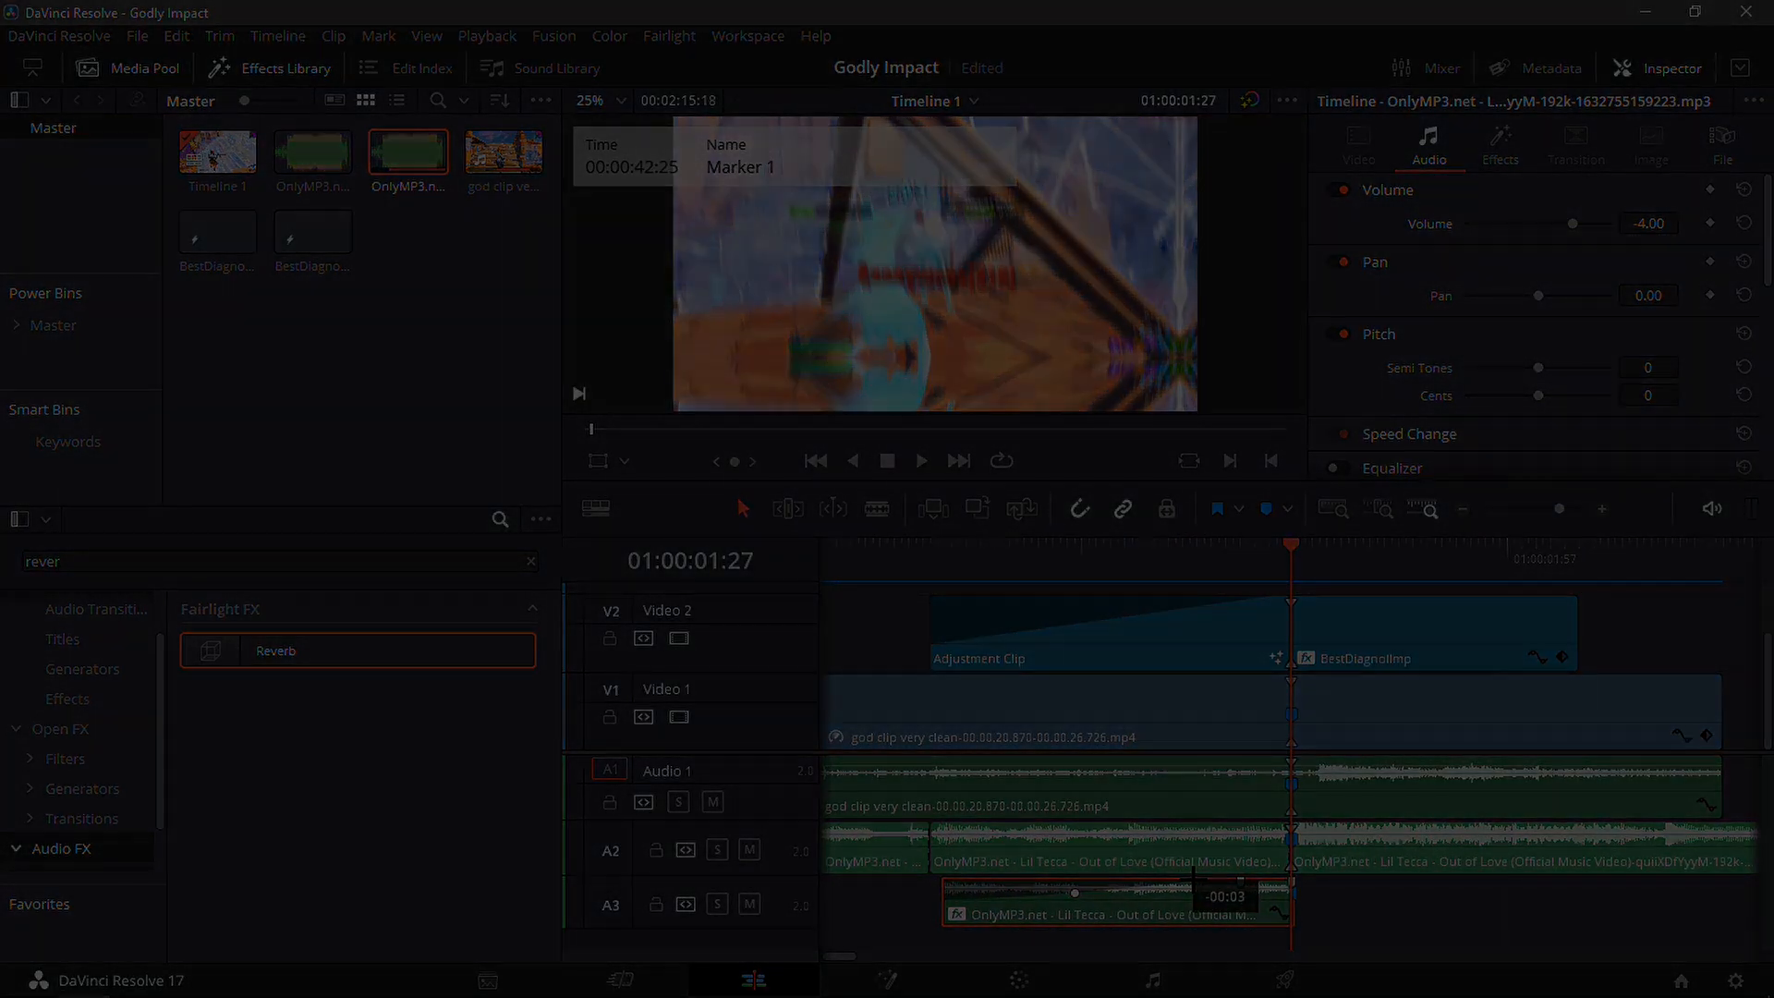
# Place Spaz (HS).mp3 on audio track 1 at the kill and trim its tail to the playhead.
pyautogui.click(1103, 632)
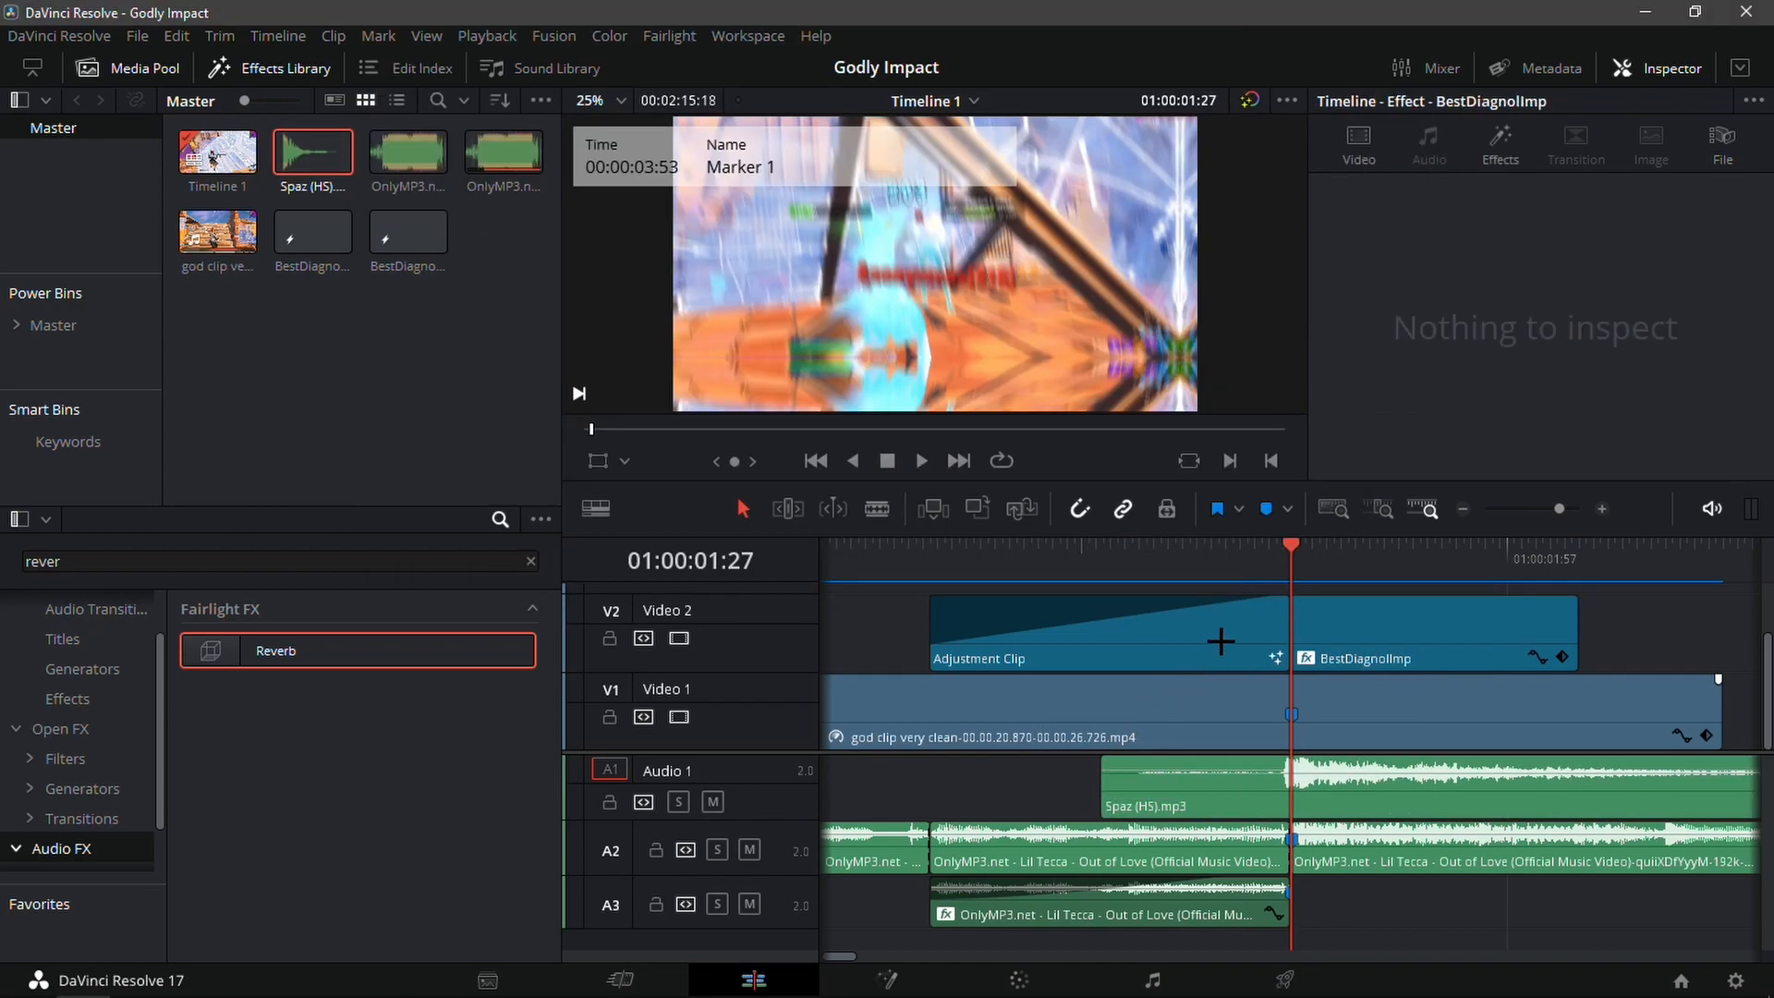
pyautogui.click(920, 460)
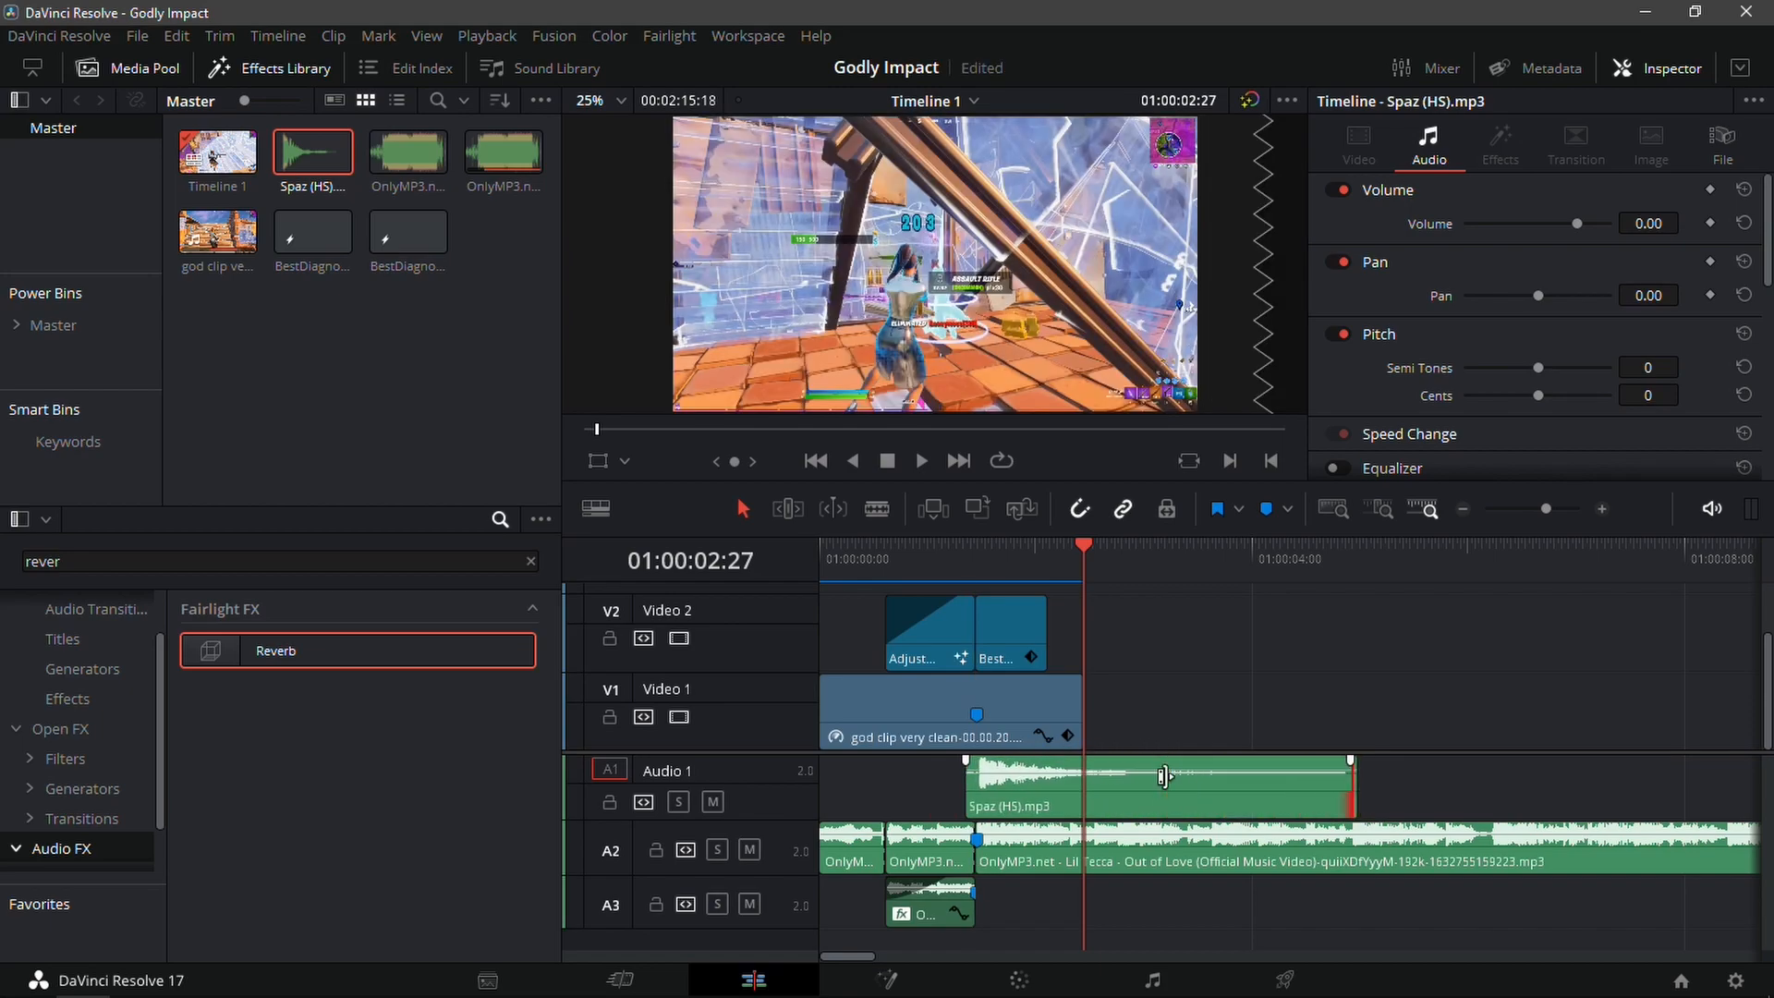
pyautogui.moveTo(1166, 778); pyautogui.dragTo(1081, 778)
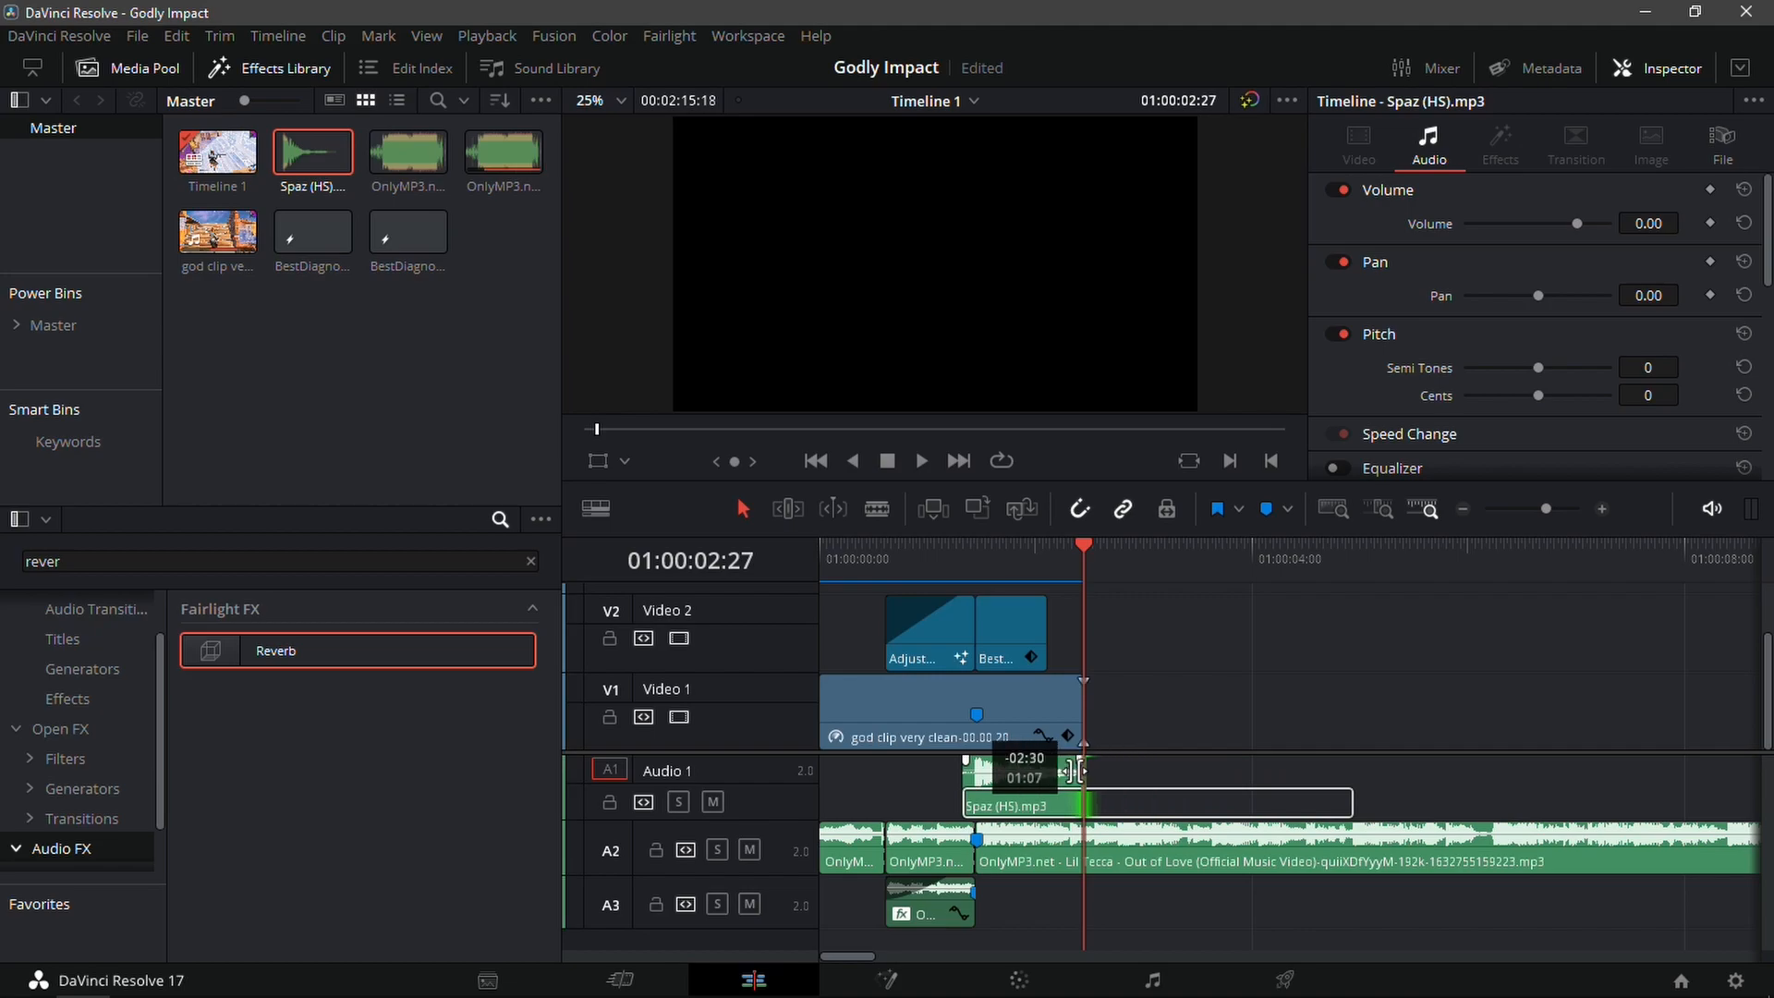